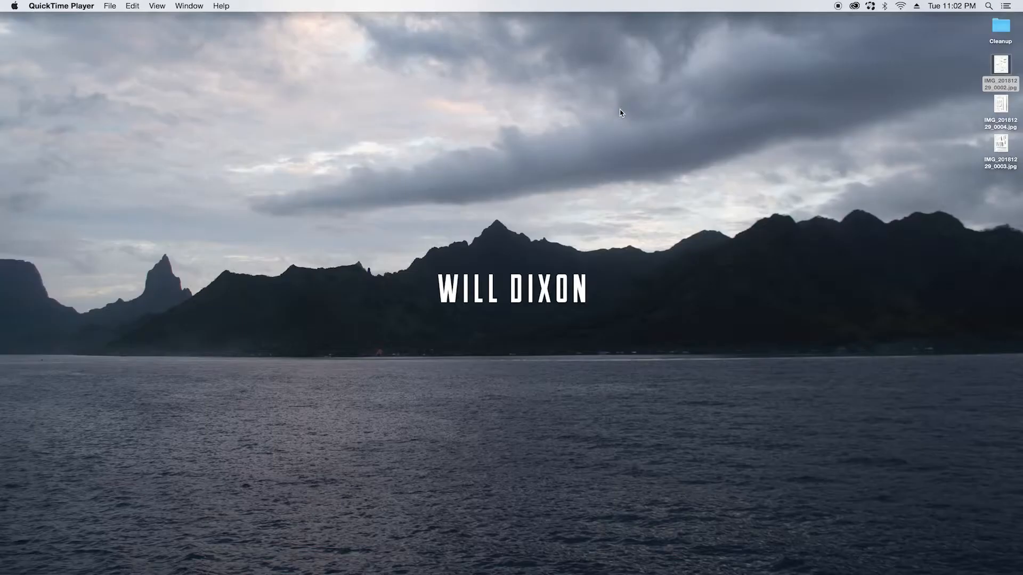
pyautogui.moveTo(1000, 65)
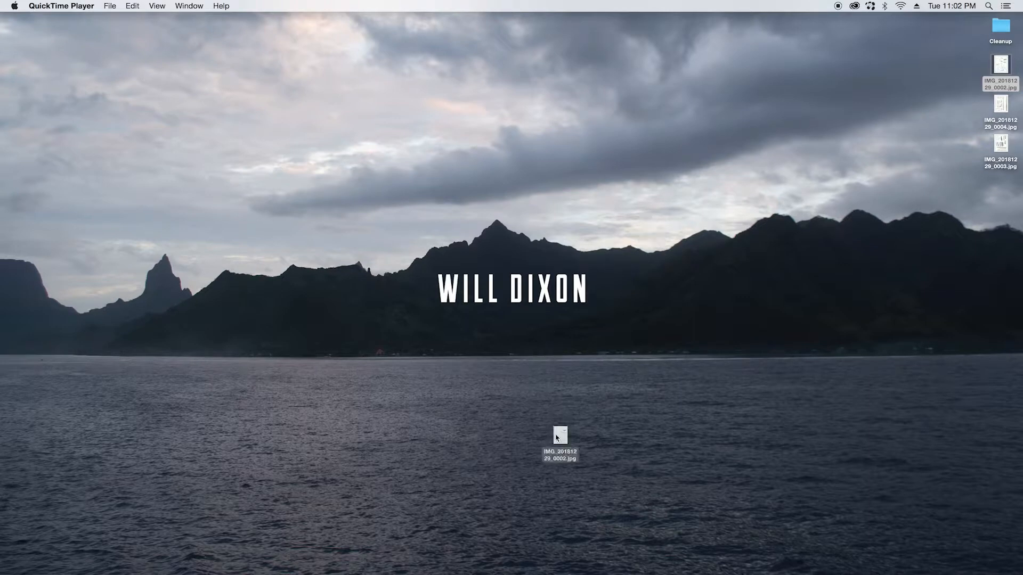
# Step: Open IMG_20181229_0002.jpg from the desktop in Photoshop
pyautogui.doubleClick(559, 436)
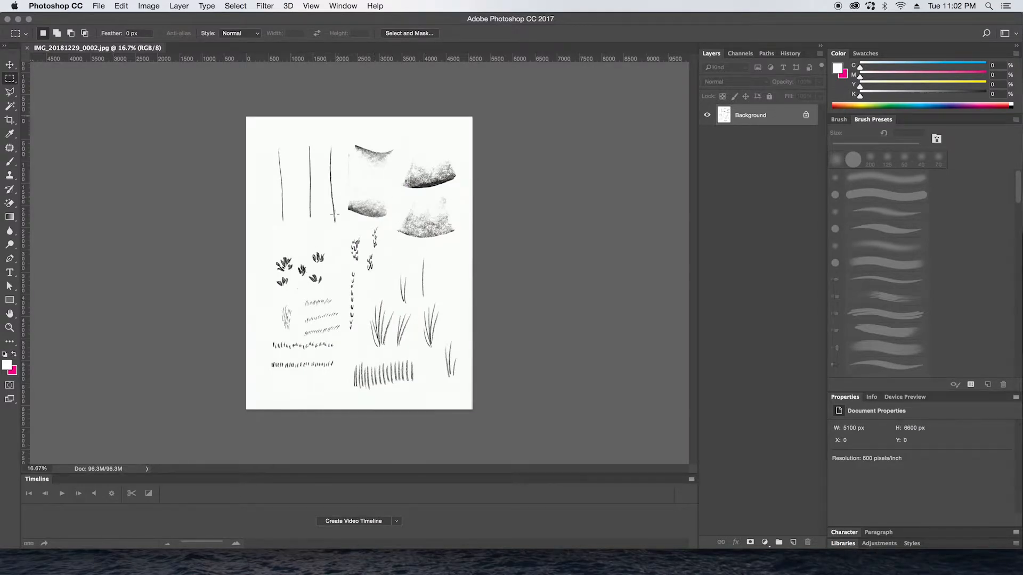
pyautogui.moveTo(339, 247)
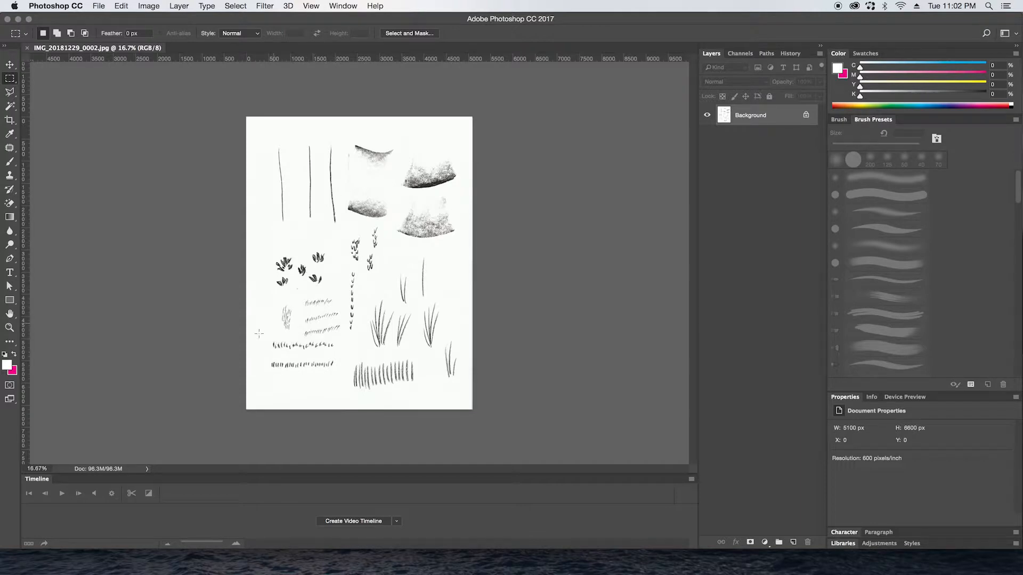
pyautogui.moveTo(292, 267)
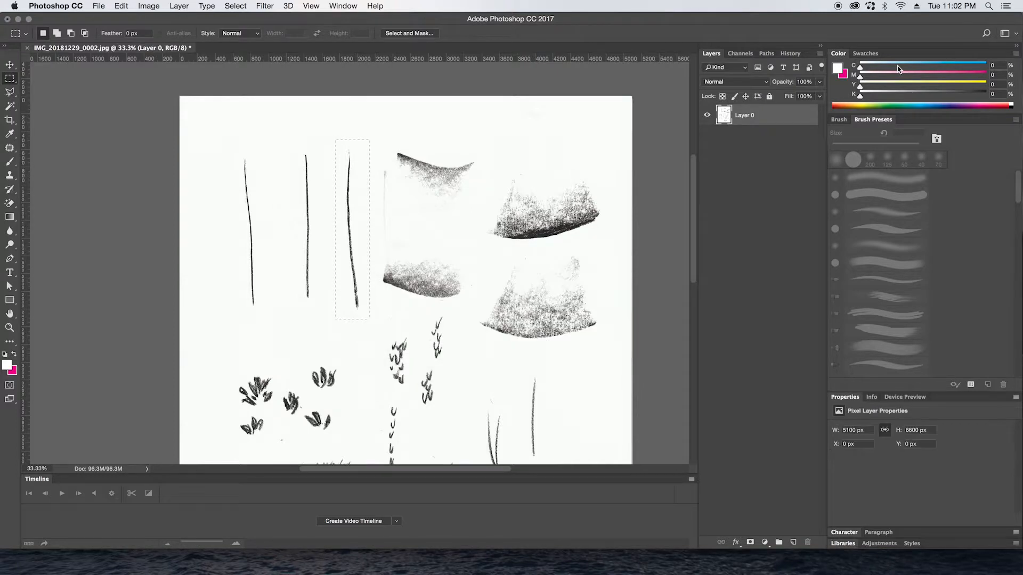
pyautogui.moveTo(371, 275)
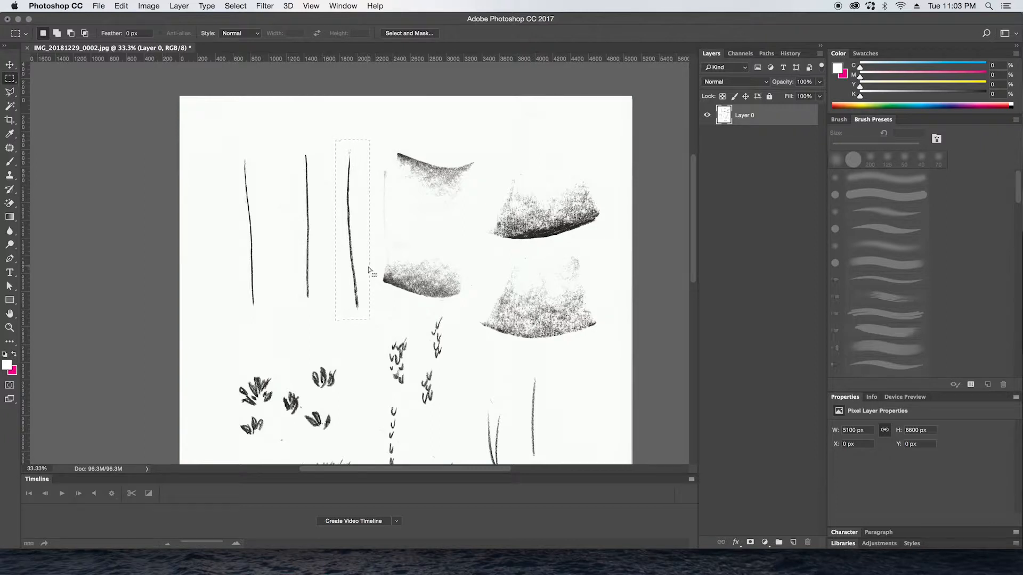
pyautogui.moveTo(407, 561)
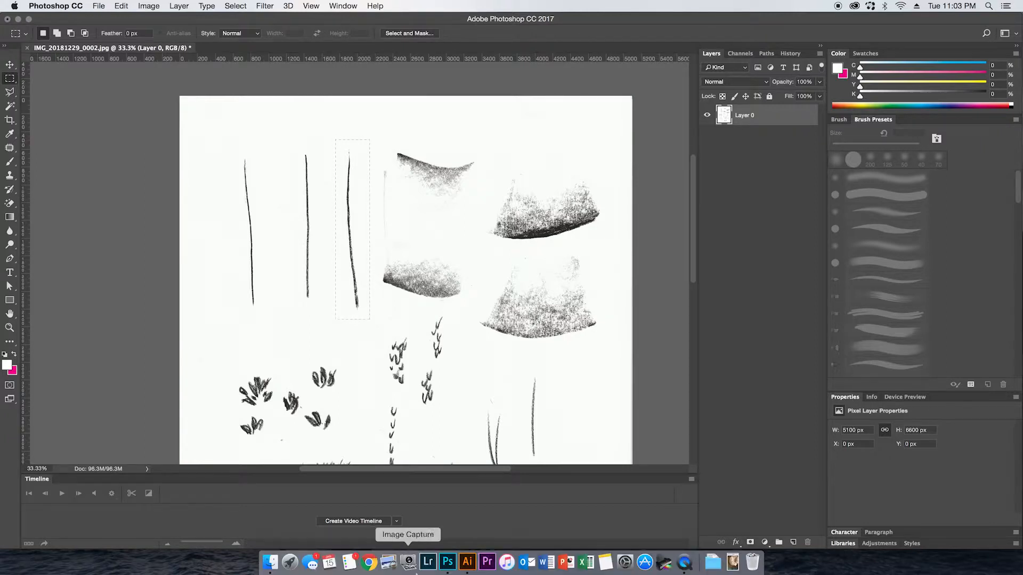
# Step: Paste the charcoal line into Illustrator and rotate it 90° to lie horizontally
pyautogui.click(467, 563)
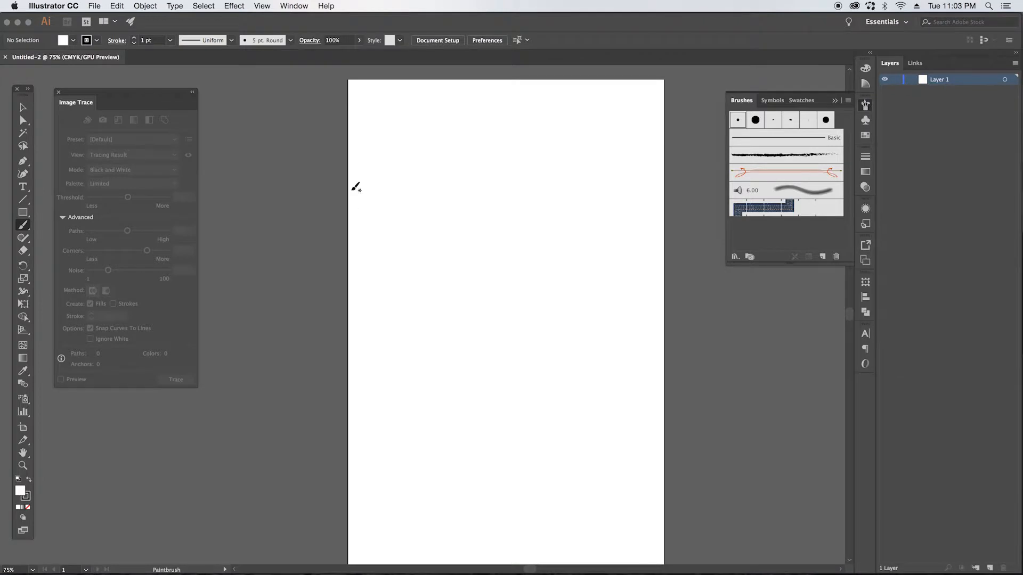
pyautogui.moveTo(487, 196)
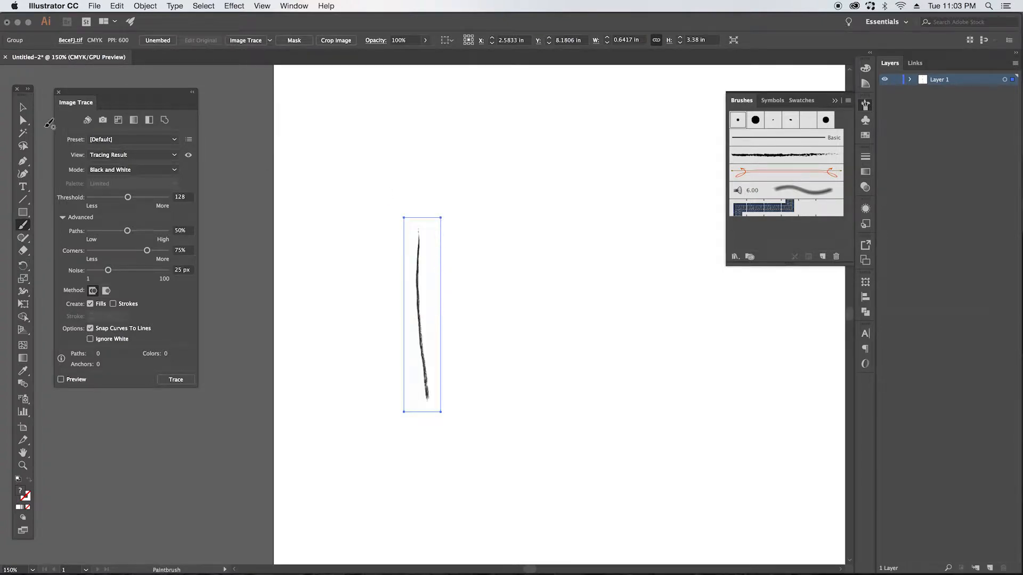
pyautogui.click(22, 107)
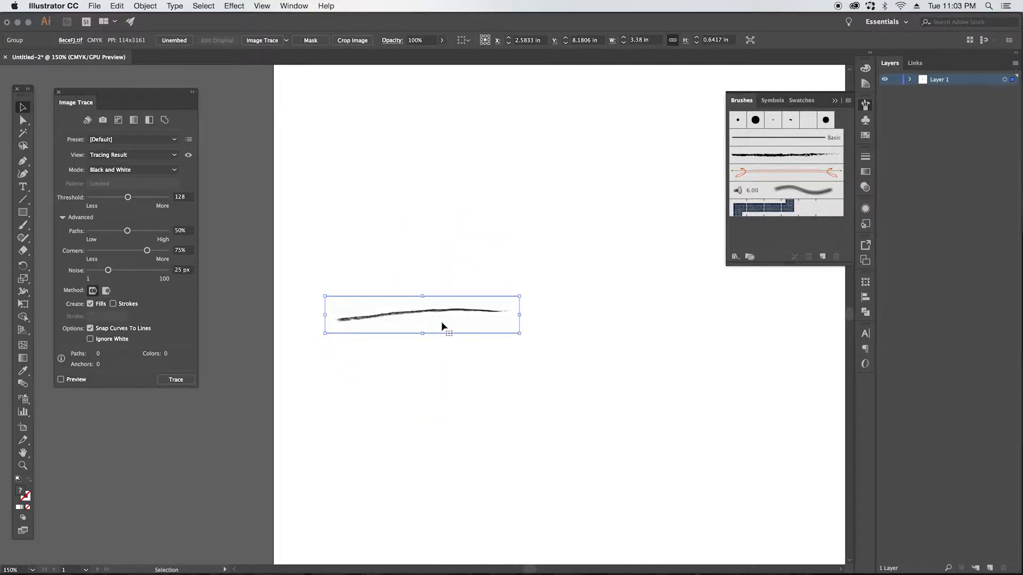
pyautogui.moveTo(531, 317)
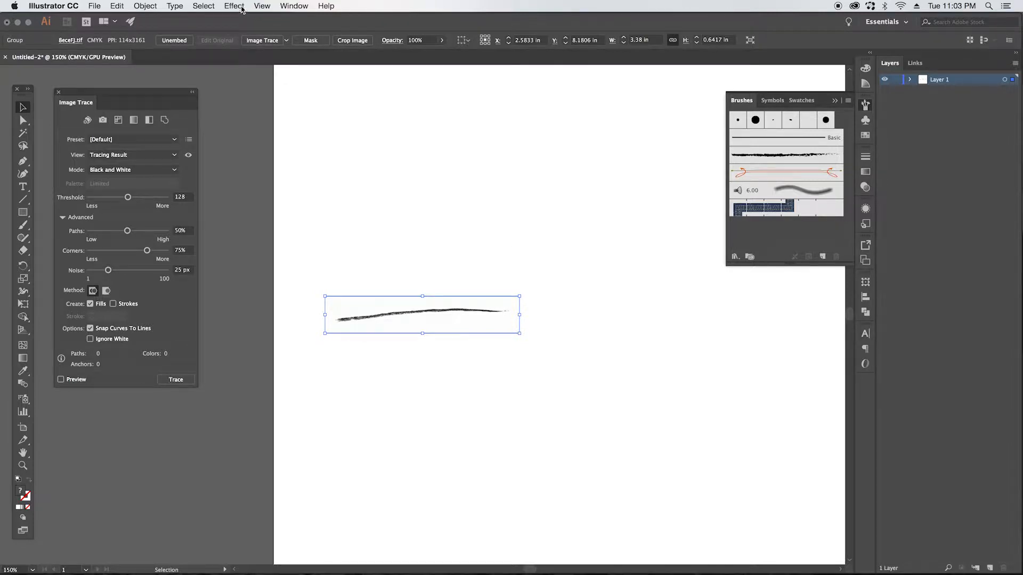
pyautogui.click(233, 6)
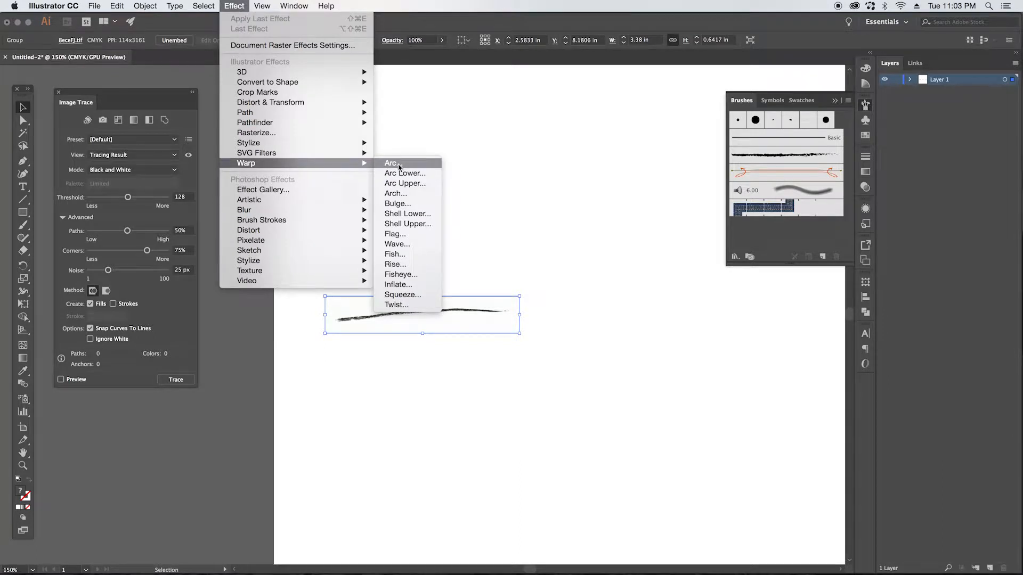
pyautogui.click(391, 163)
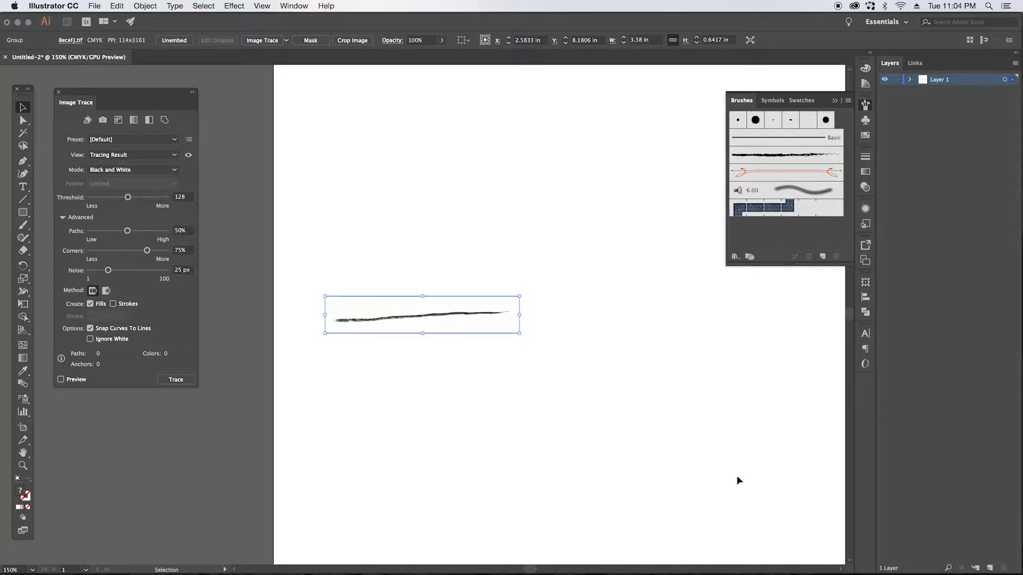
pyautogui.moveTo(438, 261)
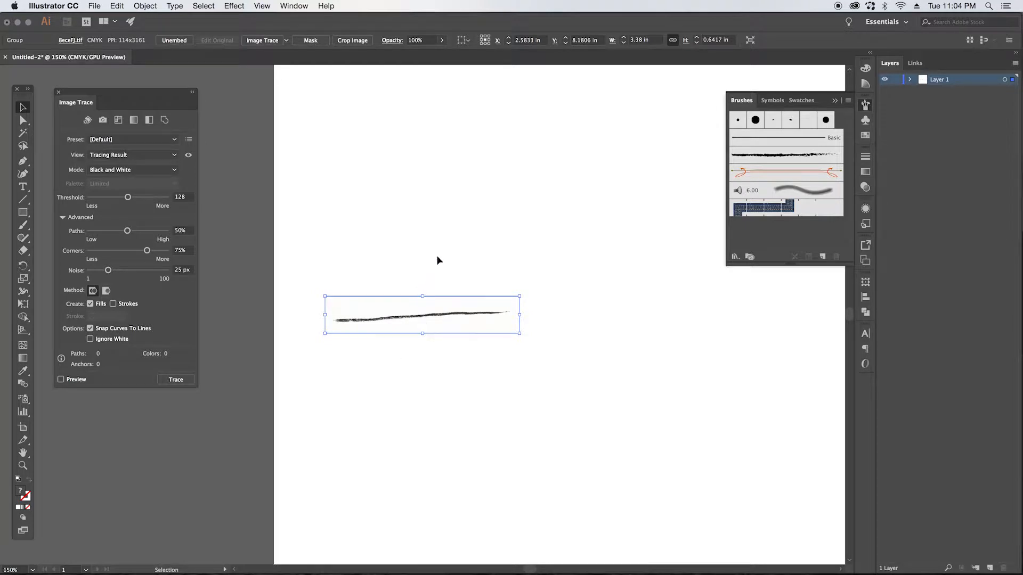
pyautogui.moveTo(265, 287)
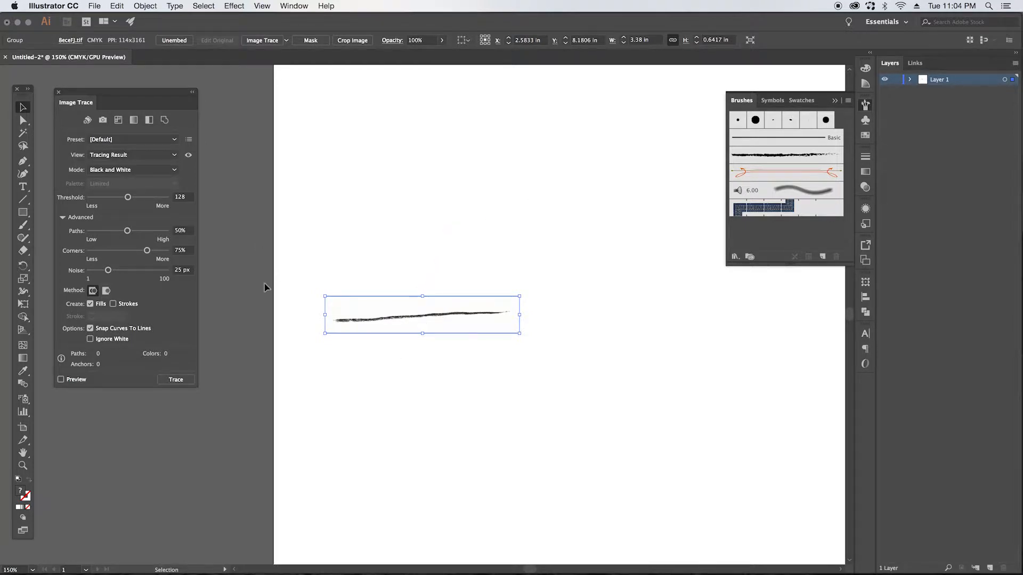
pyautogui.moveTo(125, 277)
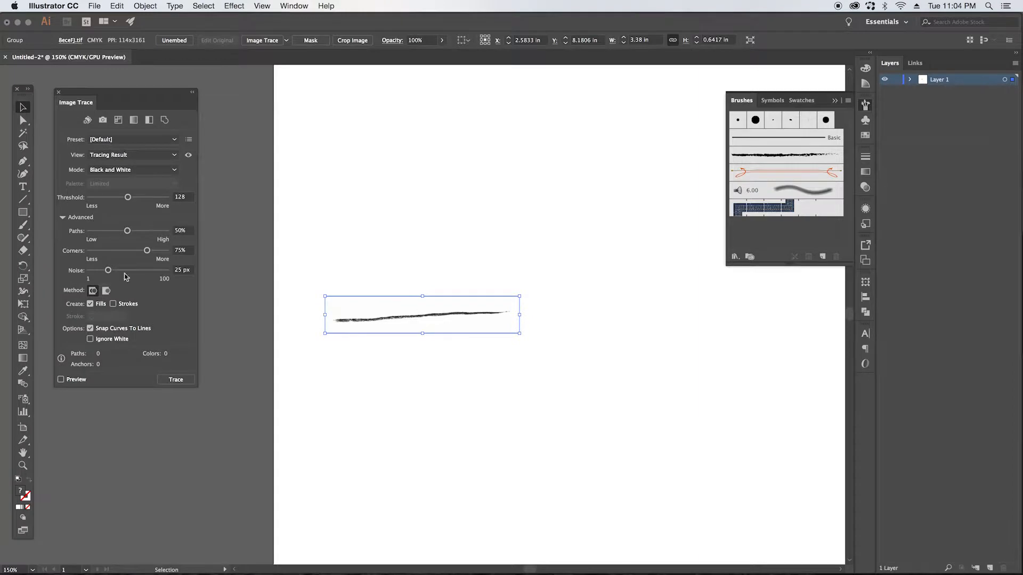
pyautogui.moveTo(294, 5)
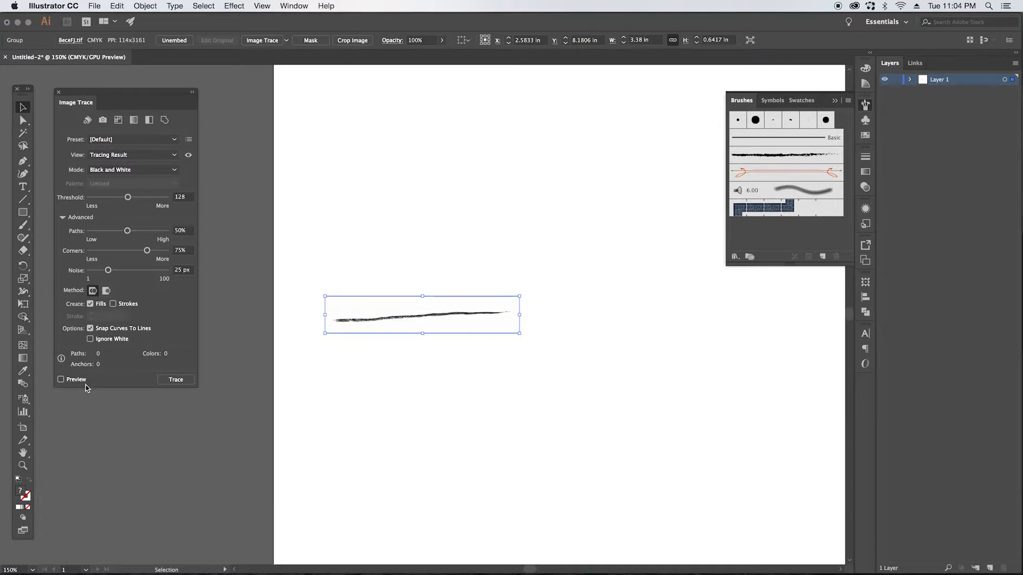
pyautogui.moveTo(84, 389)
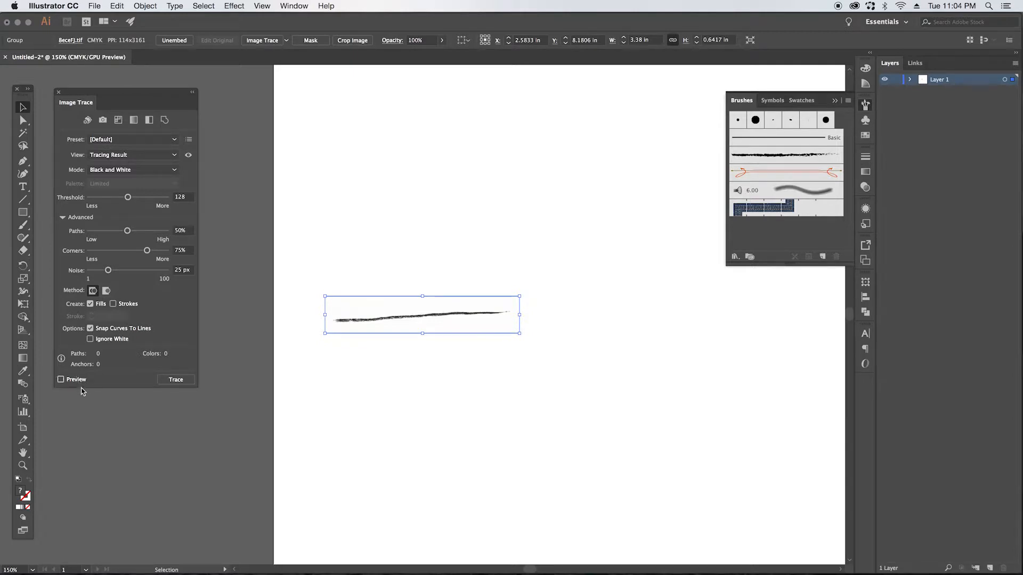
# Step: Preview the Black and White trace of the line, showing 39 paths and 1606 anchors
pyautogui.click(61, 379)
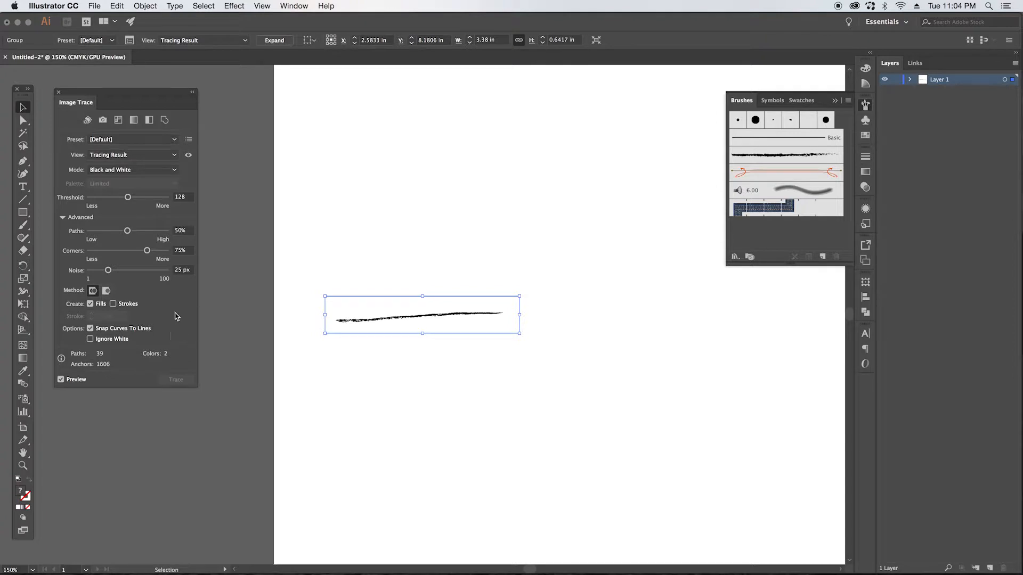
pyautogui.click(63, 218)
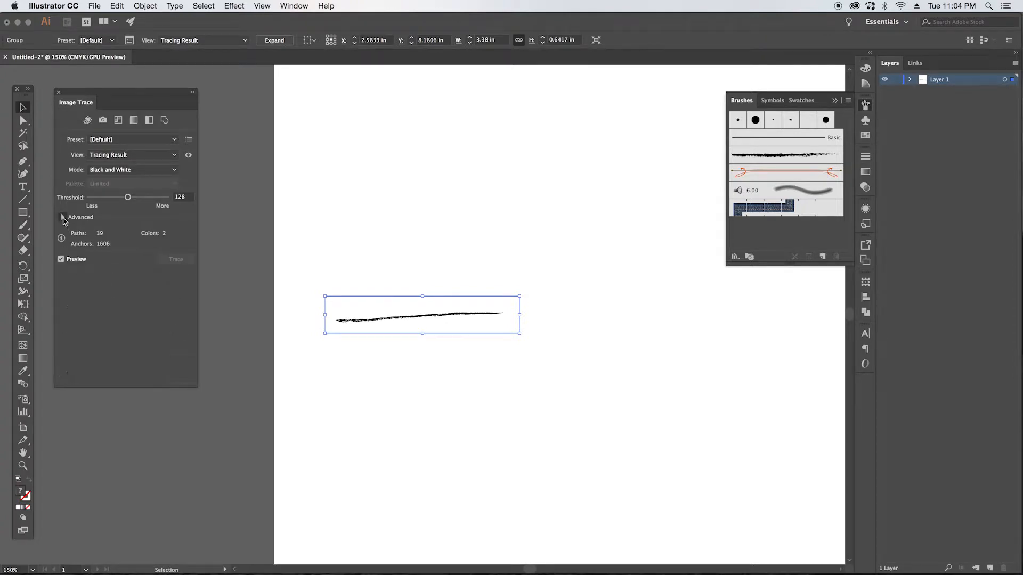
pyautogui.click(63, 217)
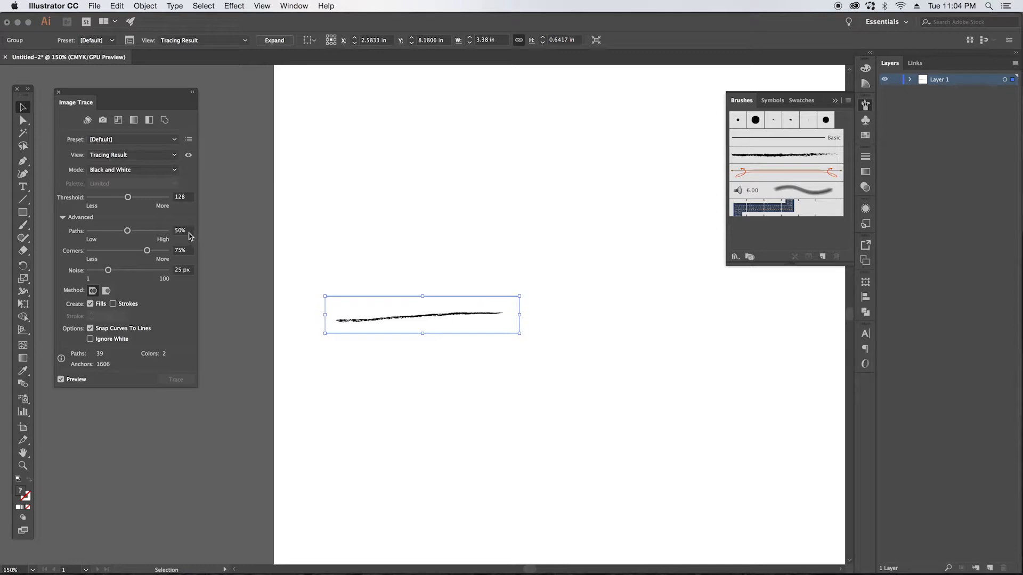
pyautogui.moveTo(127, 232)
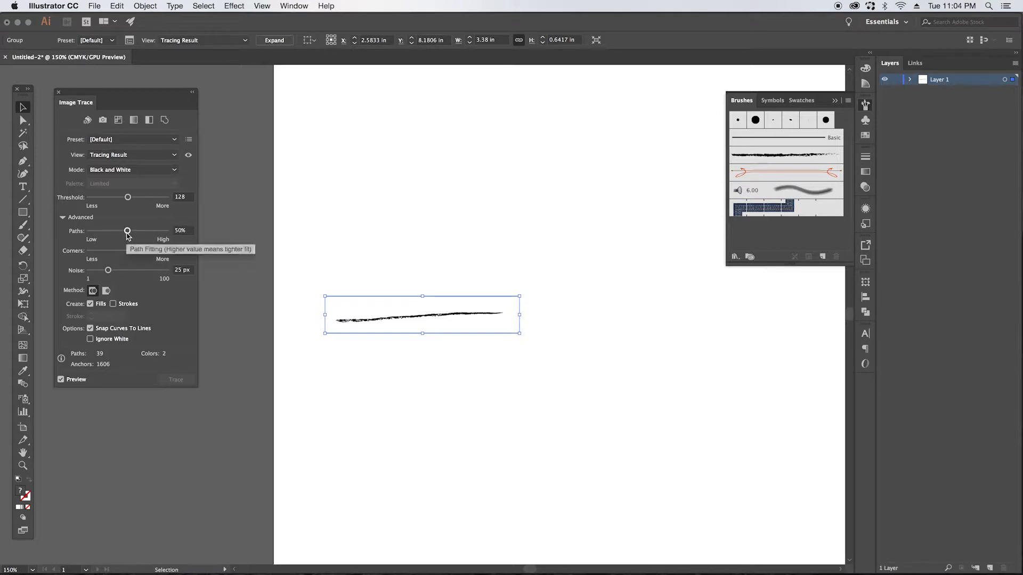
pyautogui.moveTo(125, 243)
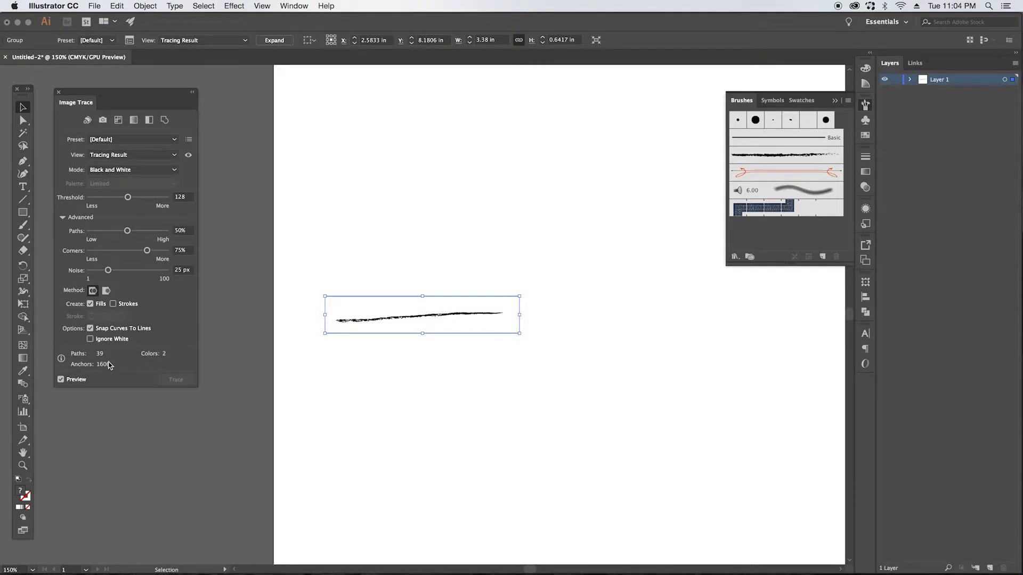
pyautogui.moveTo(134, 207)
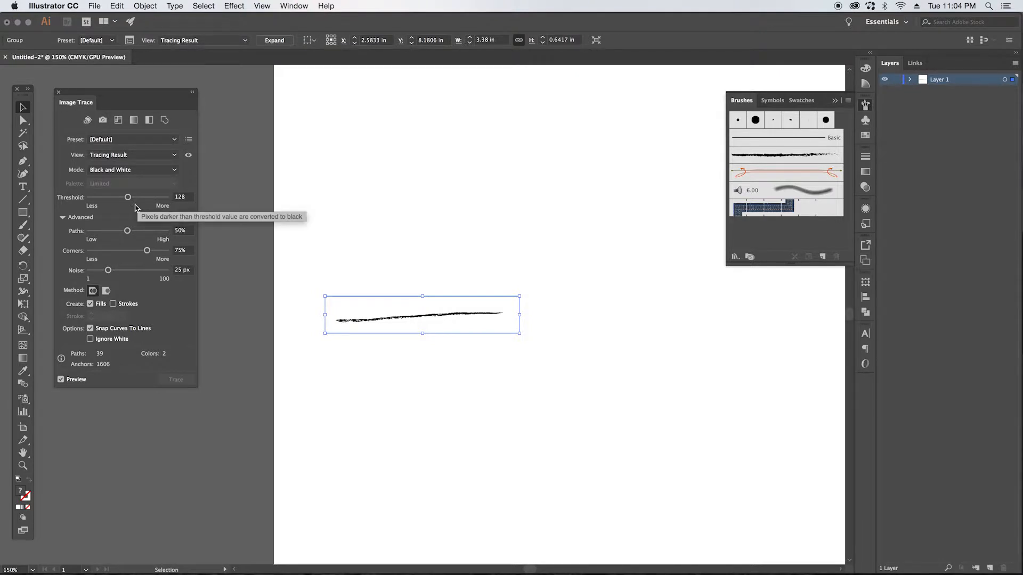
pyautogui.moveTo(183, 208)
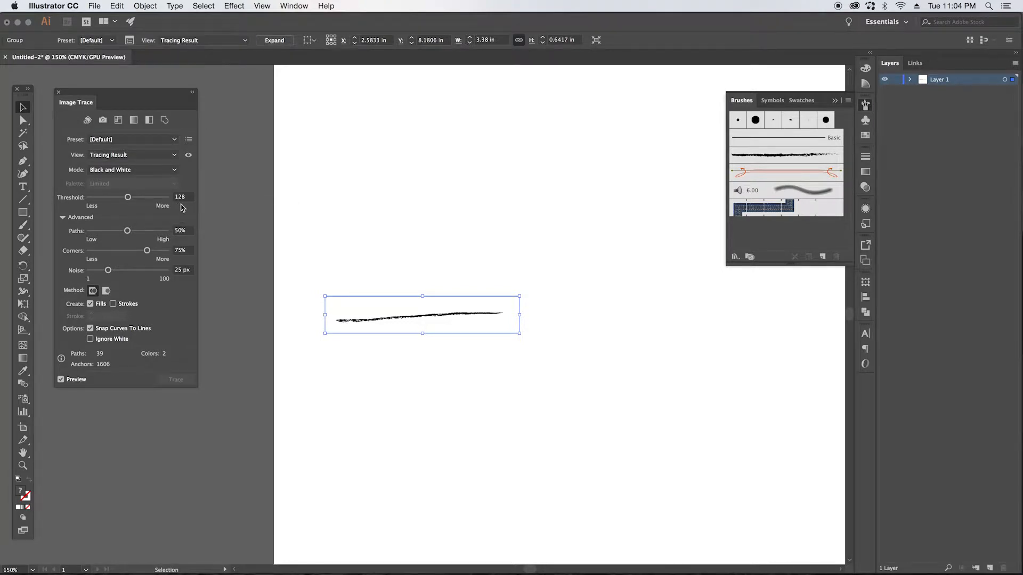
pyautogui.moveTo(188, 235)
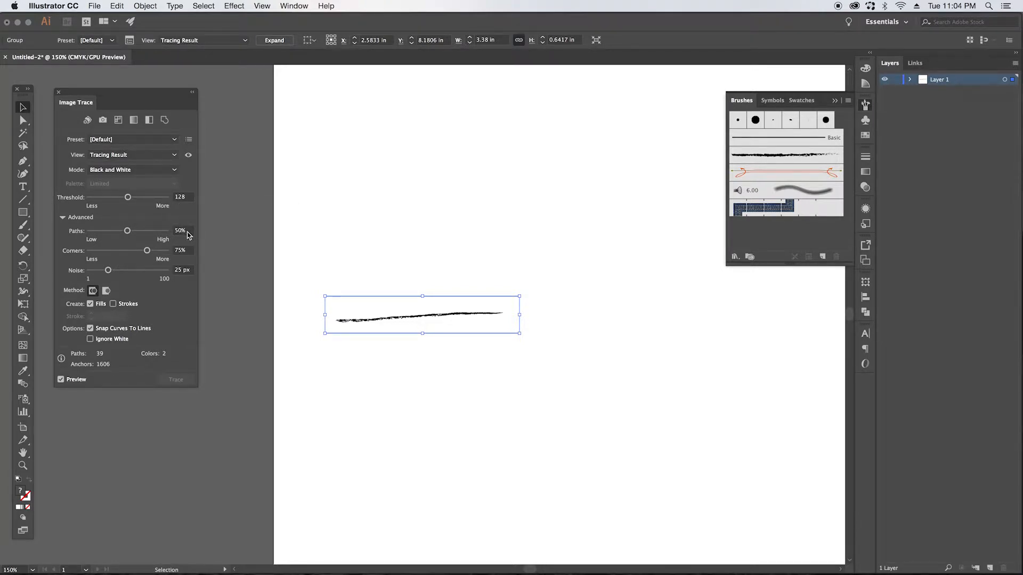
pyautogui.moveTo(128, 231)
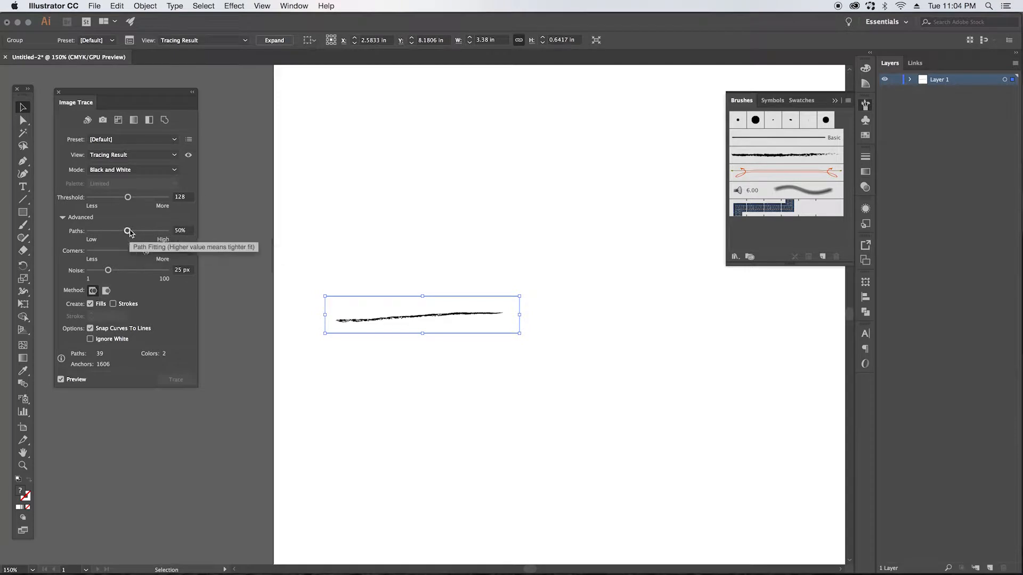
# Step: Loosen path fitting to 20% and enable Ignore White, leaving 17 paths
pyautogui.moveTo(128, 230); pyautogui.dragTo(115, 231)
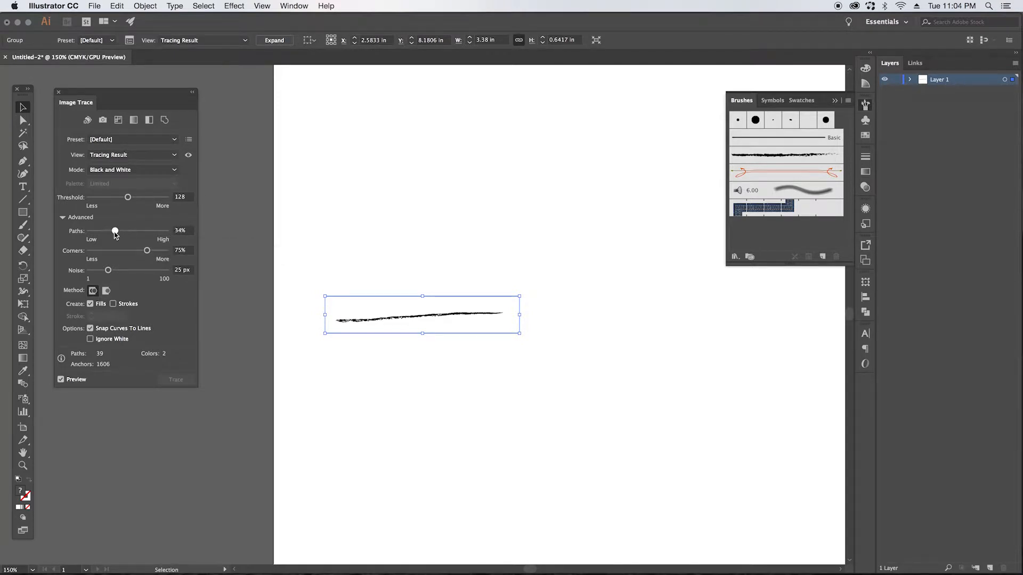
pyautogui.moveTo(115, 230); pyautogui.dragTo(107, 230)
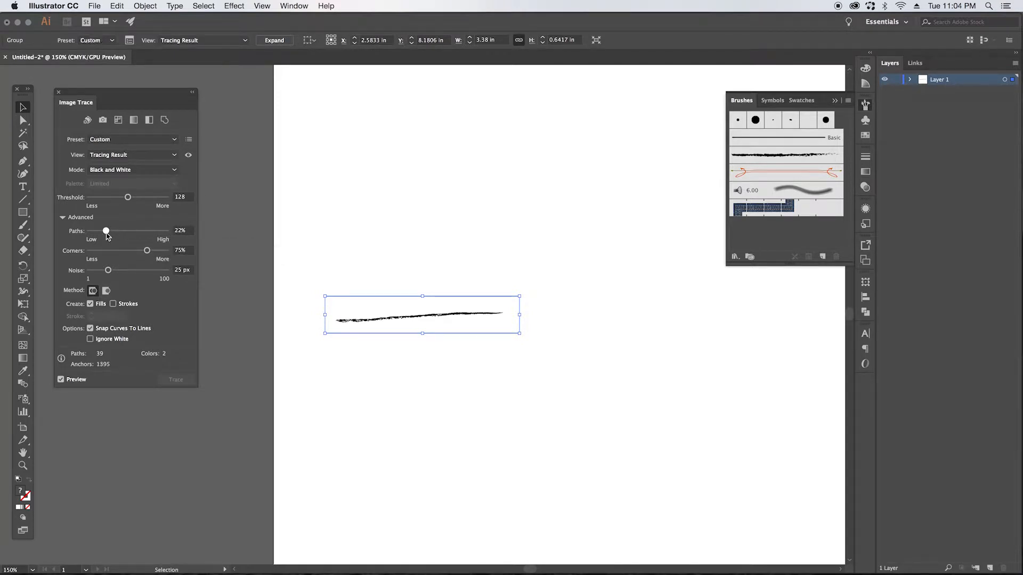
pyautogui.moveTo(106, 231); pyautogui.dragTo(105, 231)
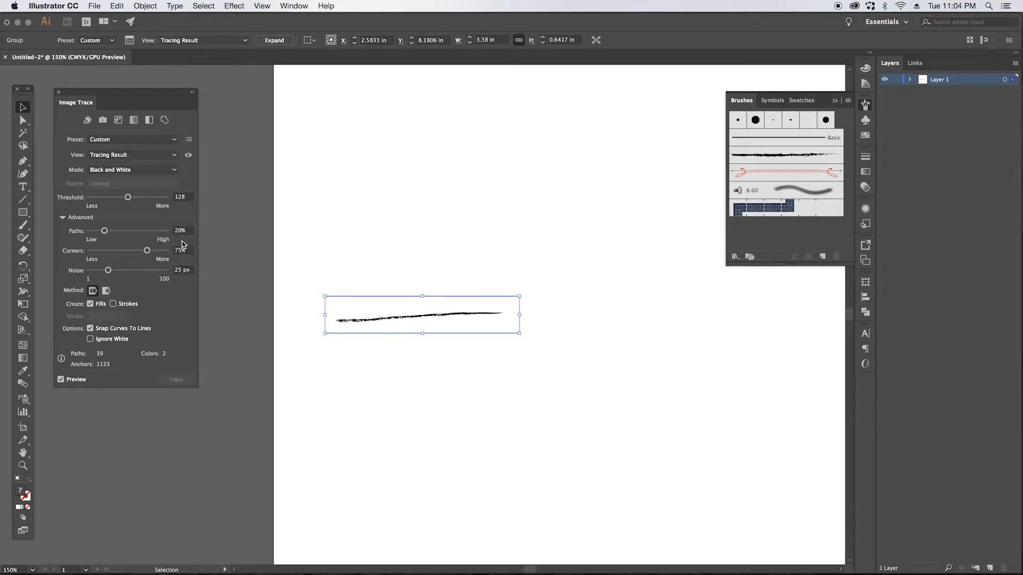
pyautogui.moveTo(187, 255)
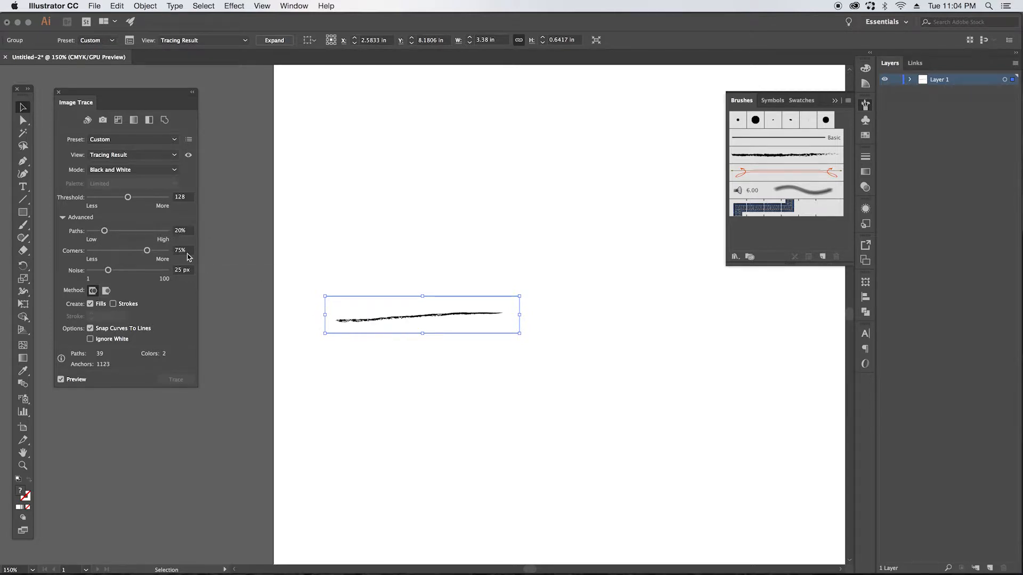
pyautogui.moveTo(157, 259)
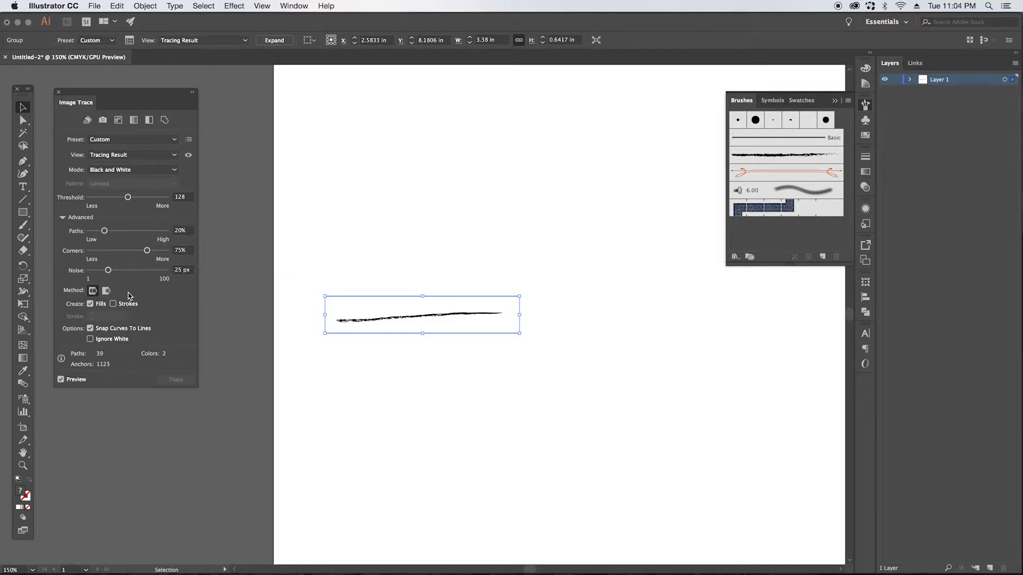
pyautogui.click(90, 328)
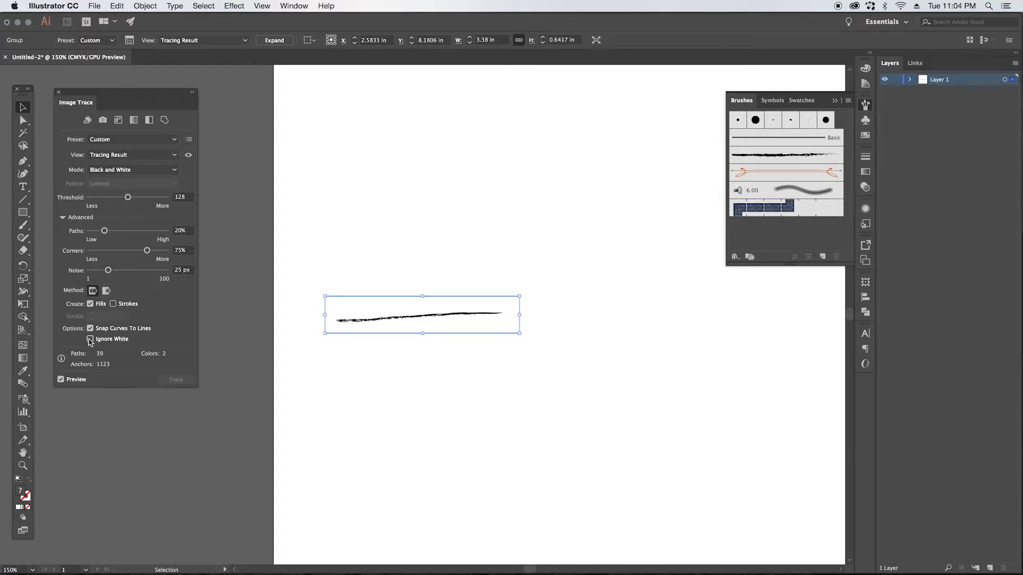
pyautogui.click(90, 340)
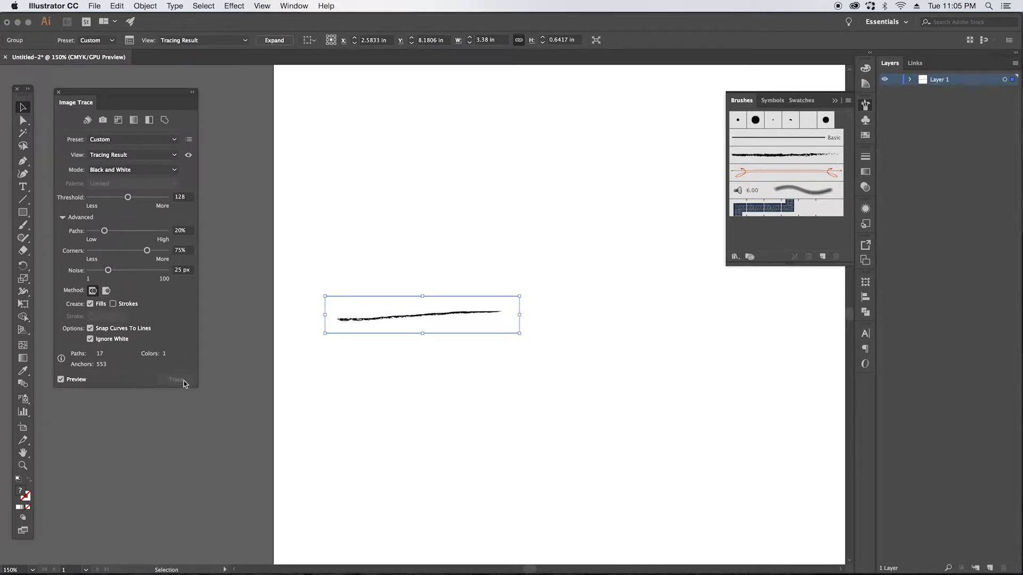
pyautogui.moveTo(289, 272)
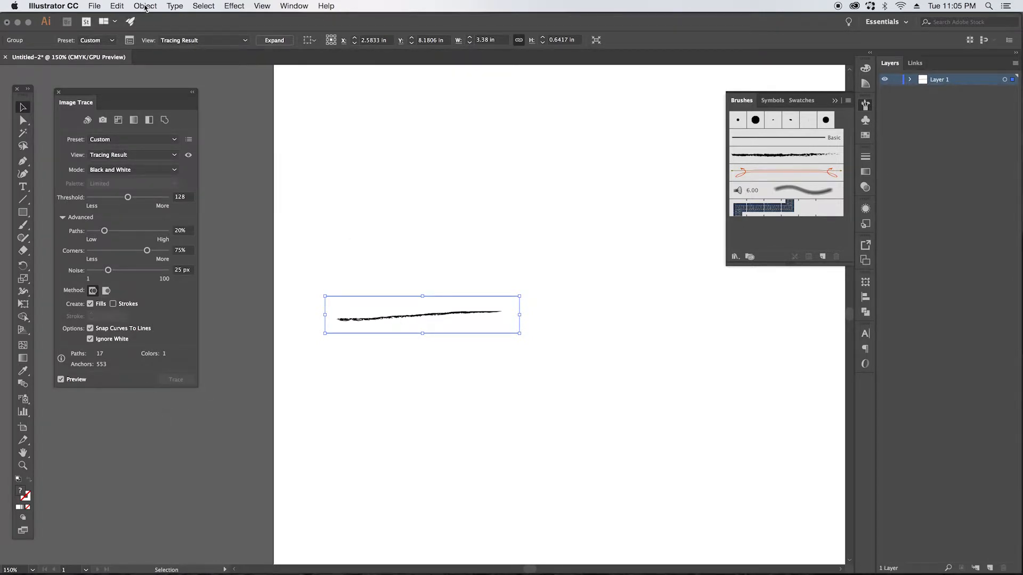
# Step: Expand the trace, level the mark along the guide, and reset its bounding box
pyautogui.click(145, 6)
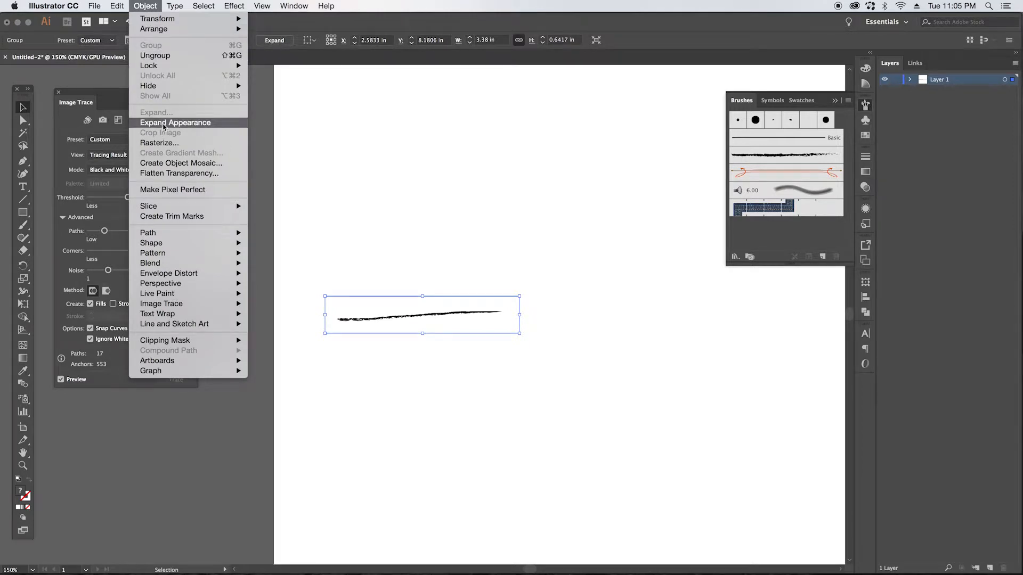
pyautogui.click(175, 122)
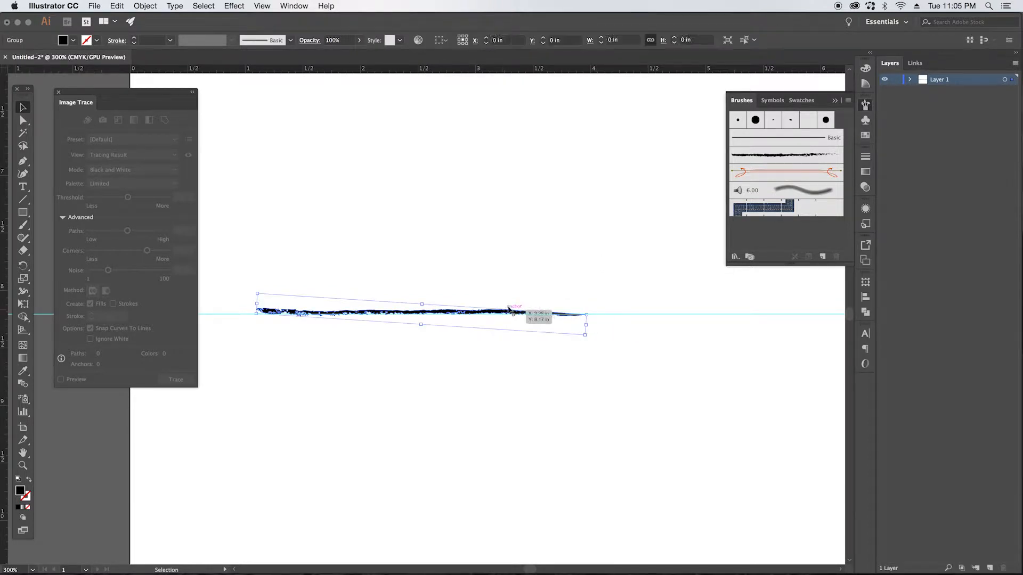
pyautogui.click(612, 317)
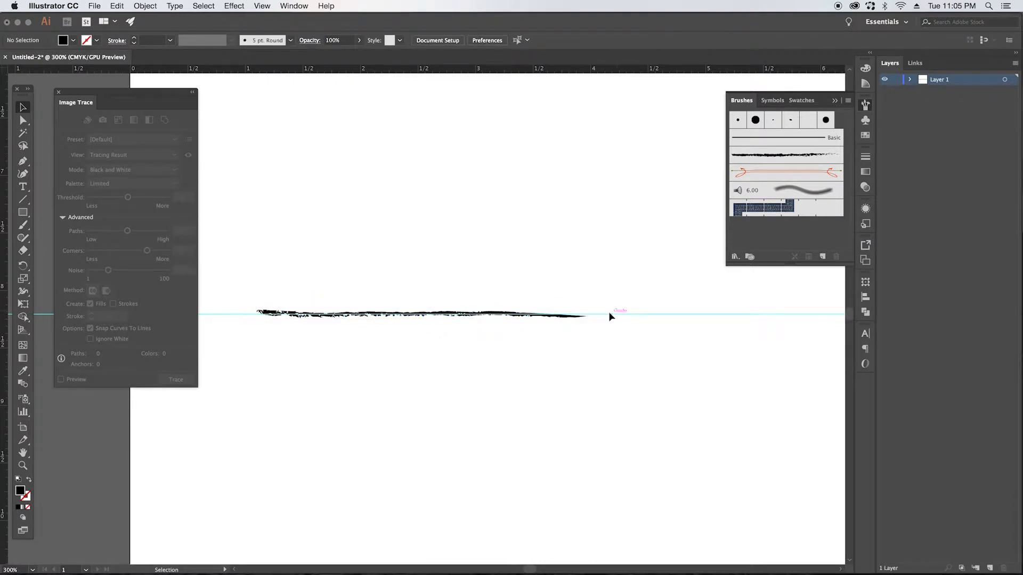
pyautogui.click(424, 315)
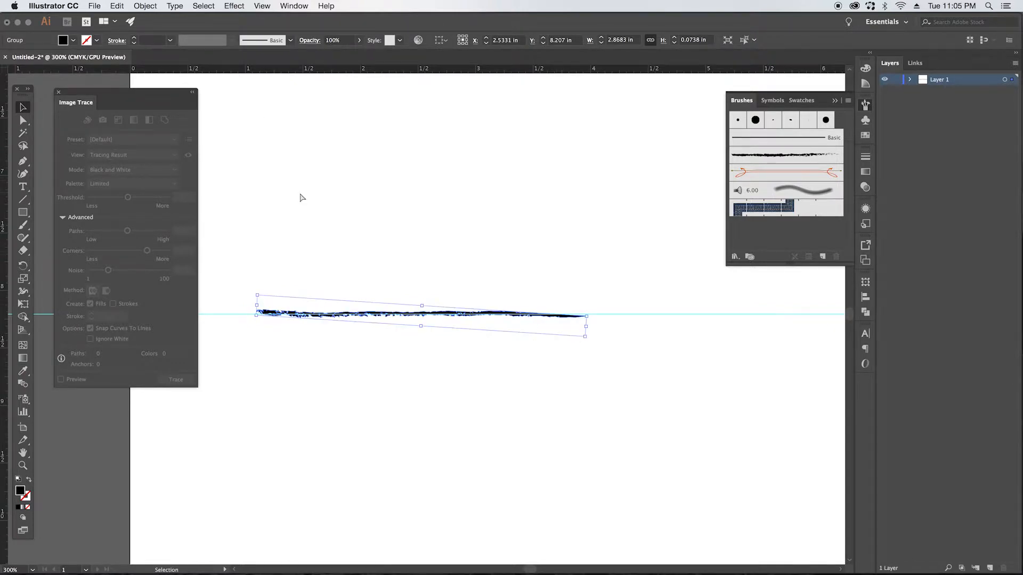
pyautogui.click(23, 120)
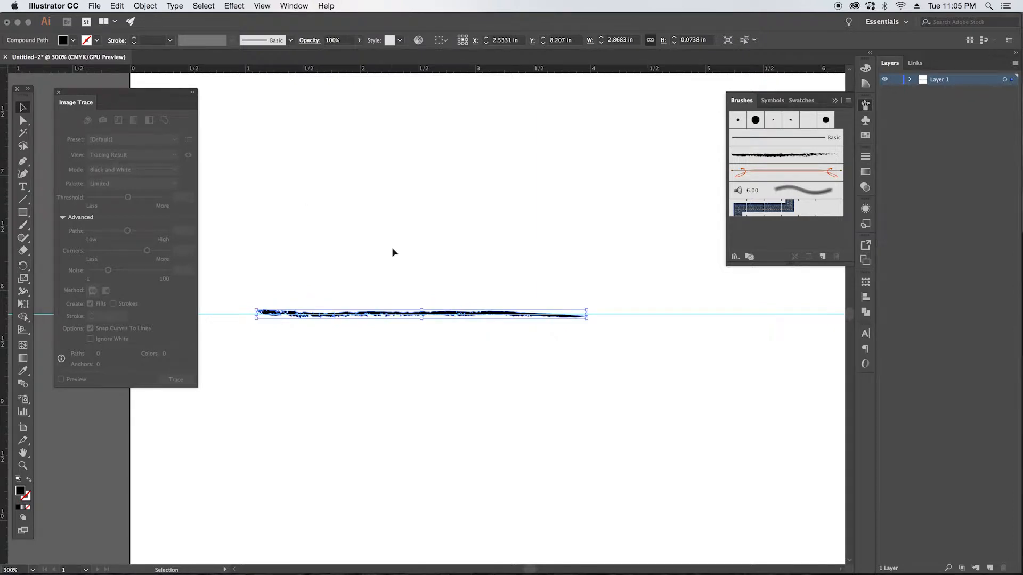
pyautogui.moveTo(506, 347)
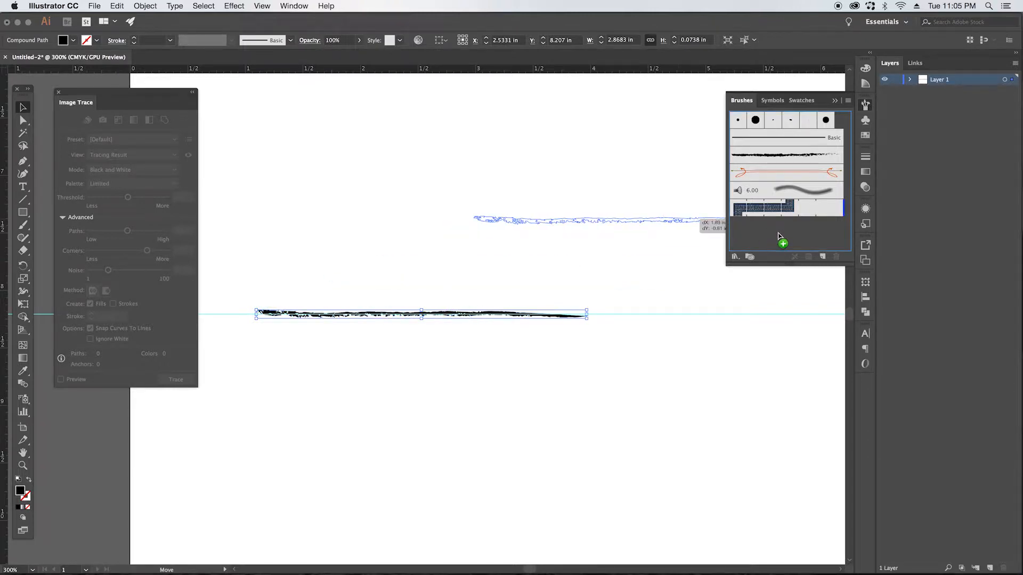
# Step: Add the charcoal mark to the Brushes panel as a new Art Brush
pyautogui.click(735, 256)
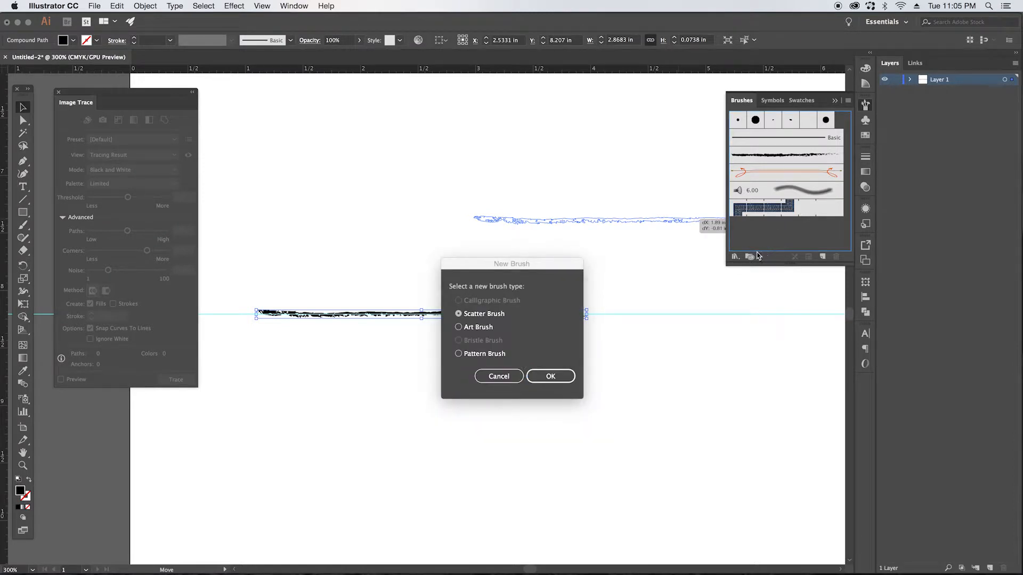
pyautogui.moveTo(479, 320)
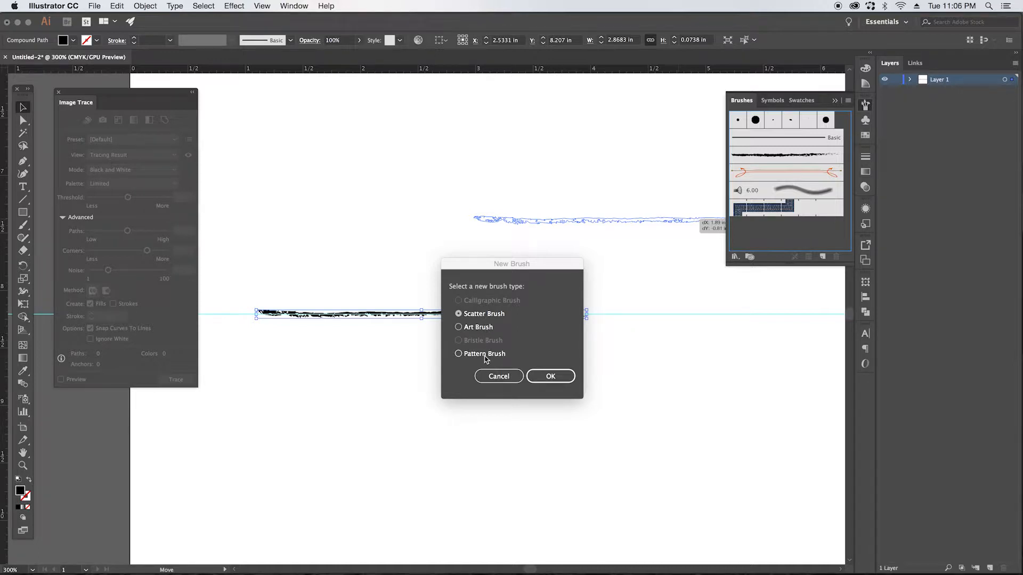
pyautogui.moveTo(486, 331)
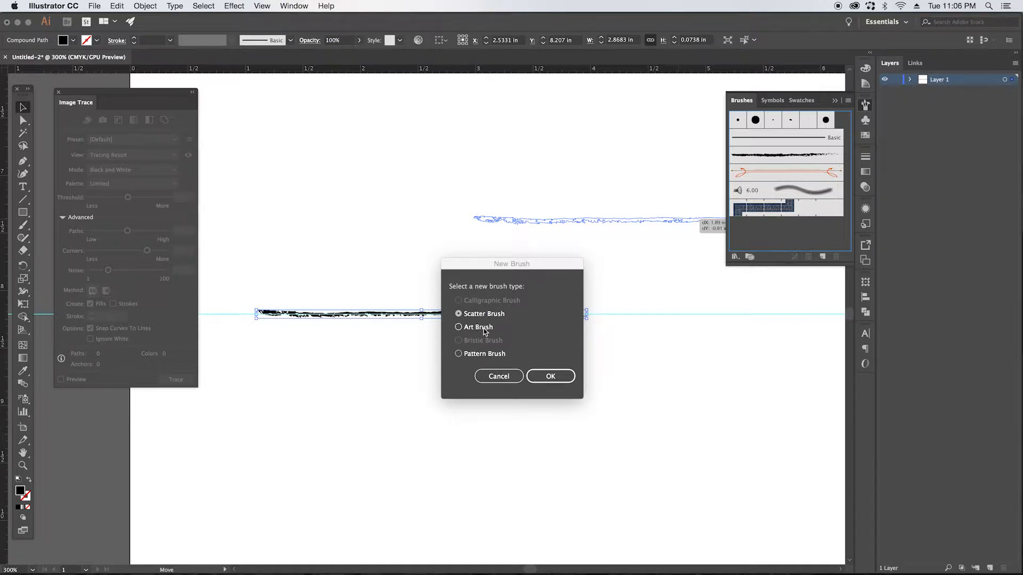
pyautogui.click(459, 326)
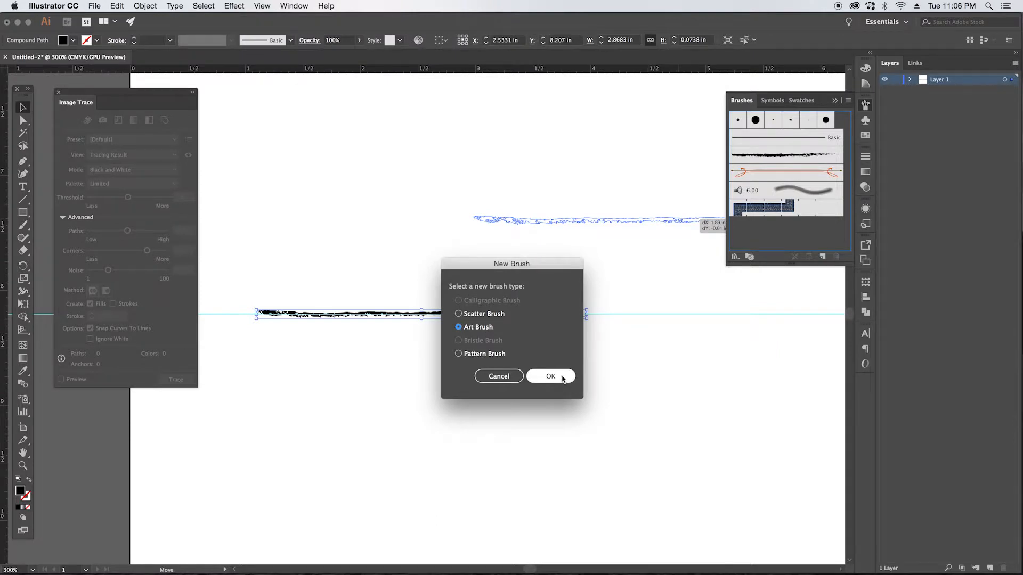
pyautogui.click(550, 376)
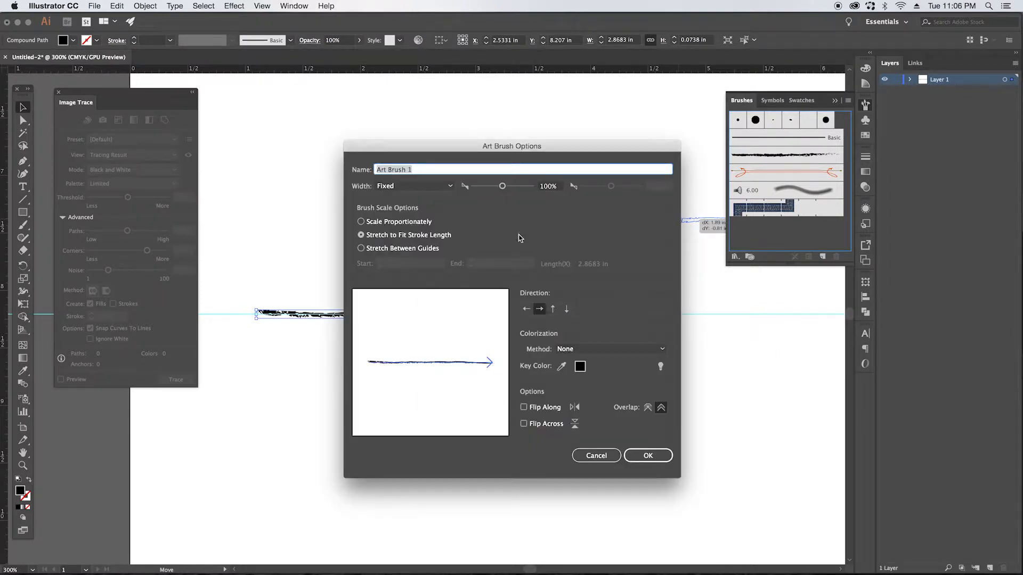
pyautogui.moveTo(458, 219)
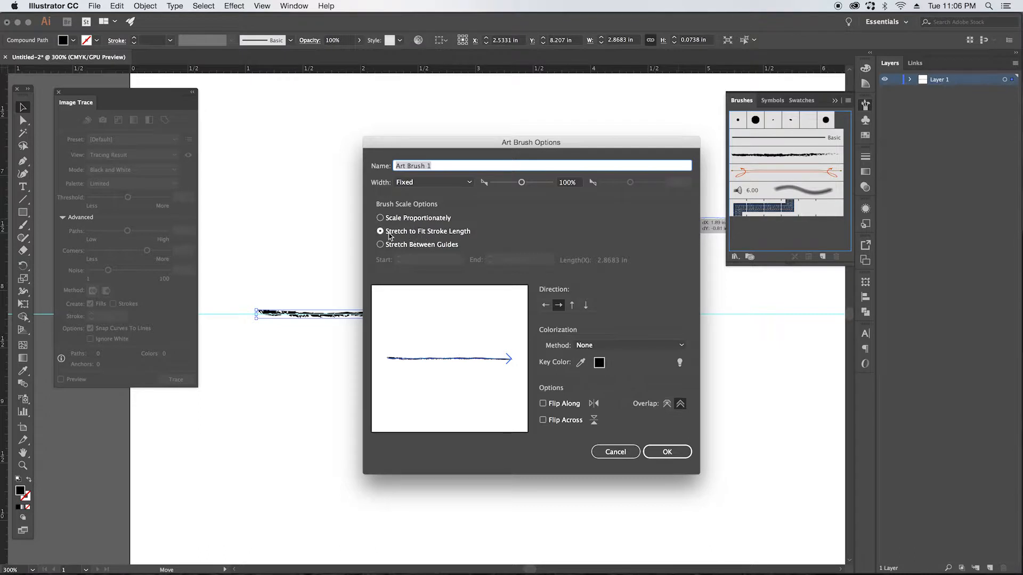
pyautogui.moveTo(437, 281)
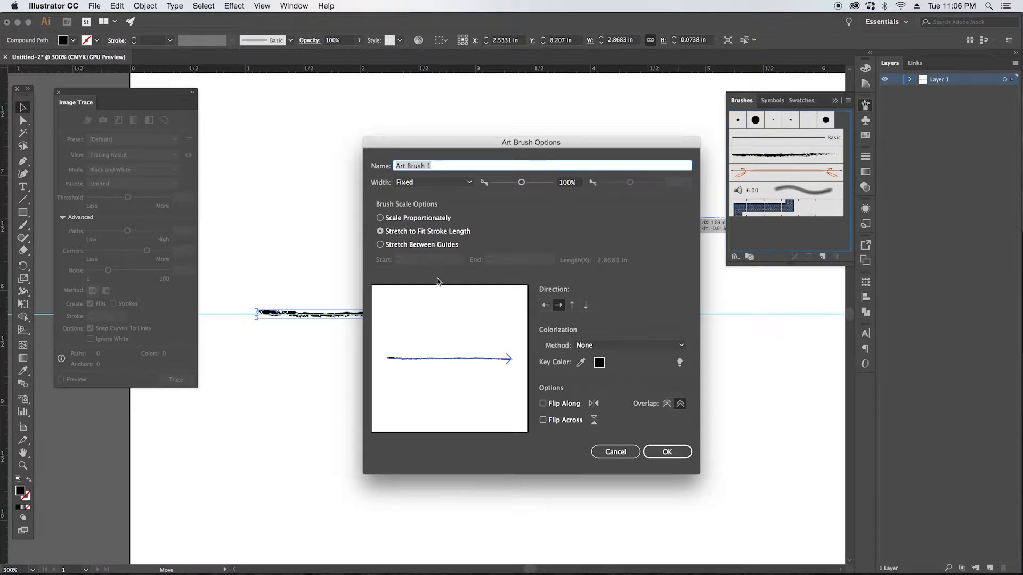
pyautogui.moveTo(596, 385)
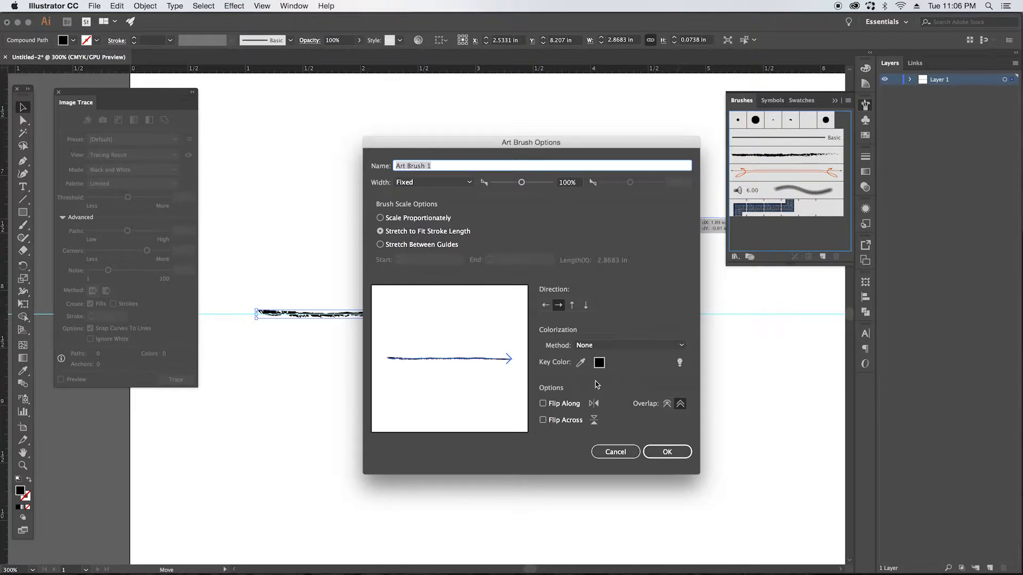
pyautogui.moveTo(618, 346)
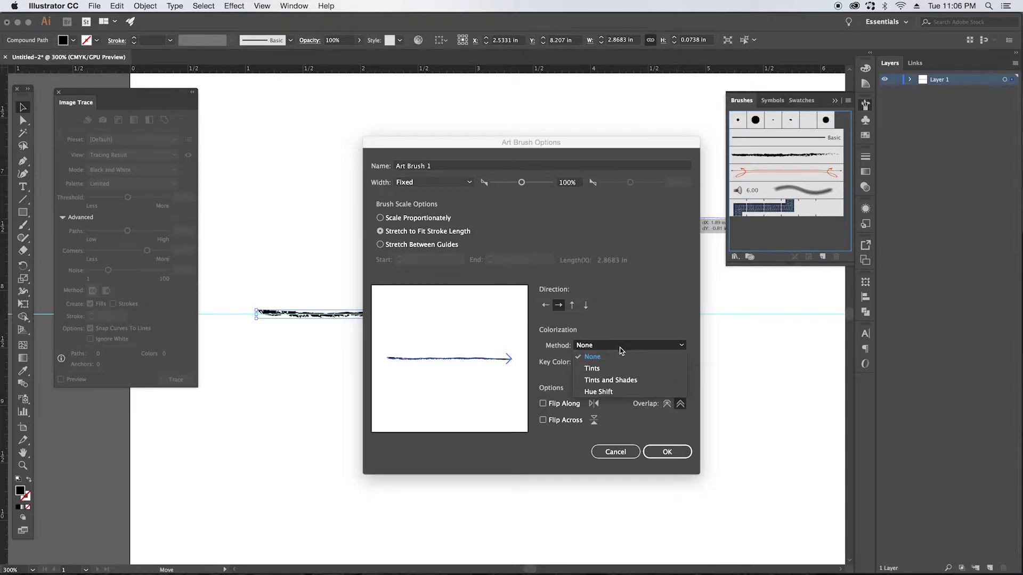
pyautogui.moveTo(612, 369)
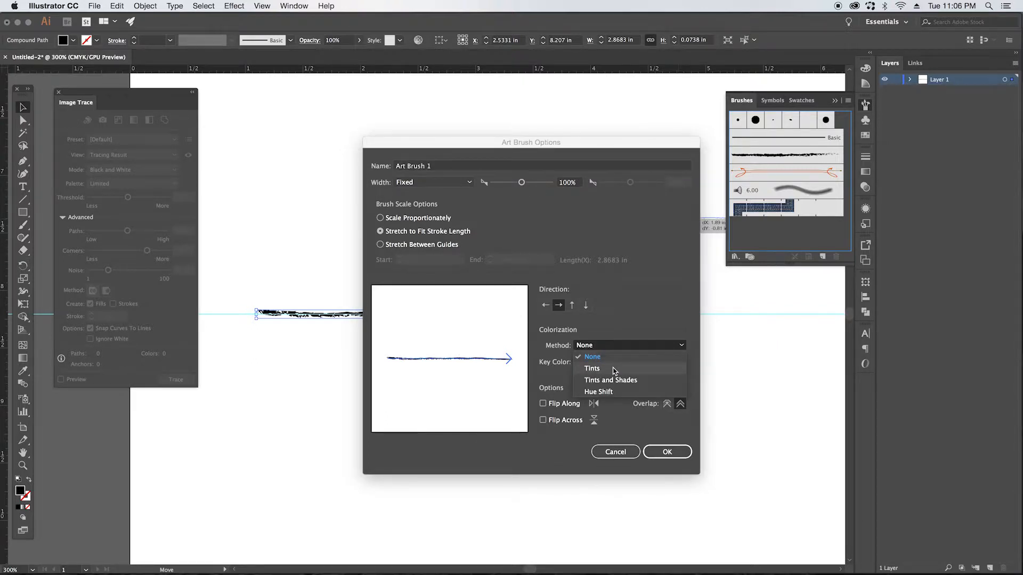
# Step: Set Art Brush 1's colorization method to Tints and create the brush
pyautogui.click(590, 369)
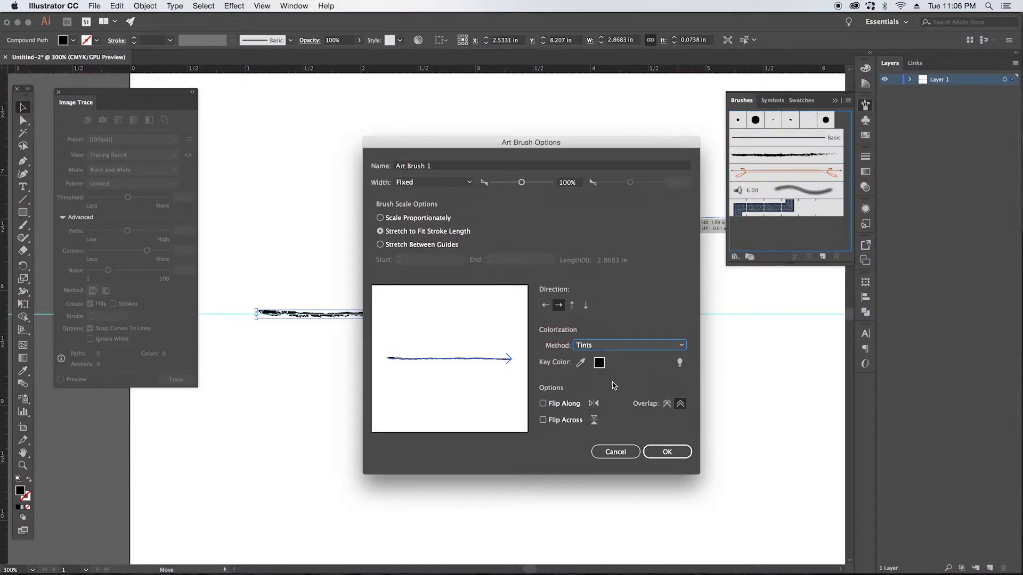
pyautogui.moveTo(637, 433)
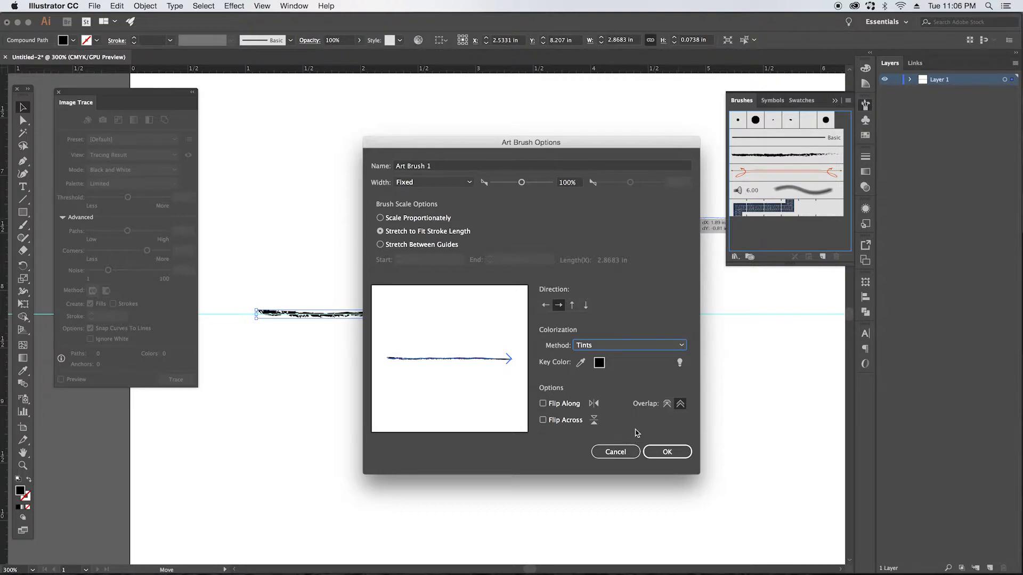
pyautogui.moveTo(667, 453)
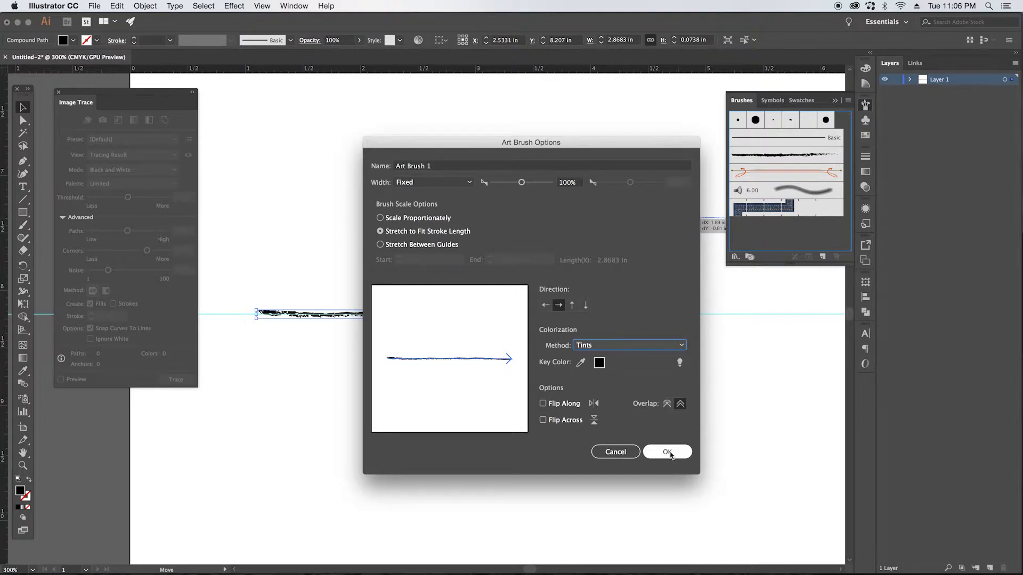
pyautogui.click(666, 452)
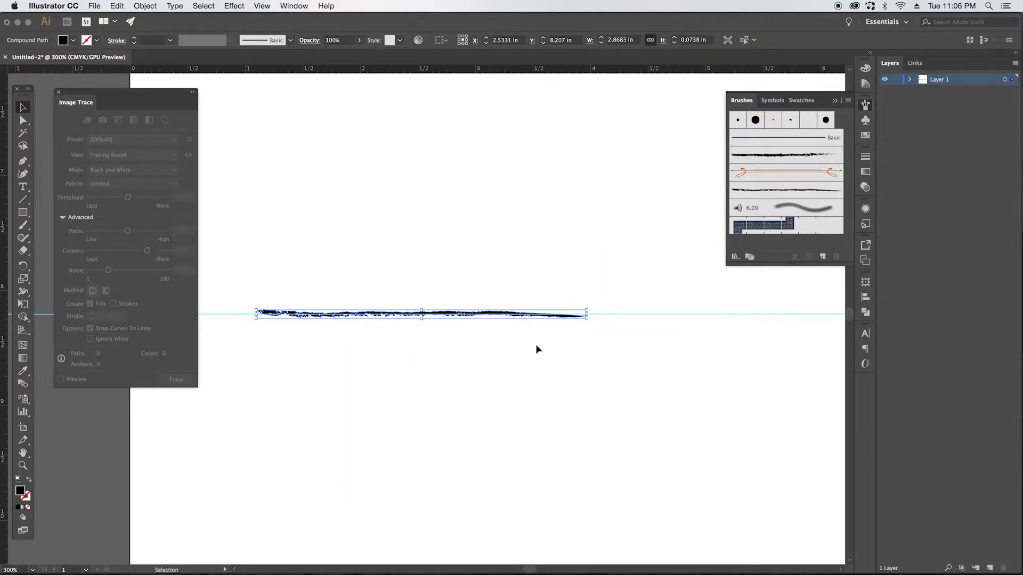
pyautogui.press('cmd+-')
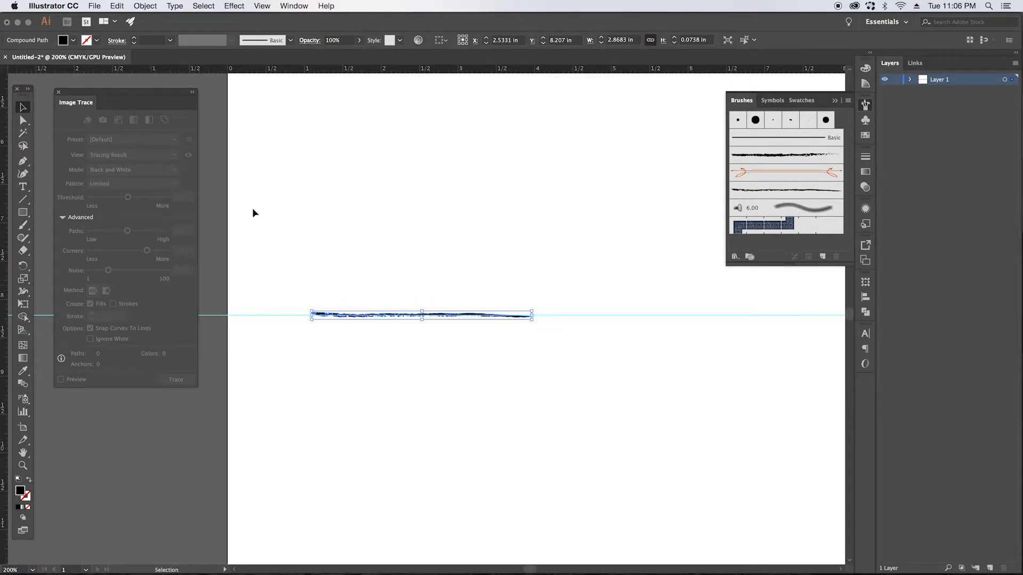
pyautogui.click(22, 229)
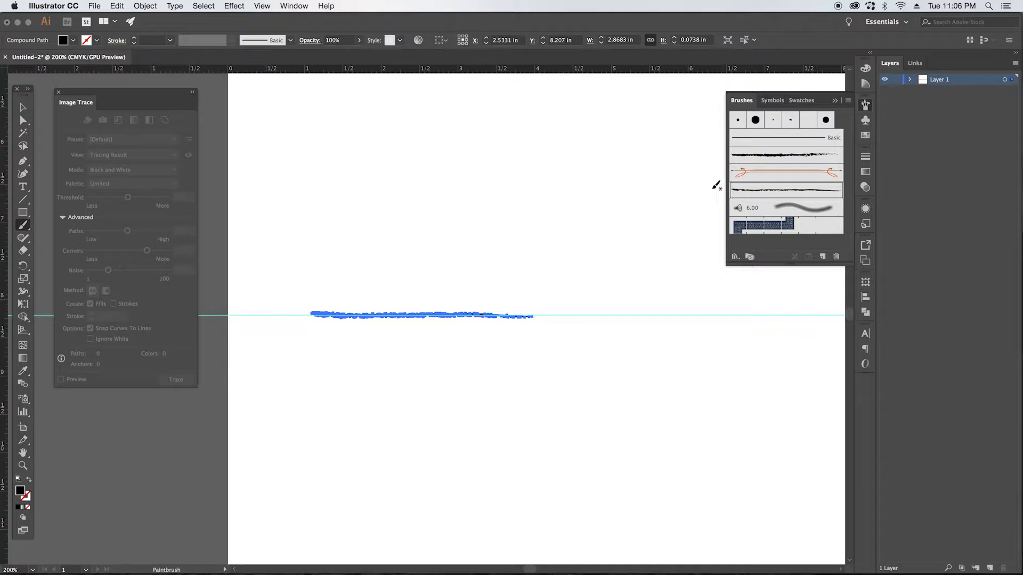
pyautogui.moveTo(417, 224)
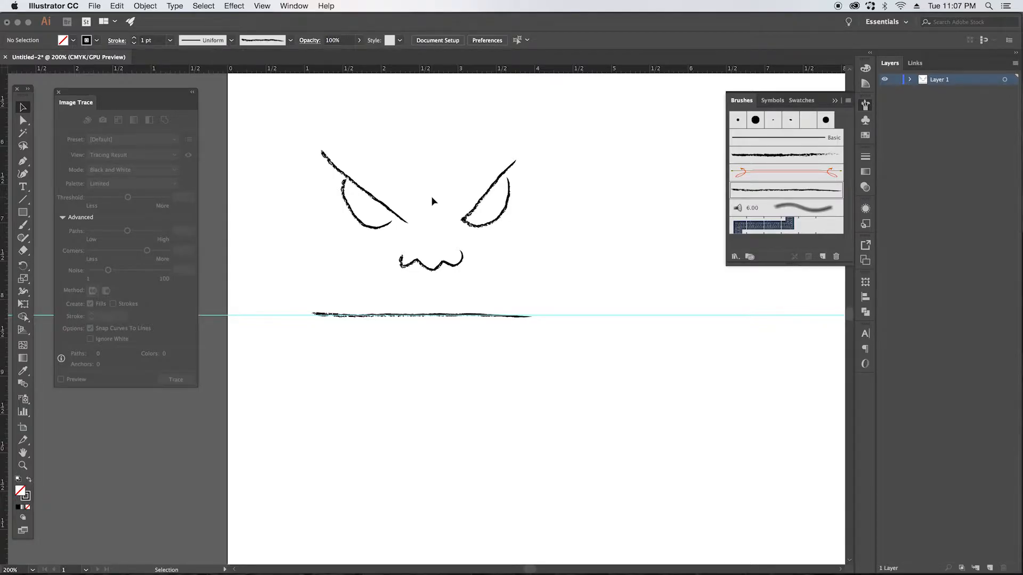
pyautogui.moveTo(409, 393)
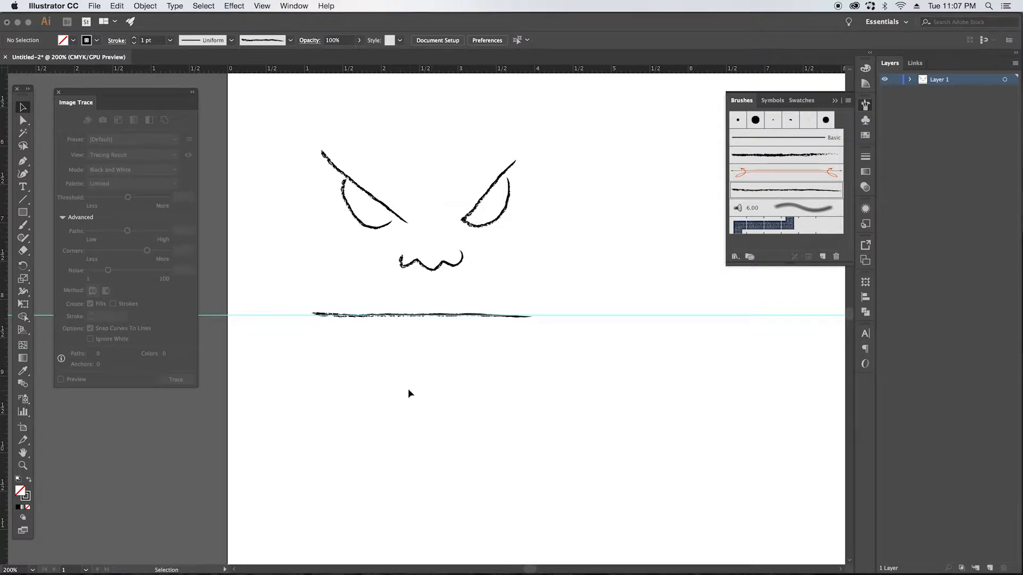
pyautogui.moveTo(396, 540)
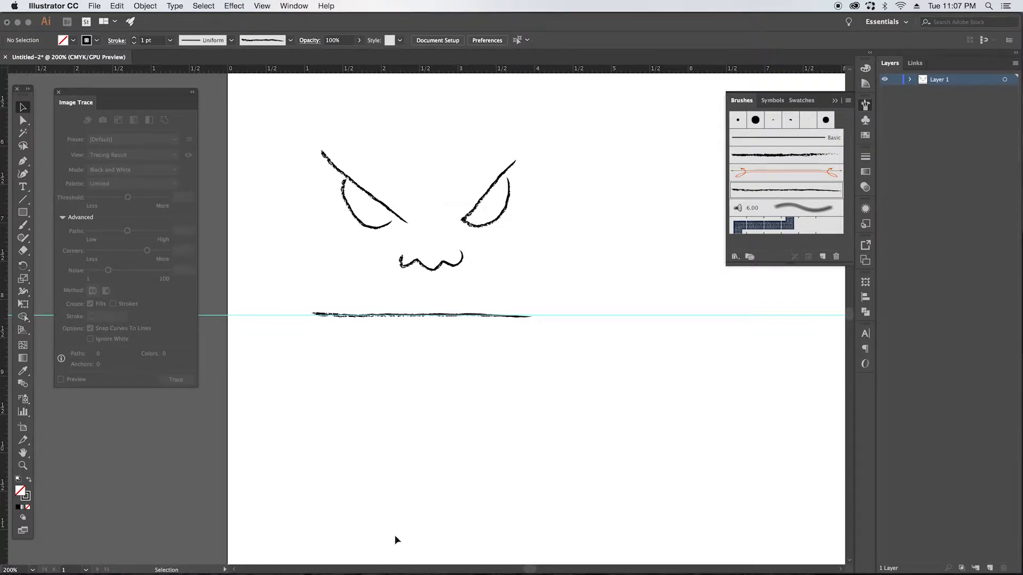
pyautogui.moveTo(409, 561)
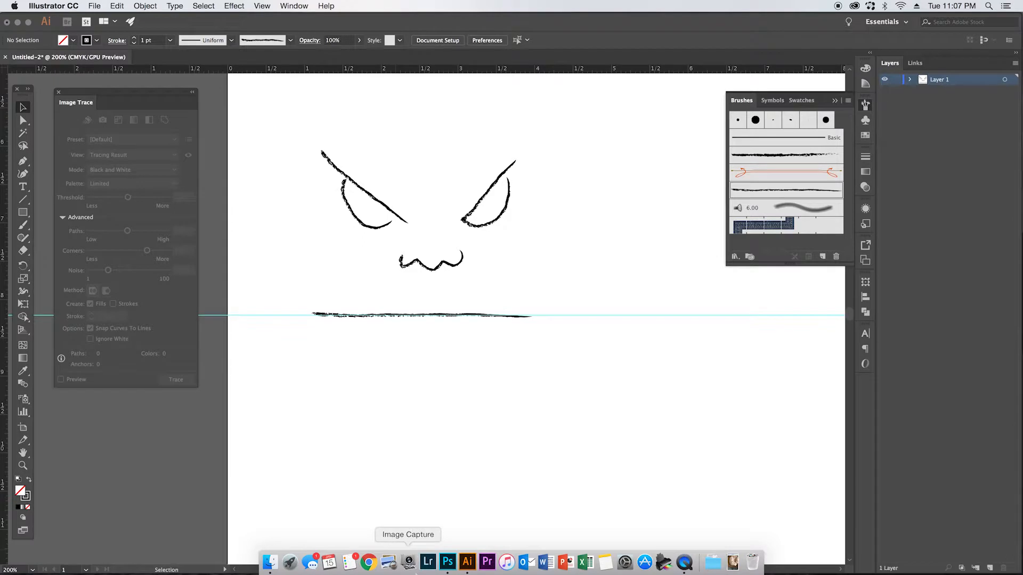
# Step: Place the charcoal smear scan below the face sketch
pyautogui.click(446, 562)
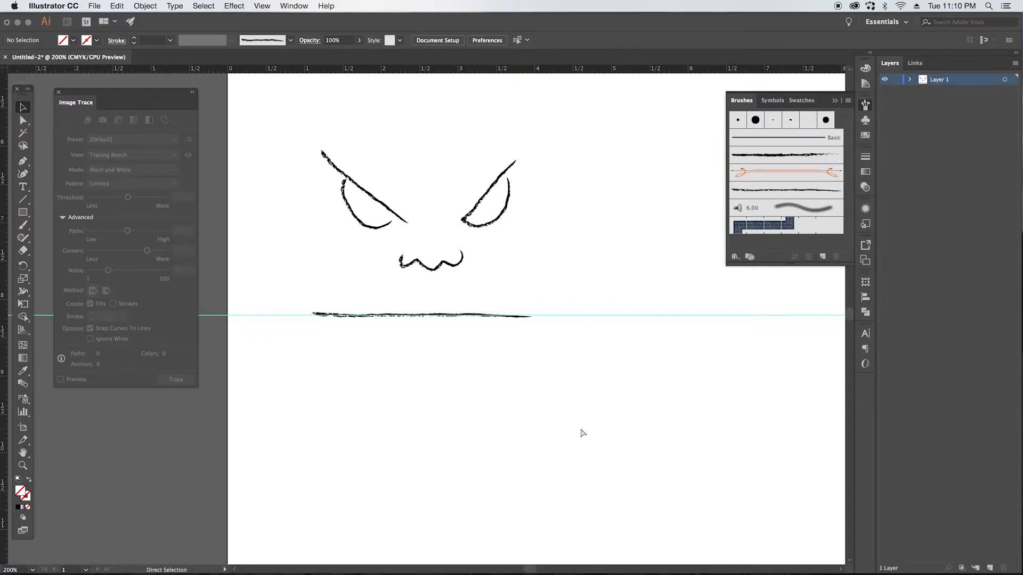
pyautogui.click(422, 317)
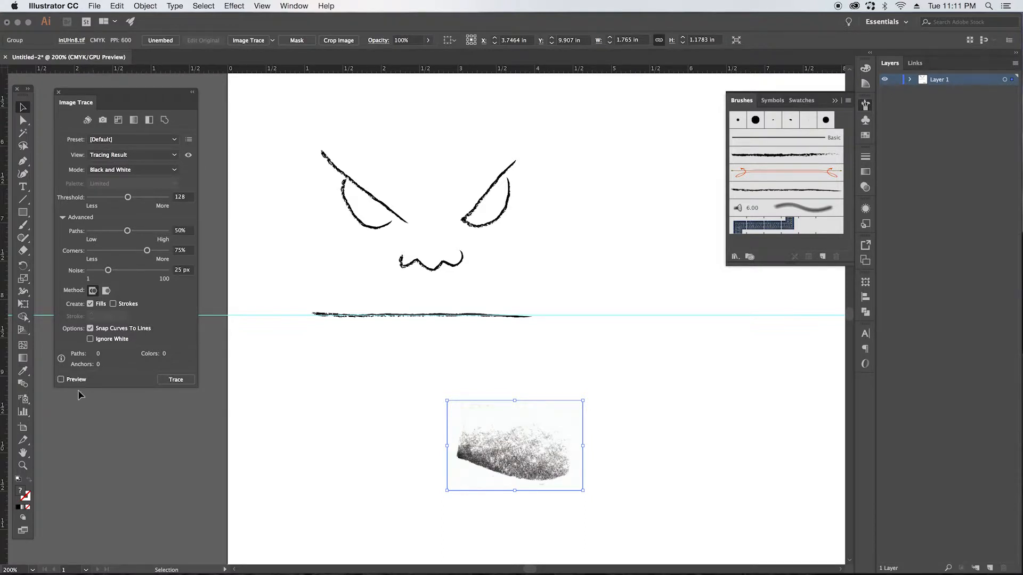
# Step: Preview the smear's black-and-white trace (491 paths), then switch to Photoshop
pyautogui.click(61, 378)
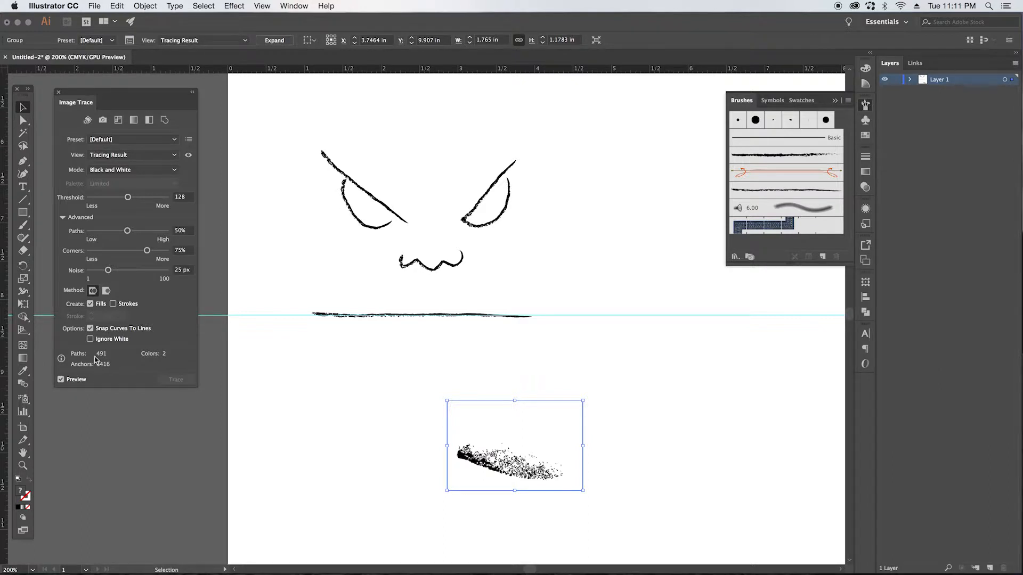
pyautogui.moveTo(148, 310)
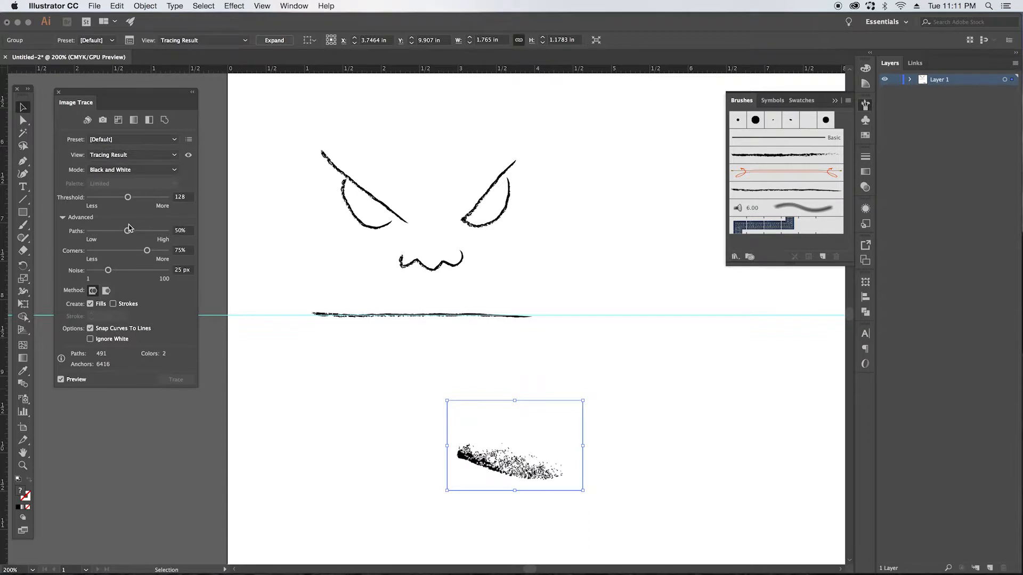
pyautogui.moveTo(465, 424)
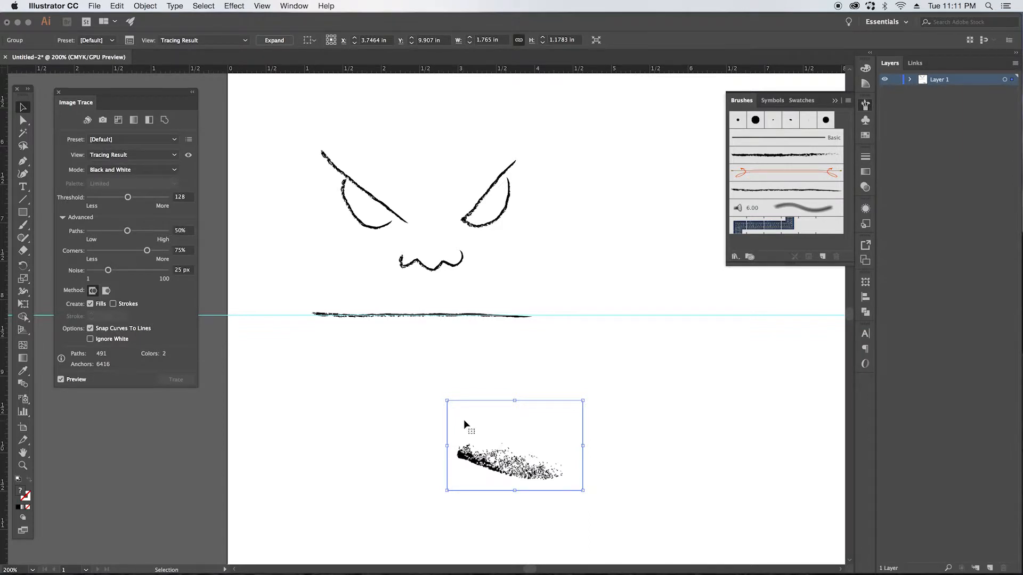
pyautogui.click(448, 562)
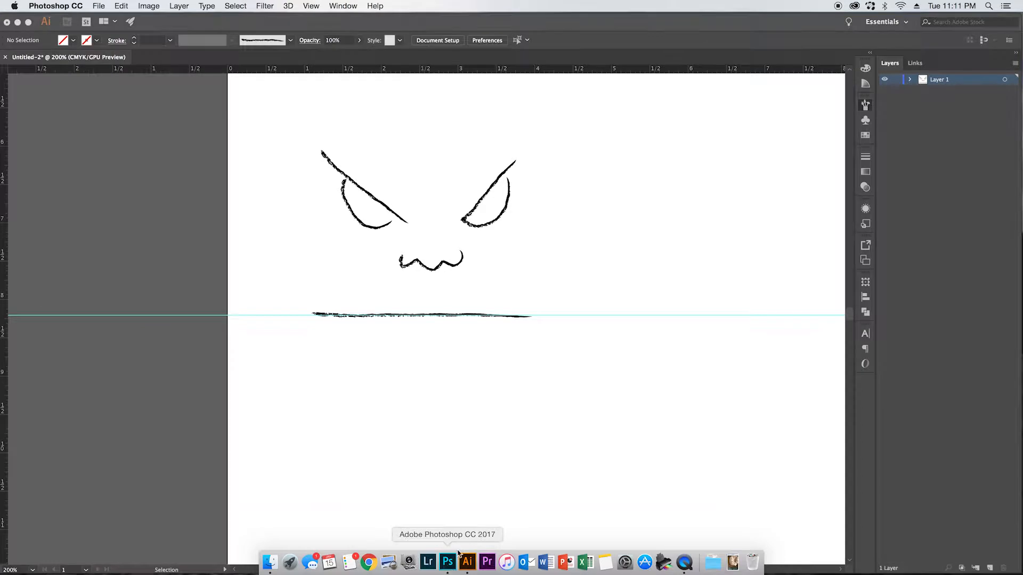
# Step: Return to Illustrator with the wider charcoal texture scan placed below the sketch
pyautogui.click(448, 561)
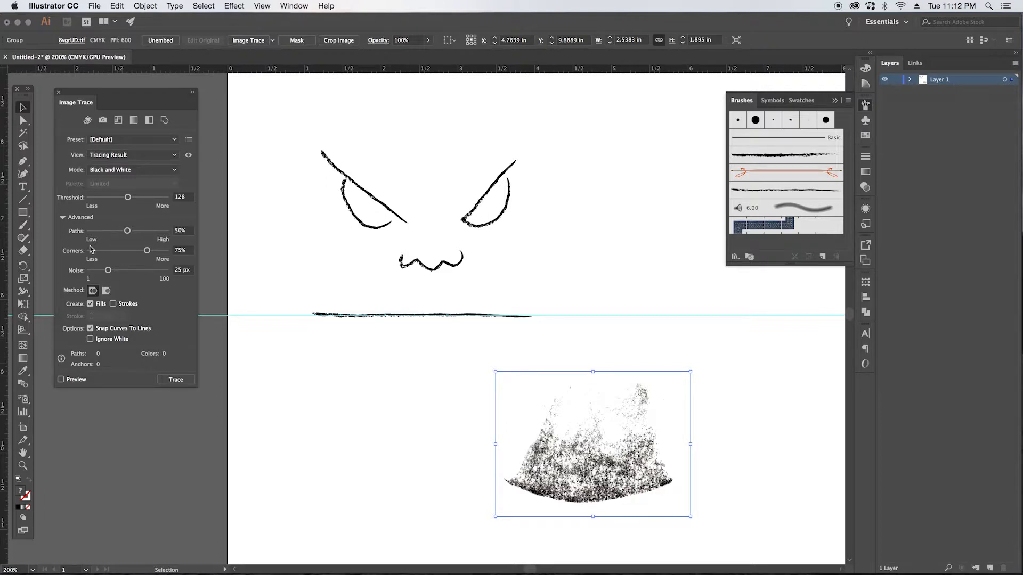
pyautogui.moveTo(78, 383)
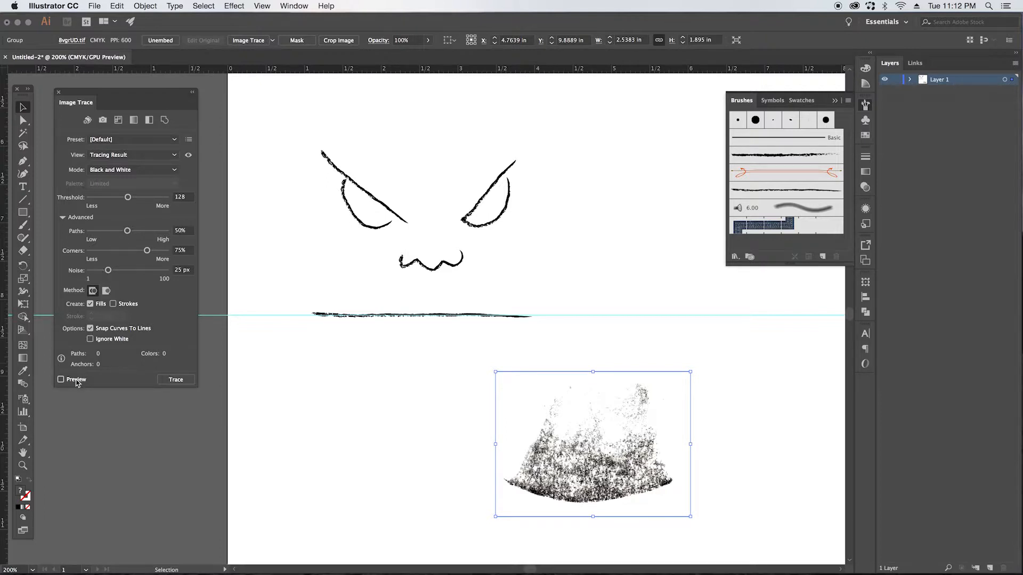
# Step: Preview the wide texture trace with Paths at 20% and white ignored, giving 765 paths
pyautogui.click(60, 379)
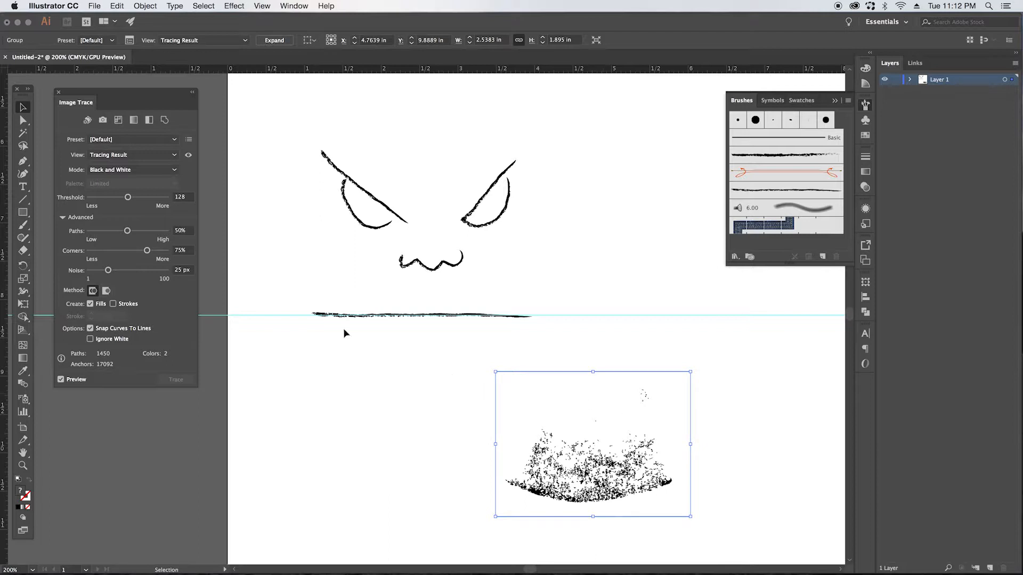
pyautogui.moveTo(128, 197)
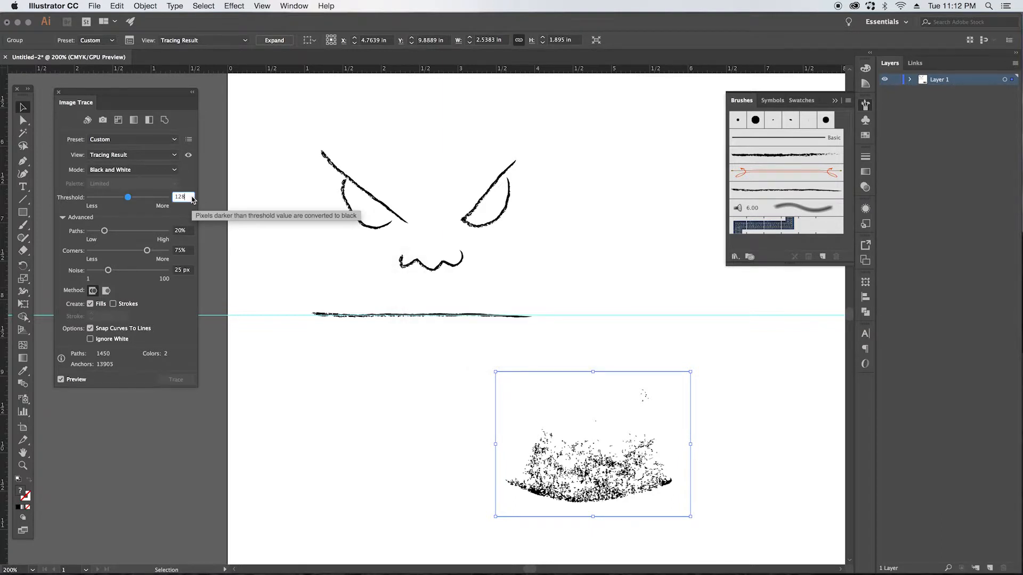
pyautogui.moveTo(156, 276)
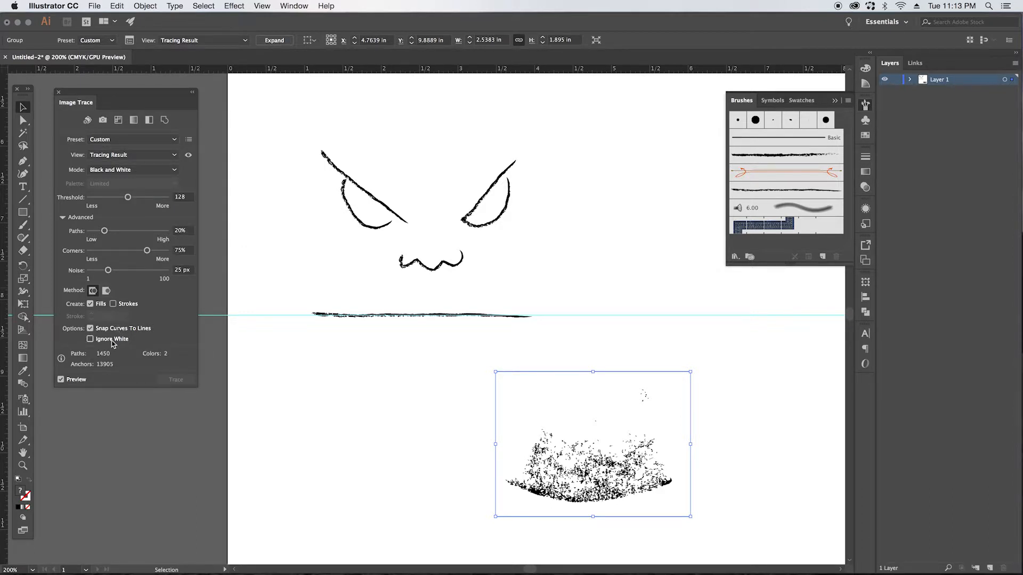
pyautogui.click(90, 339)
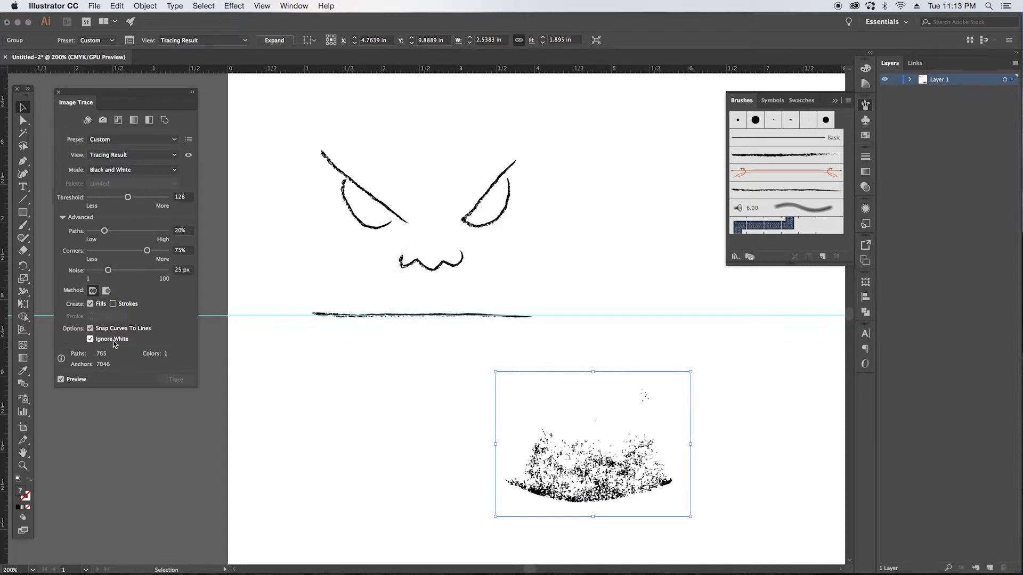
pyautogui.click(233, 6)
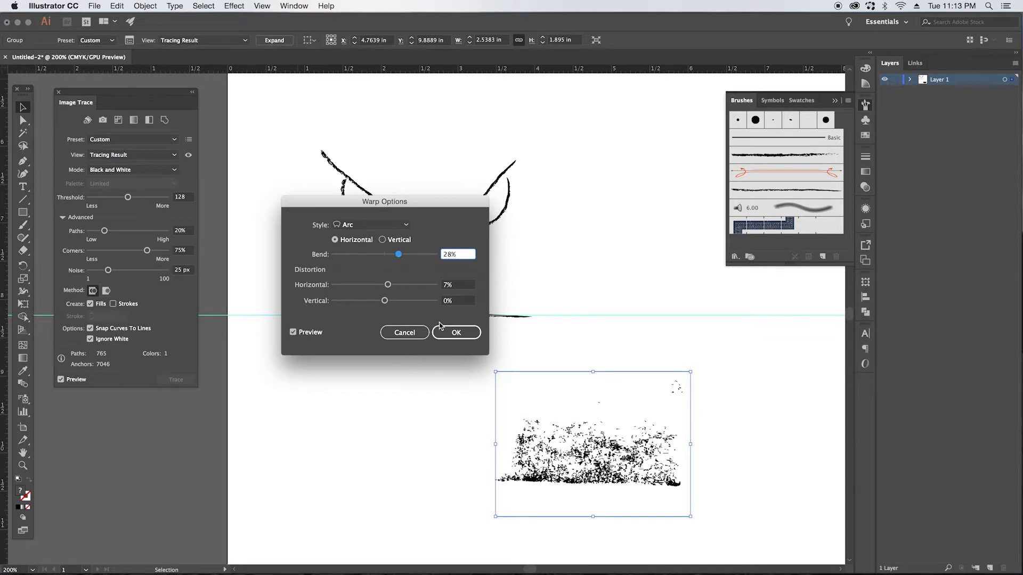
# Step: Apply an Arc warp with Bend 28% and Horizontal distortion 7% to flatten the base
pyautogui.click(456, 332)
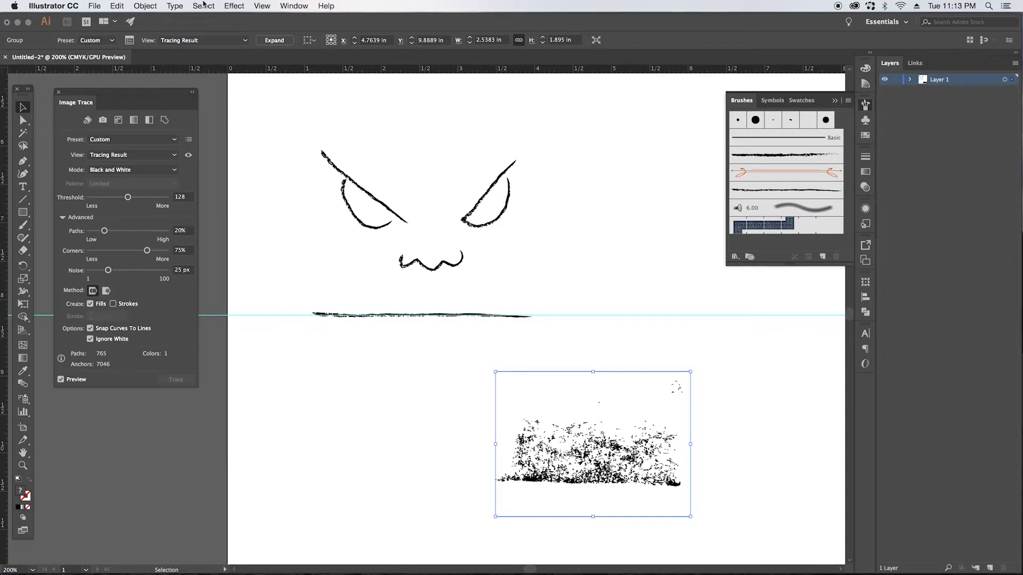
# Step: Expand the warped trace's appearance into plain paths and select the stray specks
pyautogui.click(145, 6)
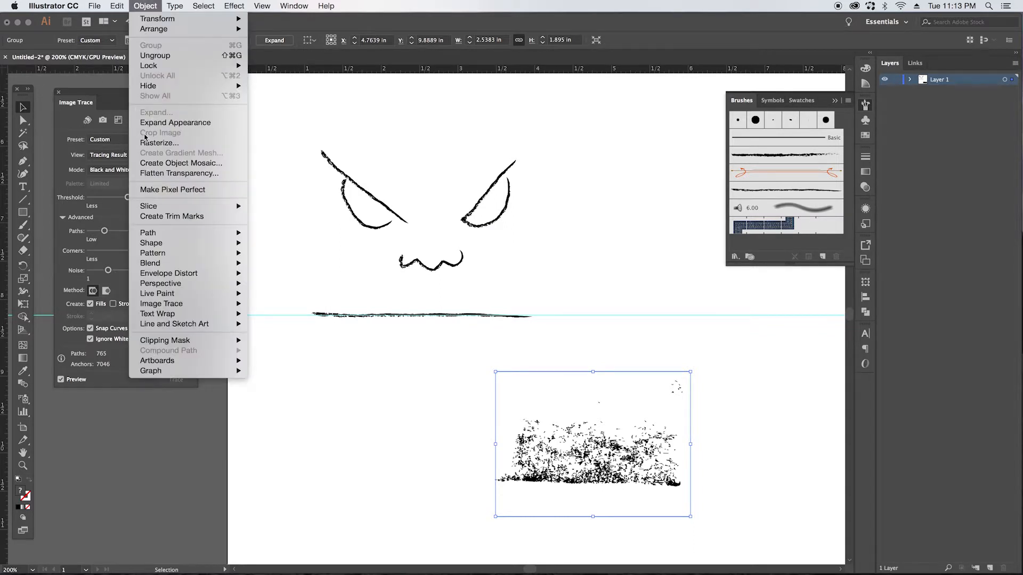
pyautogui.click(156, 111)
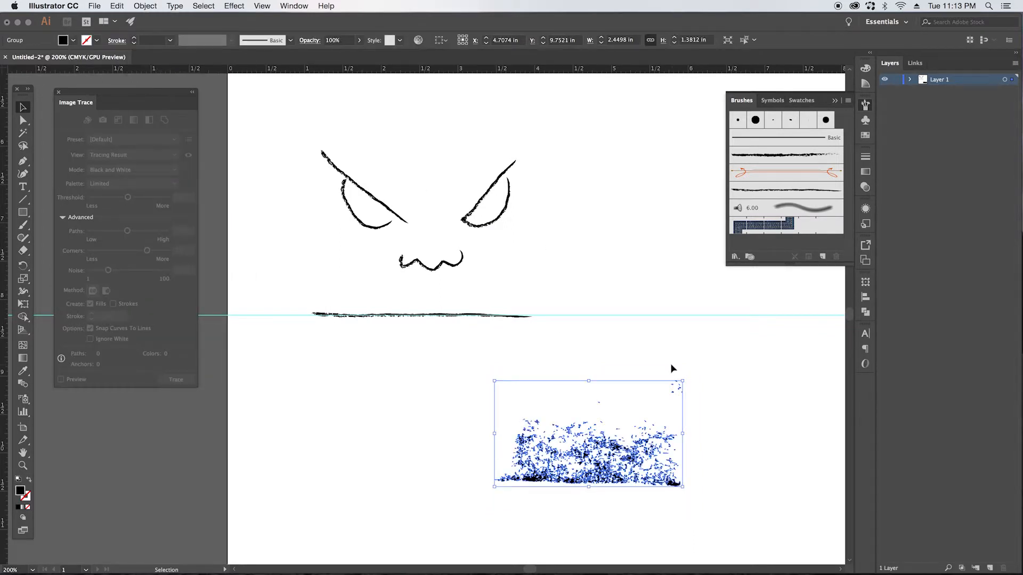
pyautogui.moveTo(682, 381)
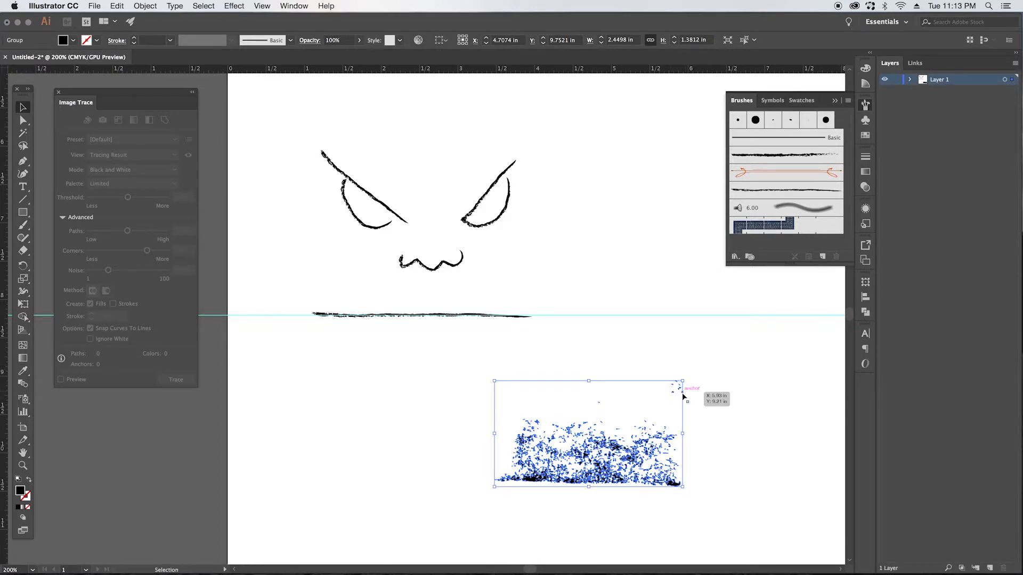
pyautogui.click(22, 120)
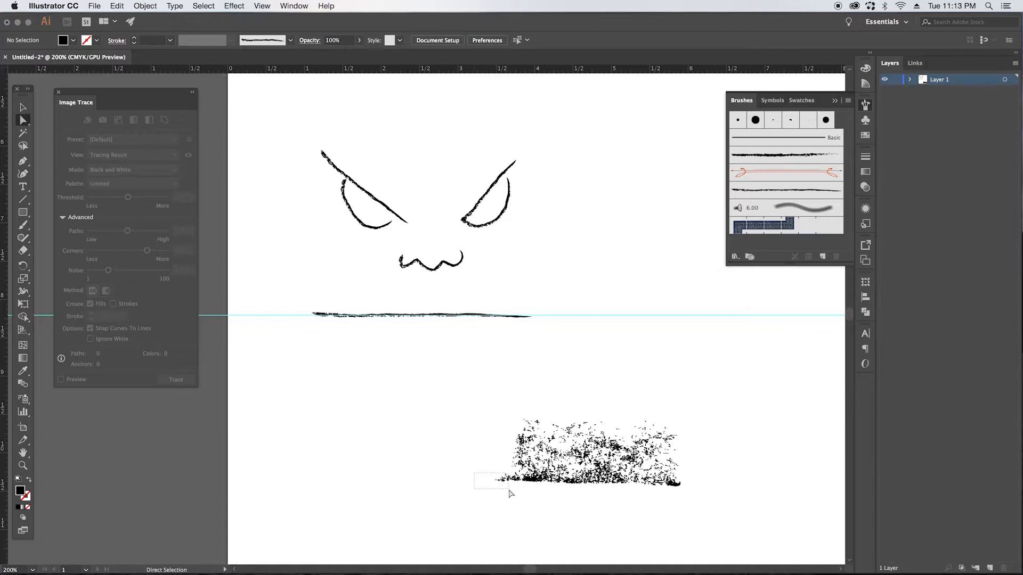
# Step: Remove the stray fragment and blob at the texture's lower-right edge
pyautogui.click(499, 480)
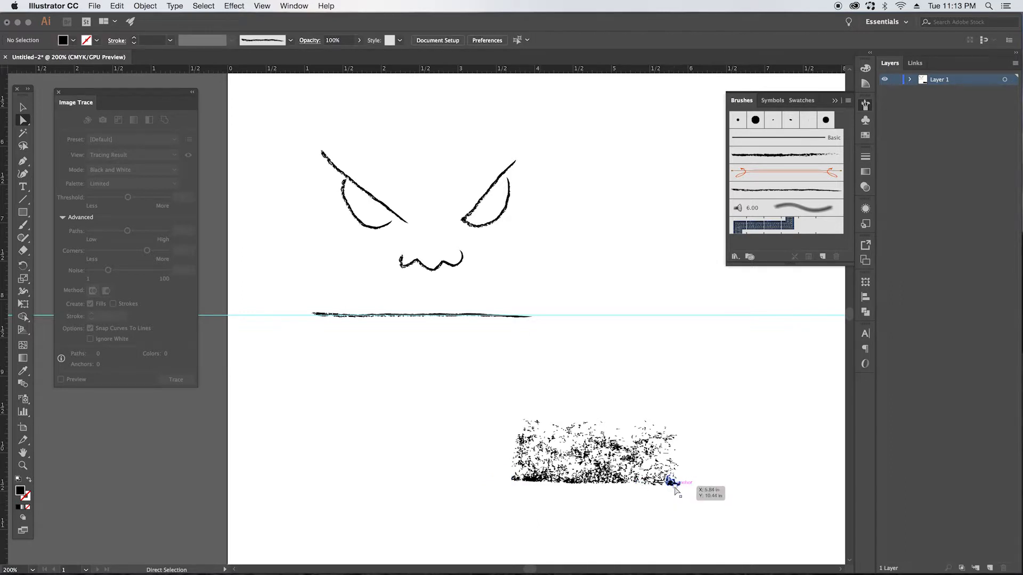
pyautogui.click(672, 482)
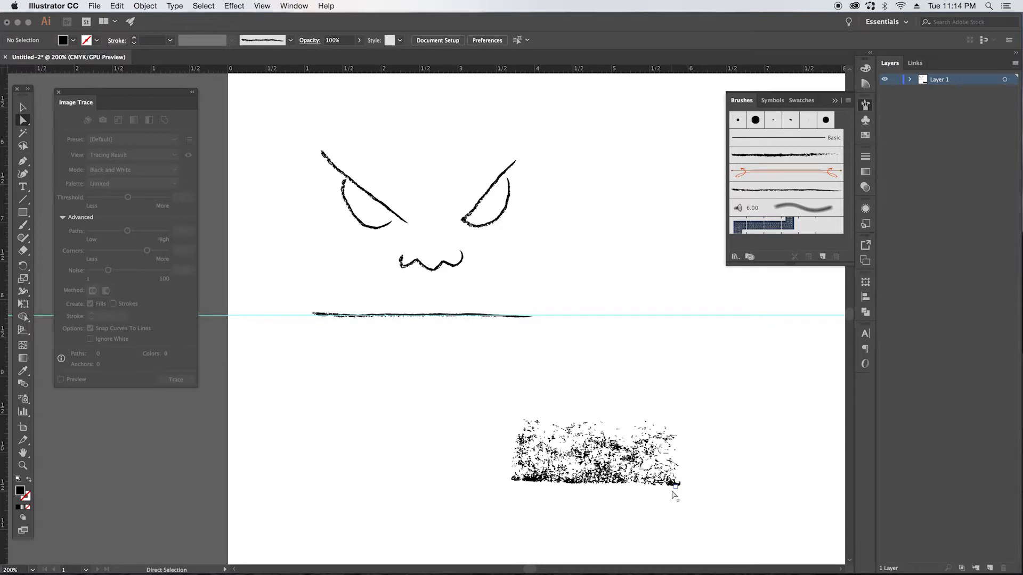
pyautogui.moveTo(674, 485)
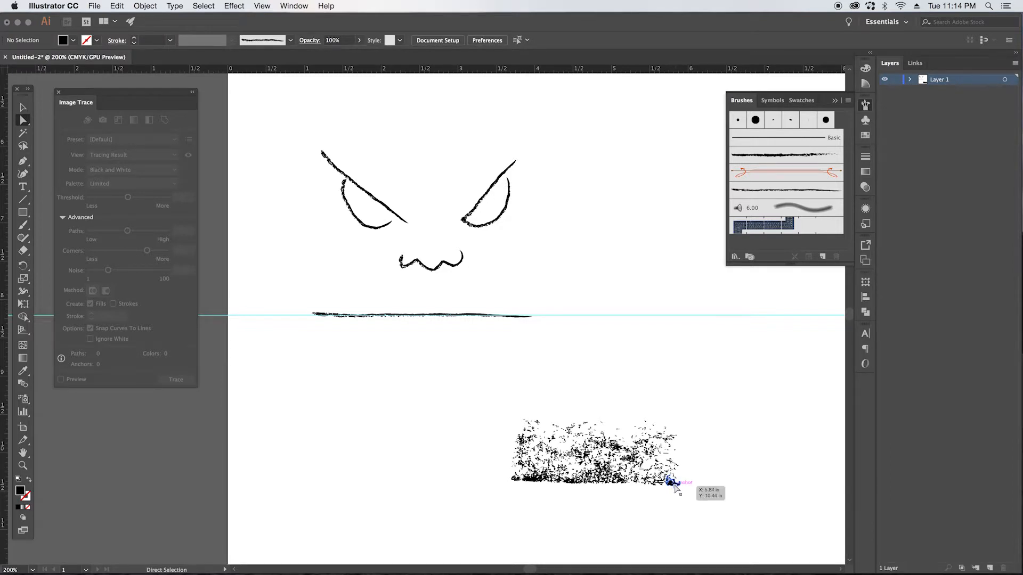
pyautogui.click(671, 481)
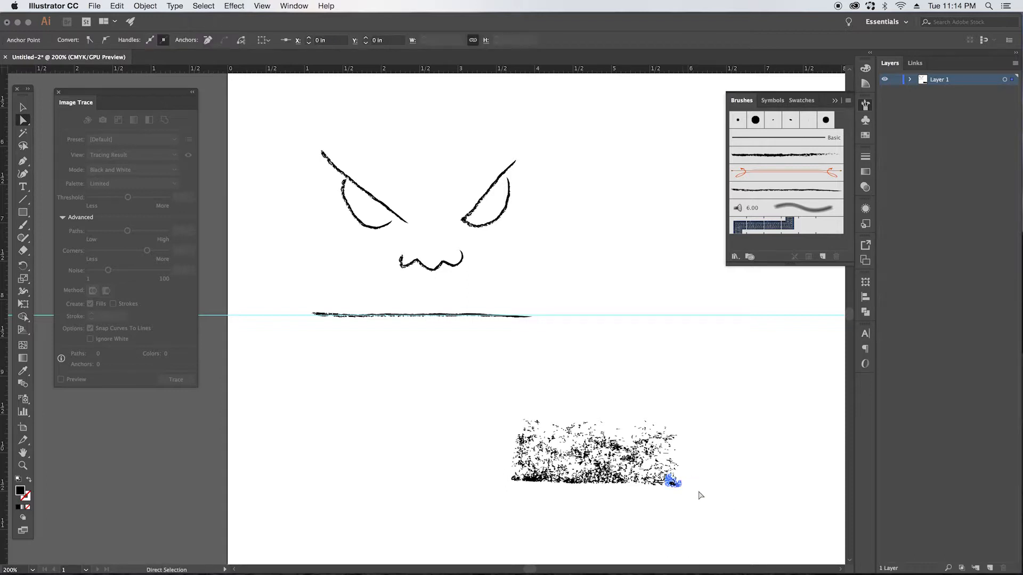
pyautogui.click(671, 481)
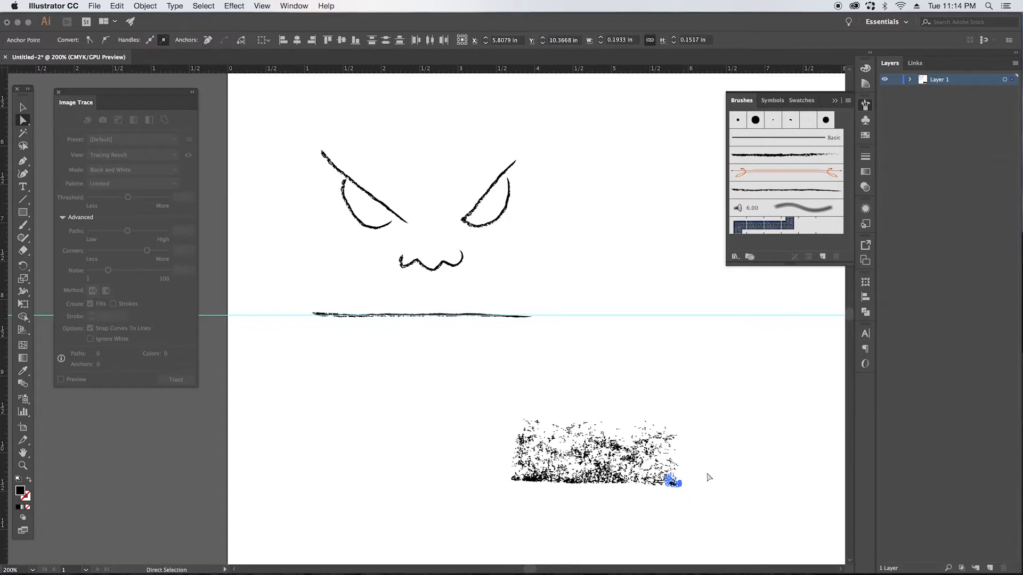
pyautogui.click(496, 406)
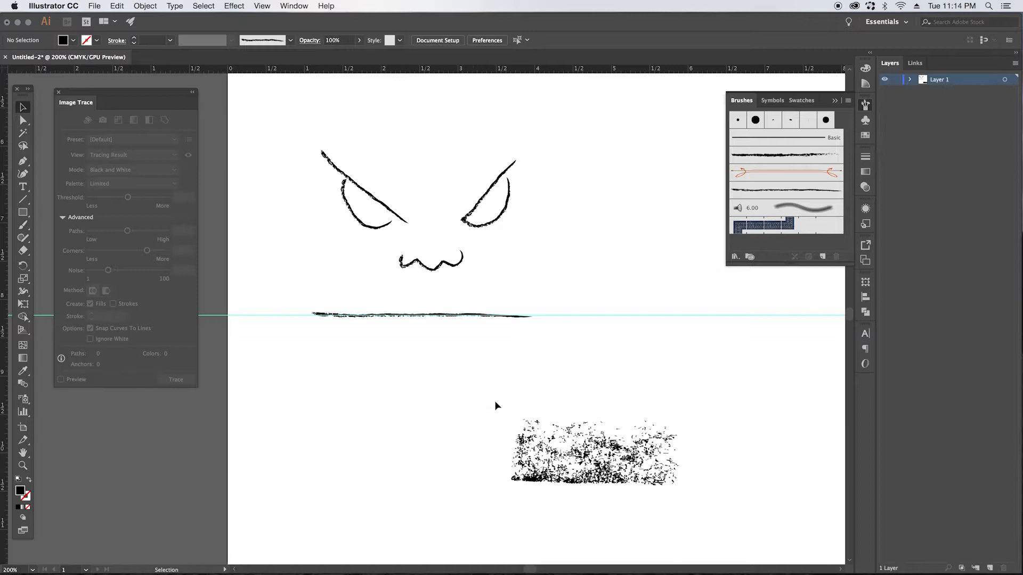
# Step: Turn the cleaned charcoal texture block into a second art brush
pyautogui.click(594, 452)
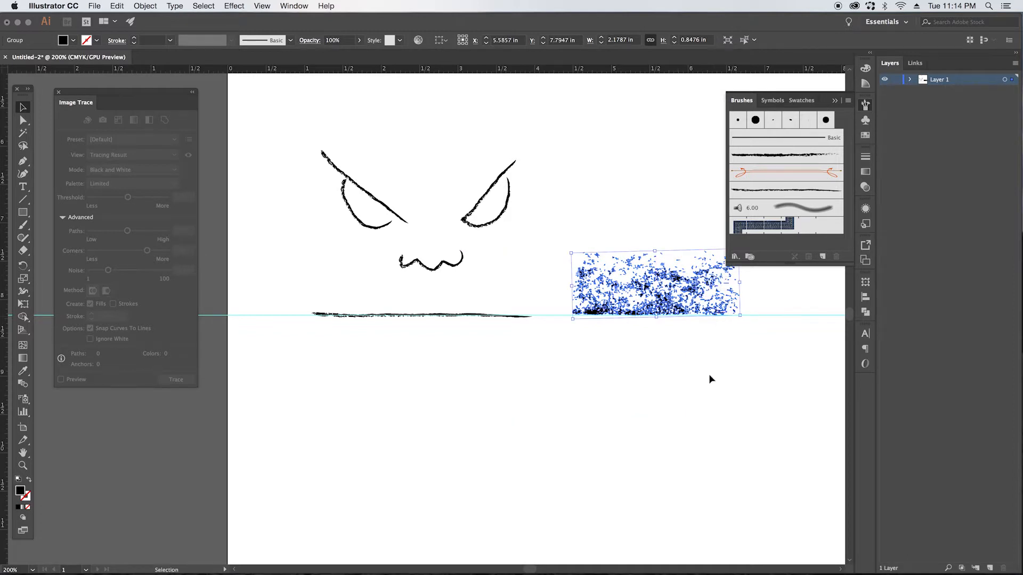
pyautogui.click(656, 284)
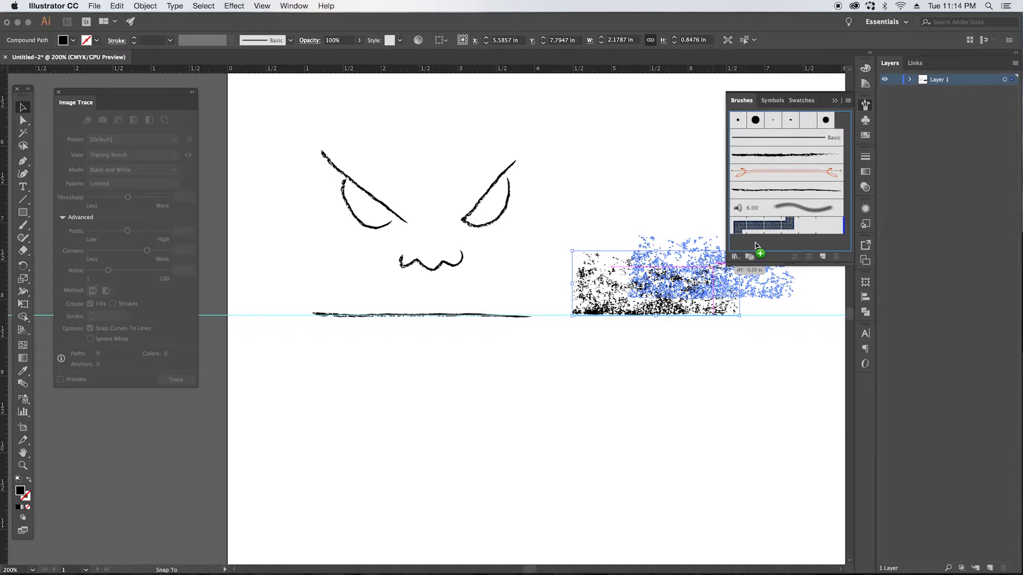
pyautogui.moveTo(758, 247)
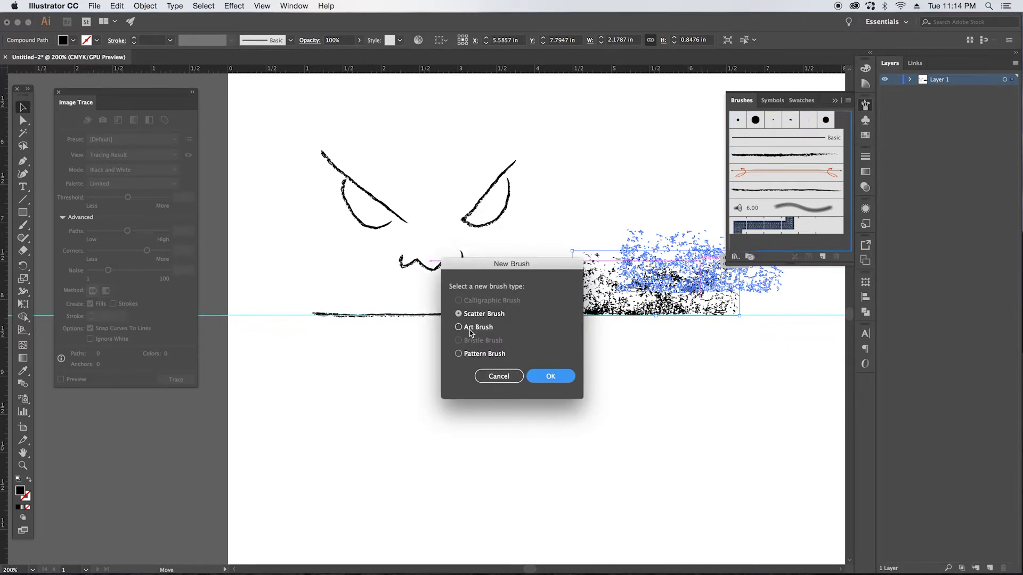
pyautogui.click(458, 326)
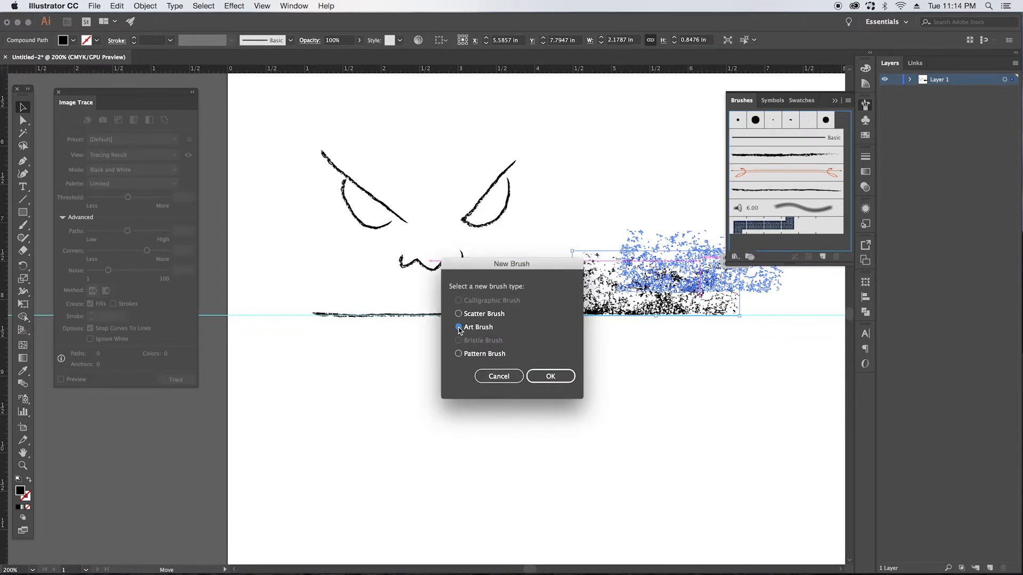
pyautogui.click(550, 377)
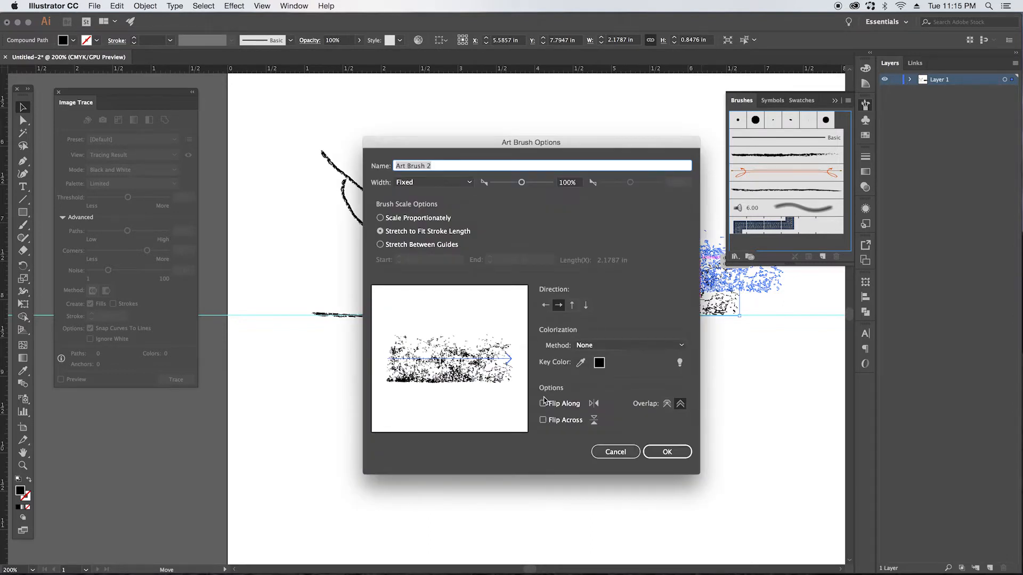
pyautogui.click(628, 345)
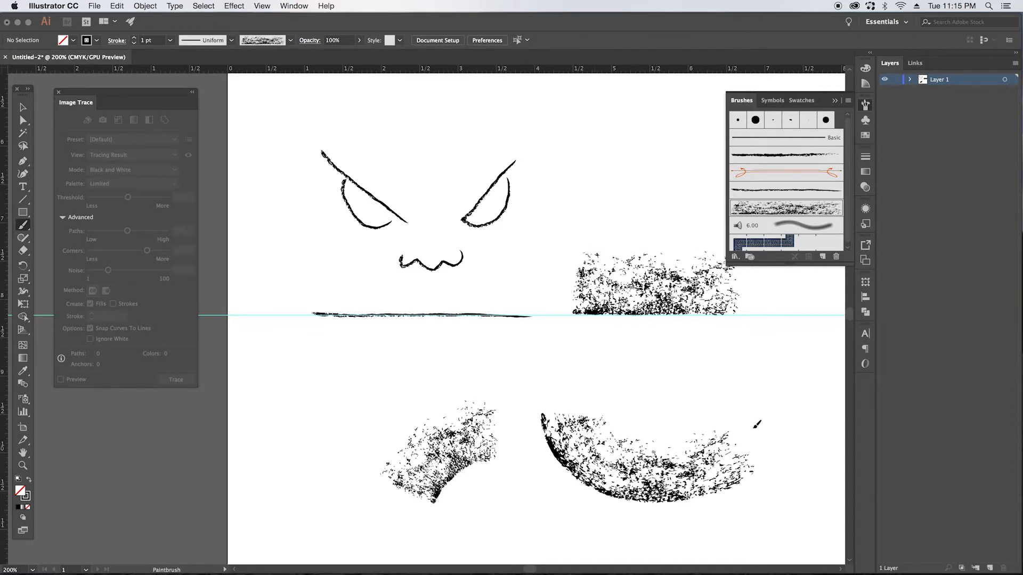
pyautogui.moveTo(665, 395)
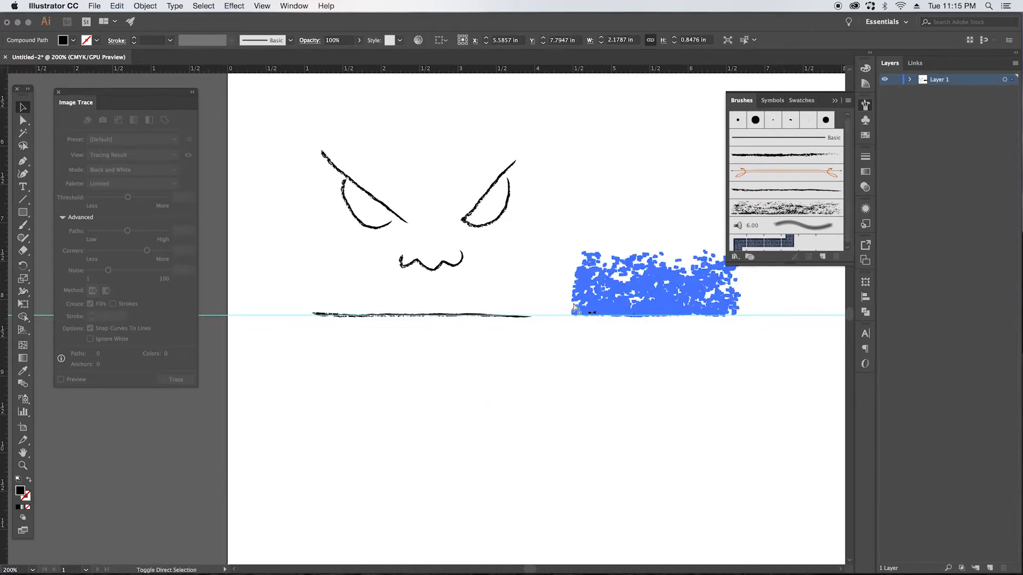
# Step: Select the charcoal texture block and switch to Photoshop for the leaf sketch
pyautogui.click(656, 284)
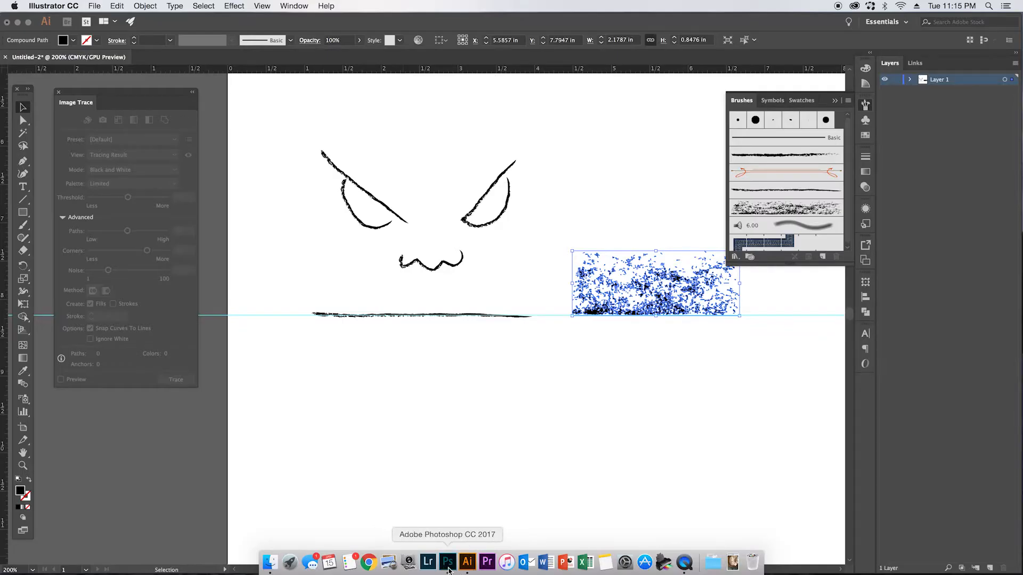
pyautogui.click(448, 562)
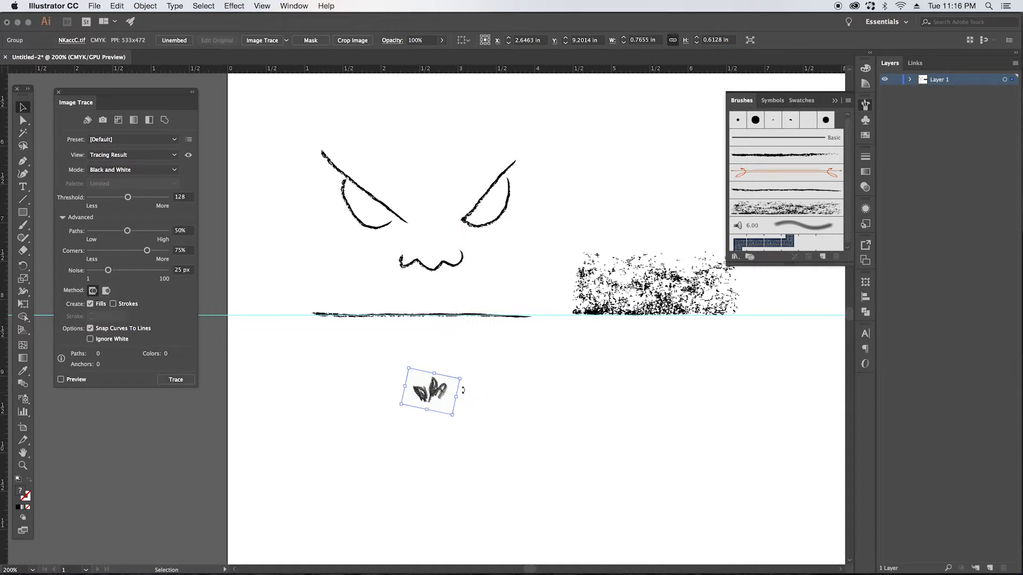
pyautogui.moveTo(487, 410)
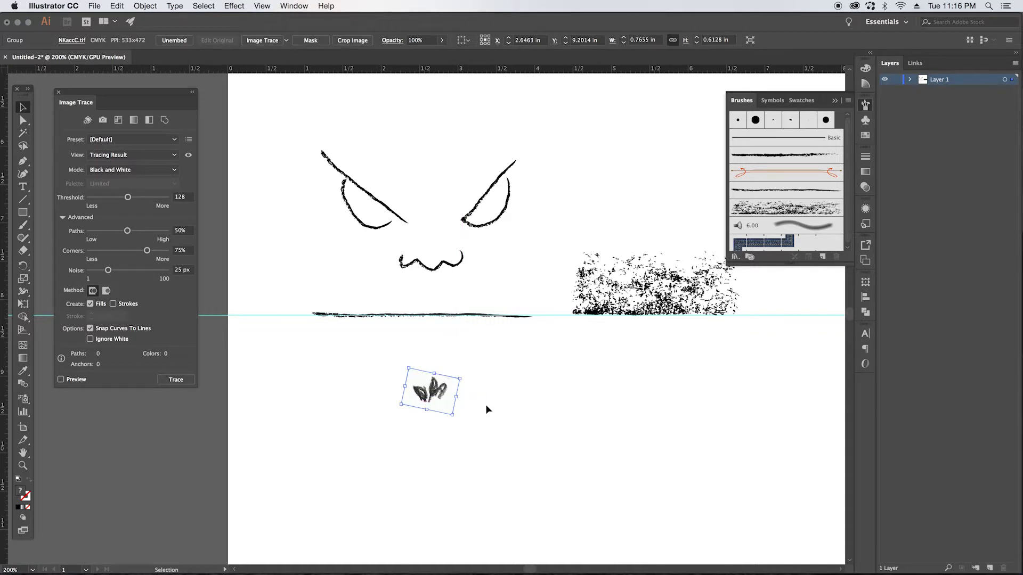
pyautogui.moveTo(478, 412)
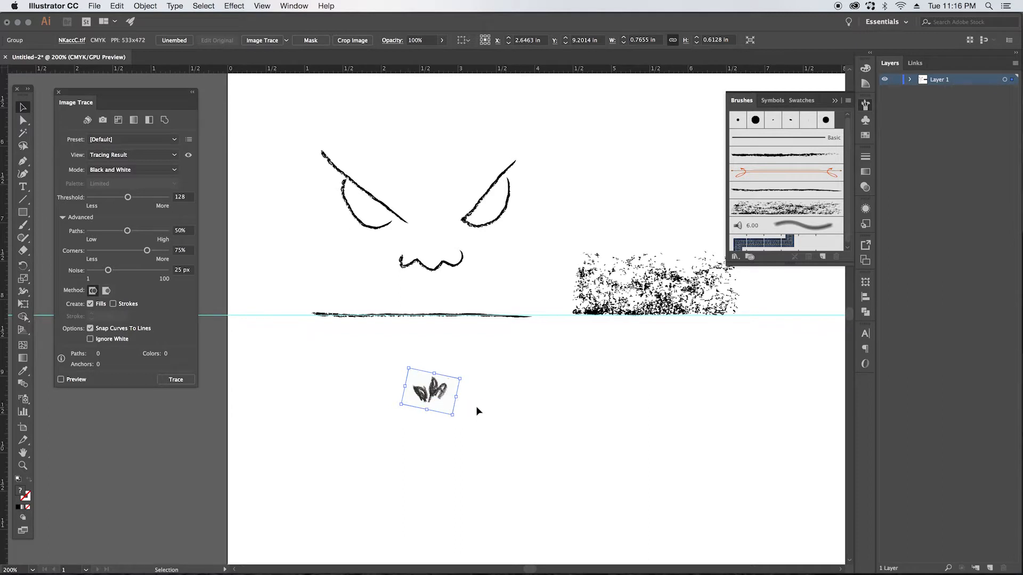
pyautogui.moveTo(461, 394)
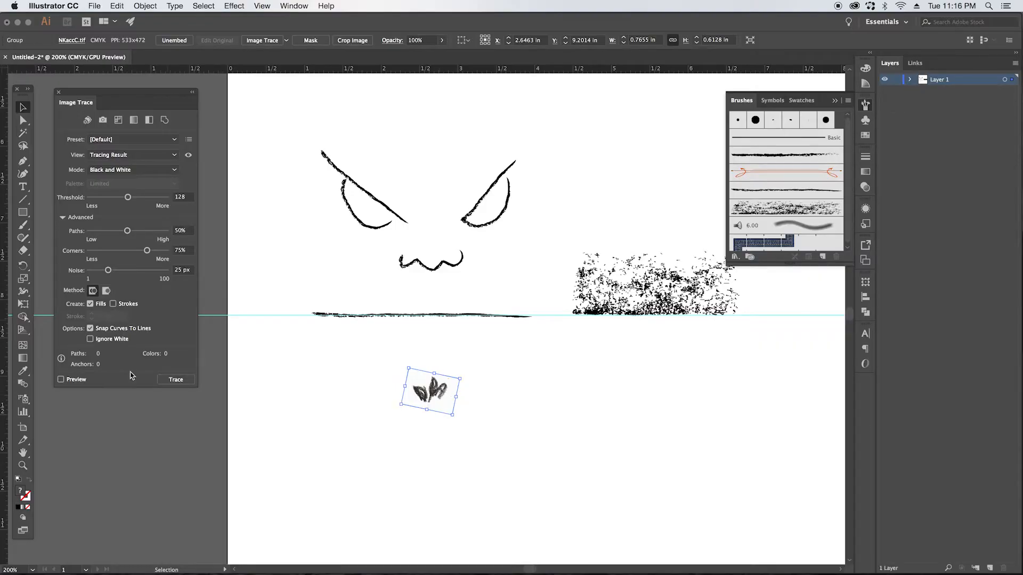
# Step: Preview a black-and-white leaf trace with Threshold about 146, Paths 25%, white ignored
pyautogui.click(61, 379)
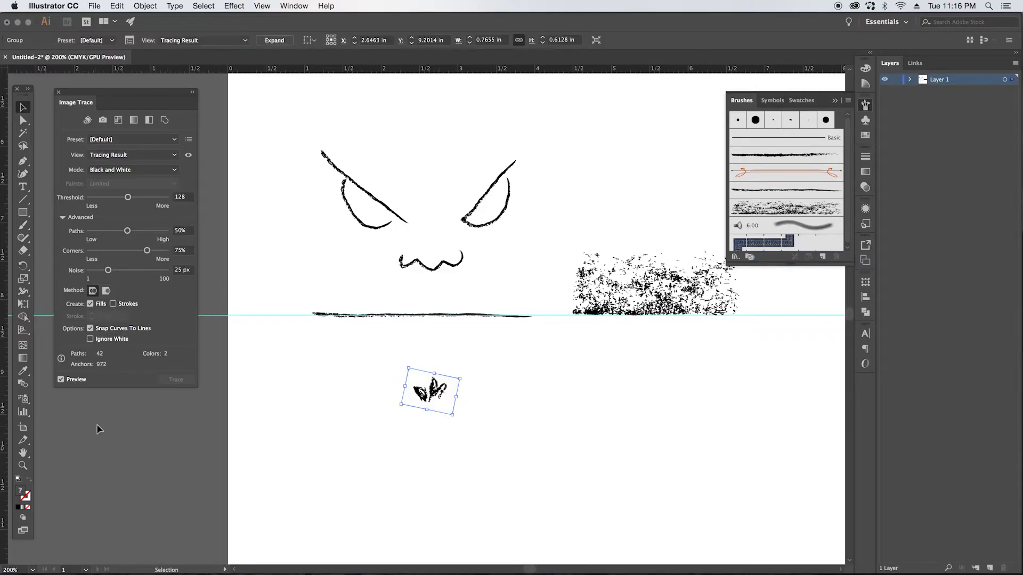
pyautogui.moveTo(134, 385)
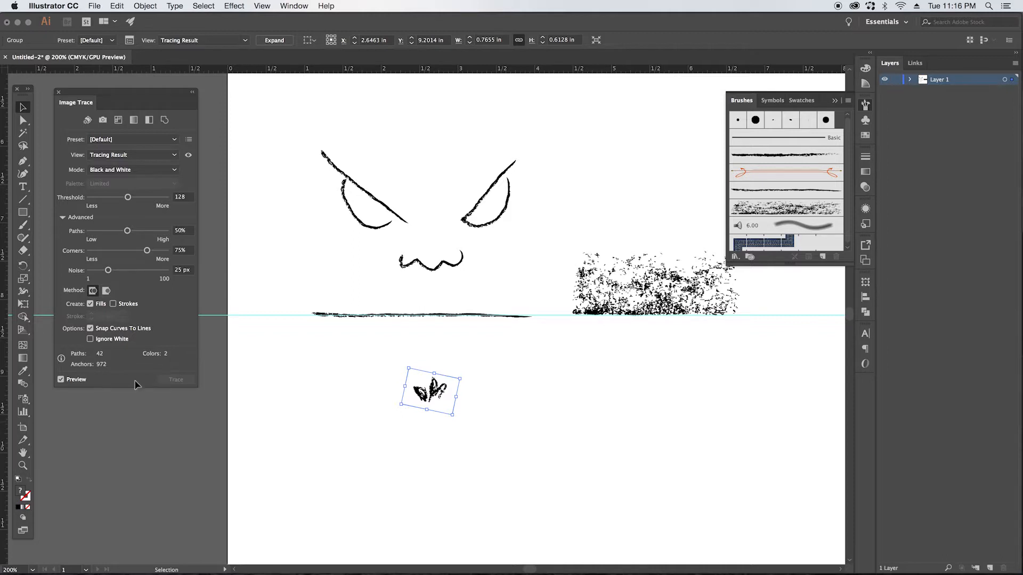
pyautogui.moveTo(127, 198)
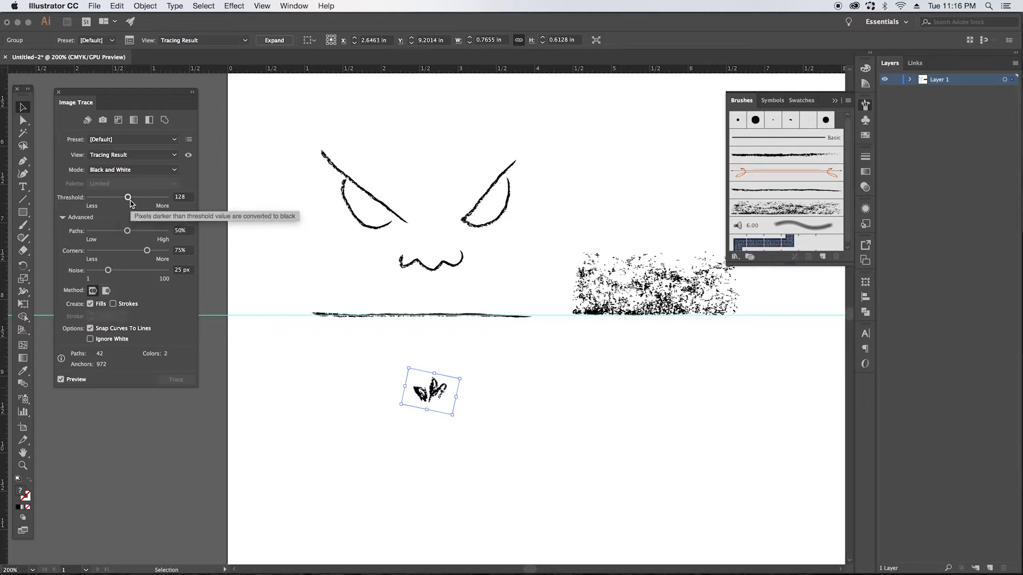
pyautogui.moveTo(128, 197); pyautogui.dragTo(131, 197)
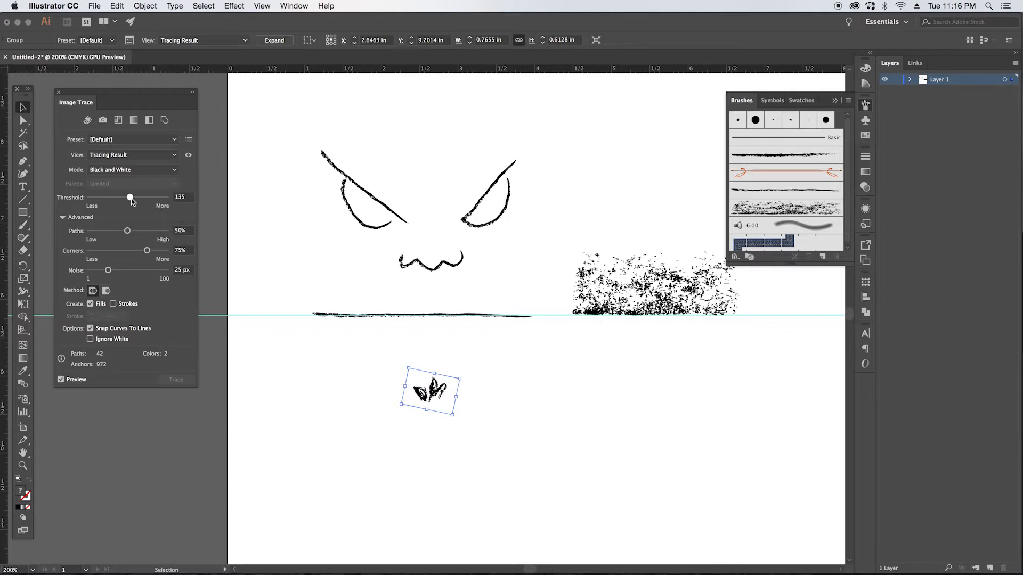
pyautogui.moveTo(129, 197); pyautogui.dragTo(131, 197)
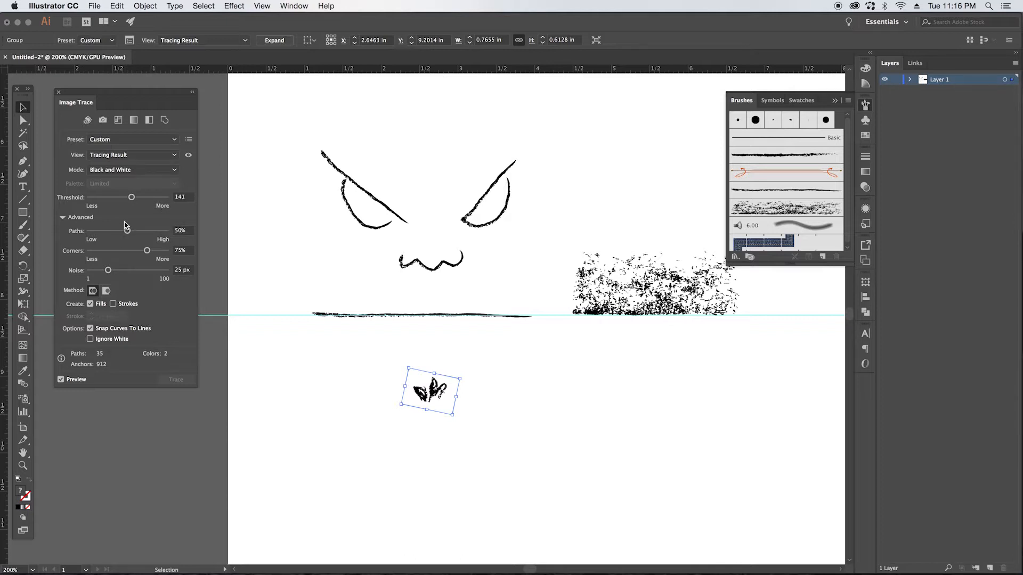
pyautogui.moveTo(131, 197); pyautogui.dragTo(133, 197)
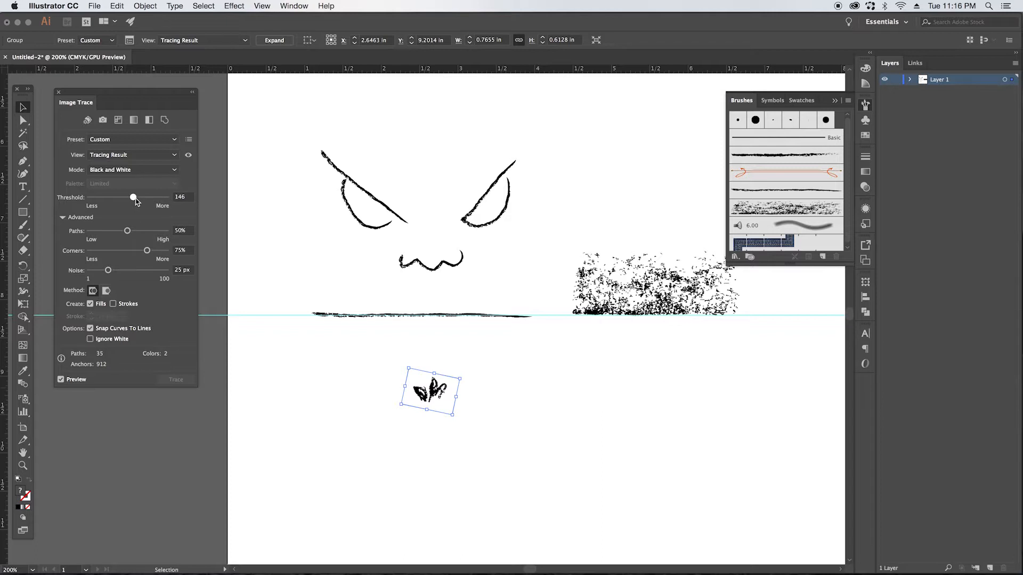
pyautogui.moveTo(133, 197); pyautogui.dragTo(134, 197)
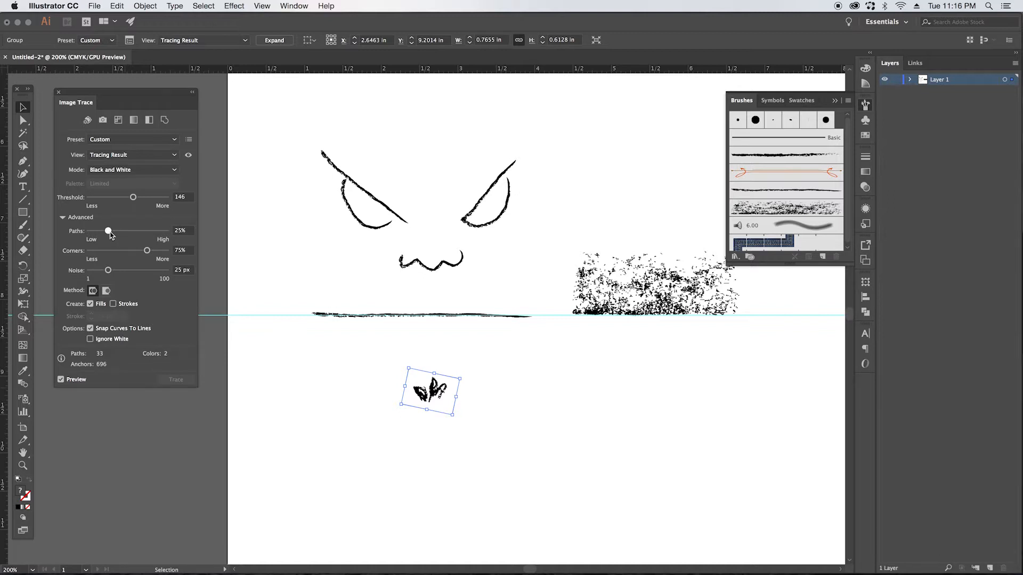
pyautogui.moveTo(134, 198)
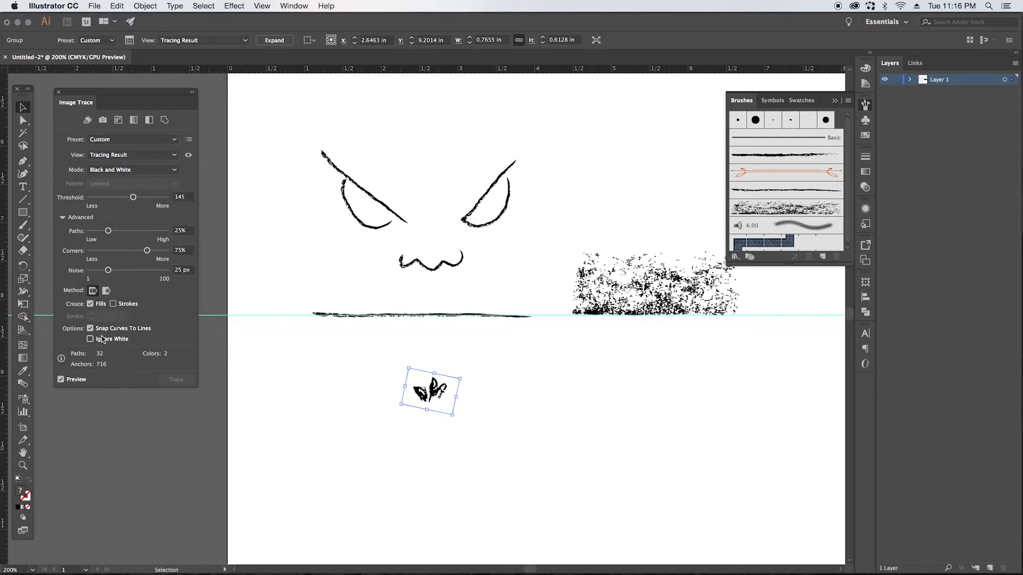
pyautogui.click(90, 339)
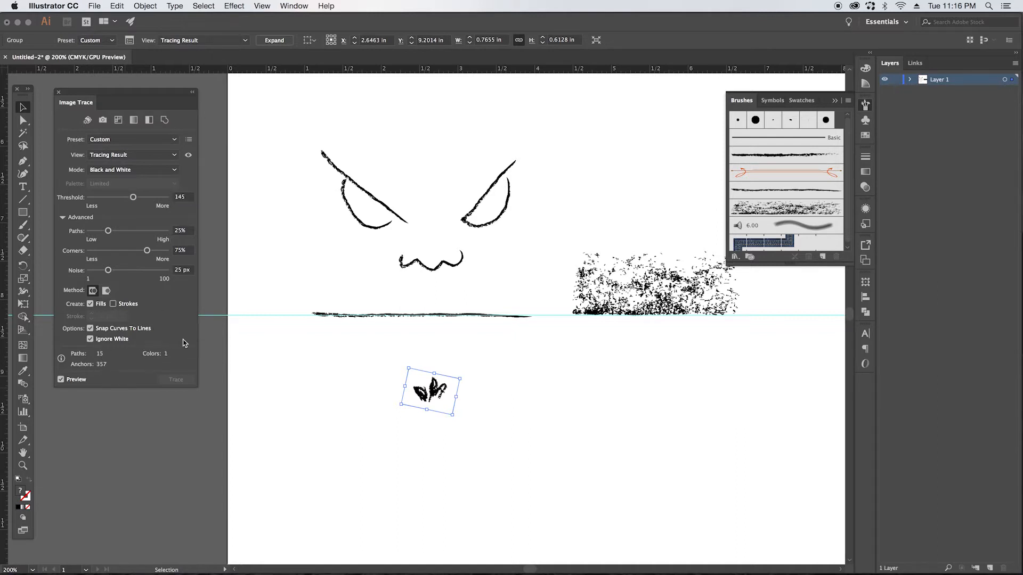
pyautogui.click(145, 6)
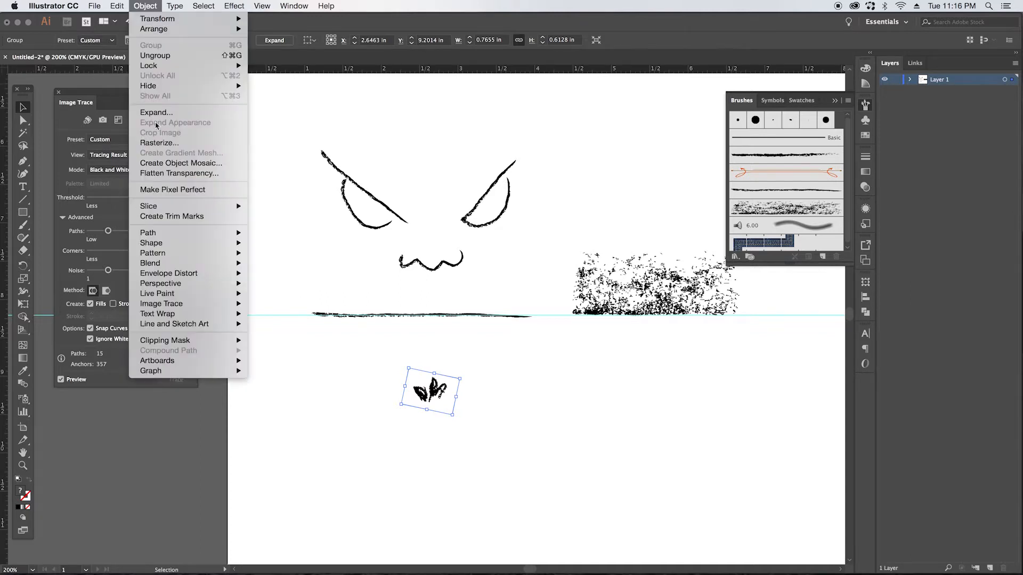
# Step: Expand the leaf trace into vector shapes and make it a scatter brush
pyautogui.click(156, 112)
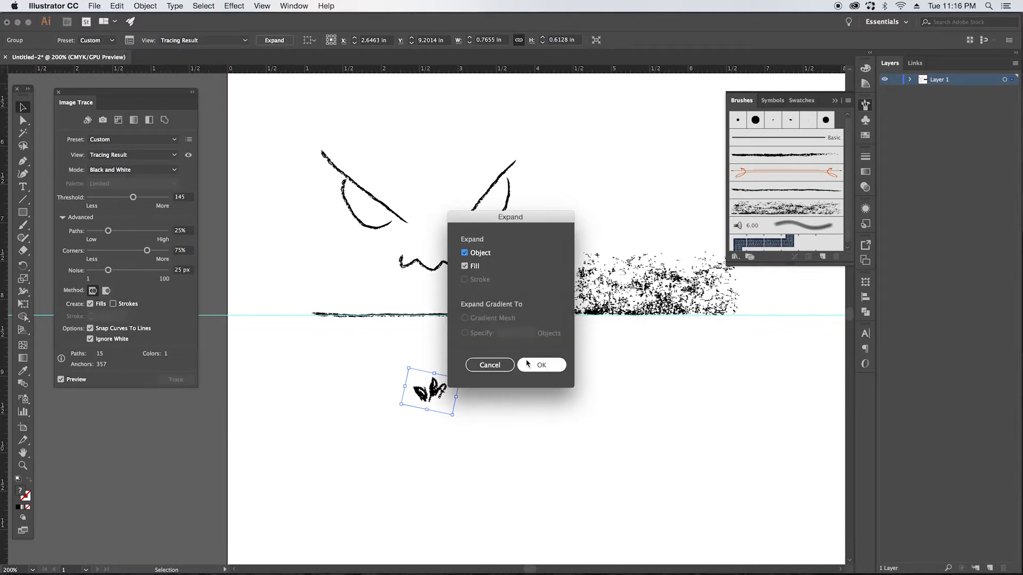
pyautogui.click(541, 365)
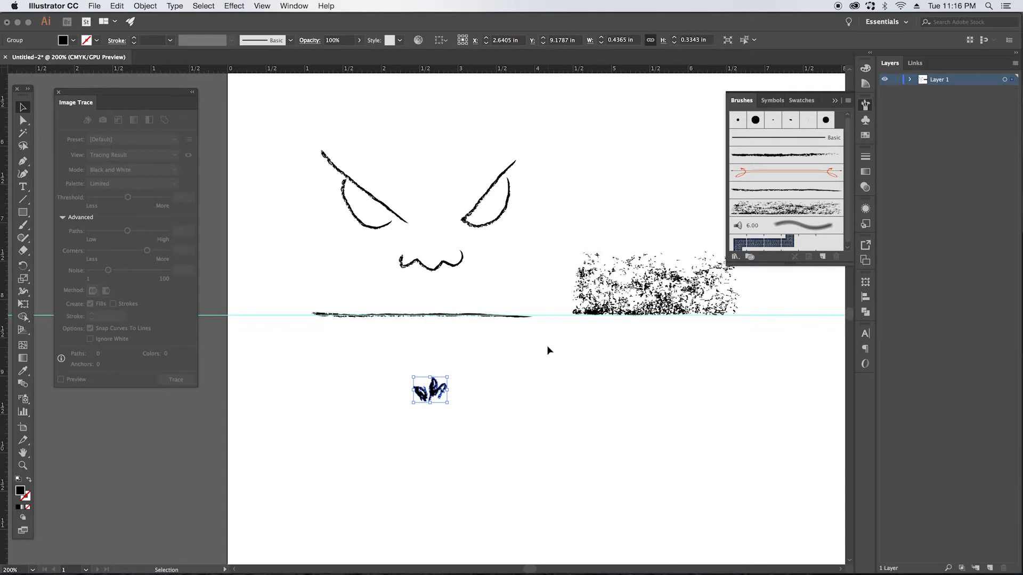
pyautogui.moveTo(470, 411)
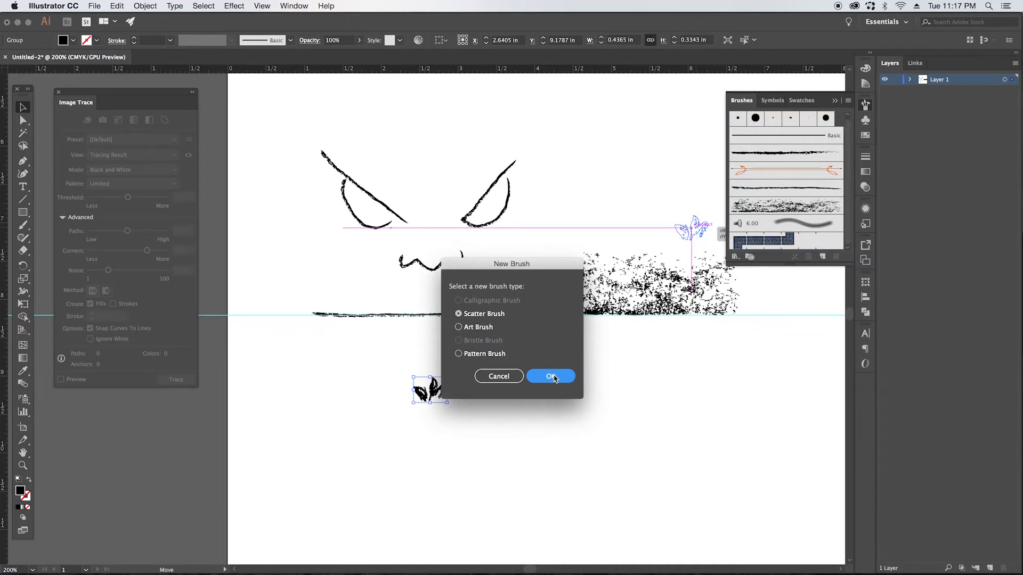
pyautogui.click(550, 377)
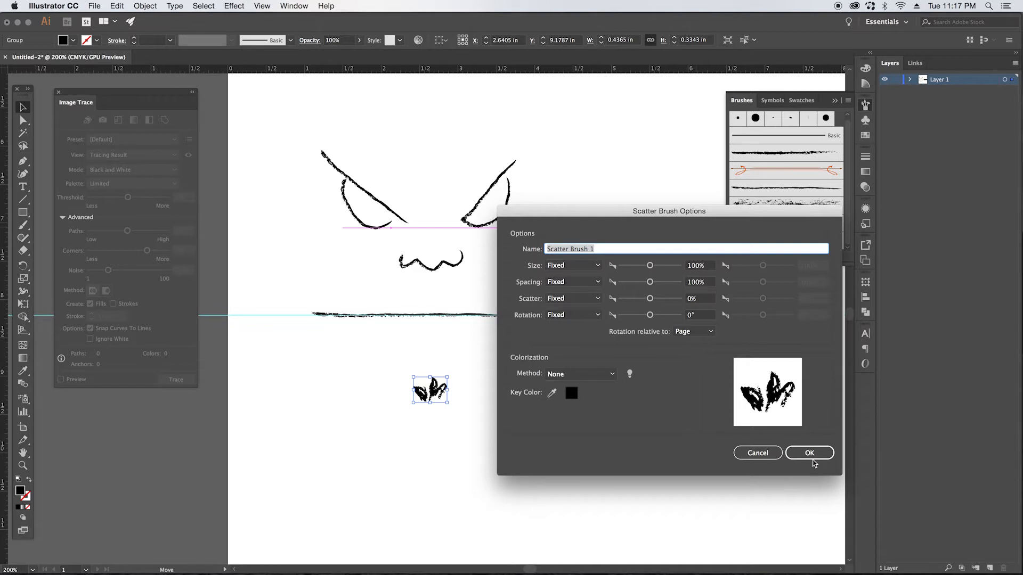
# Step: Save Scatter Brush 1 with default settings and paint a test leaf stroke
pyautogui.click(809, 453)
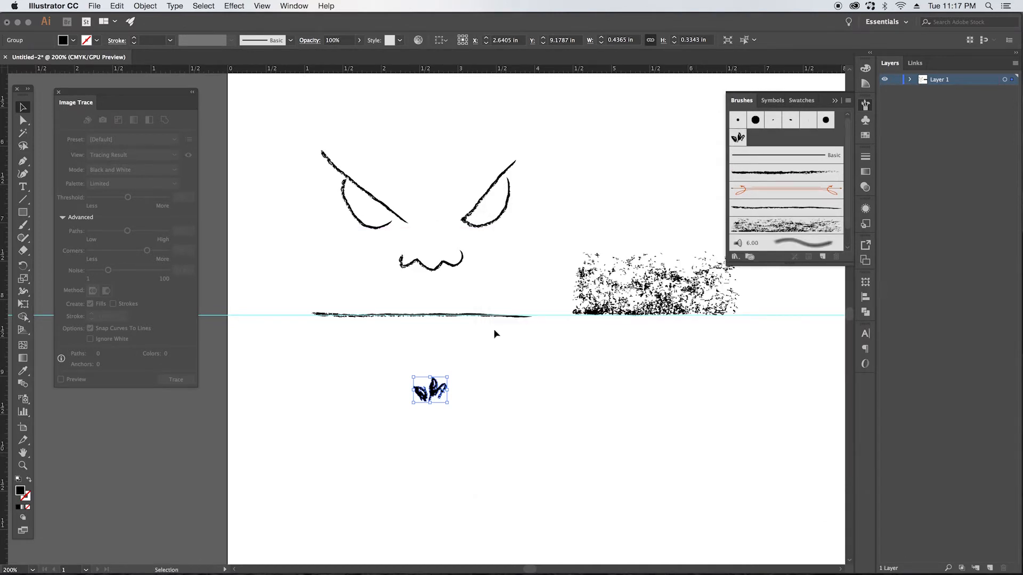
pyautogui.moveTo(58, 380)
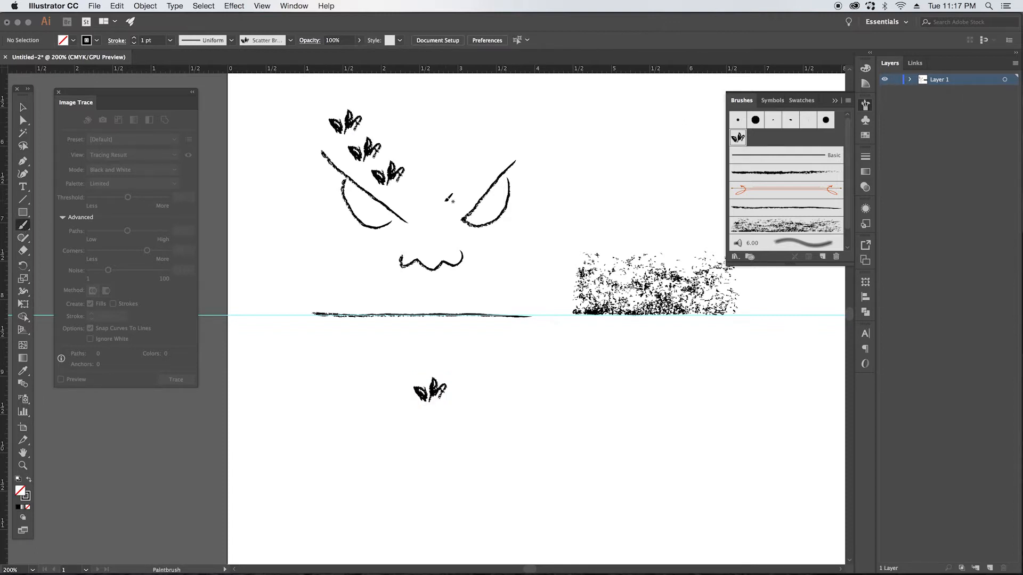
pyautogui.click(429, 390)
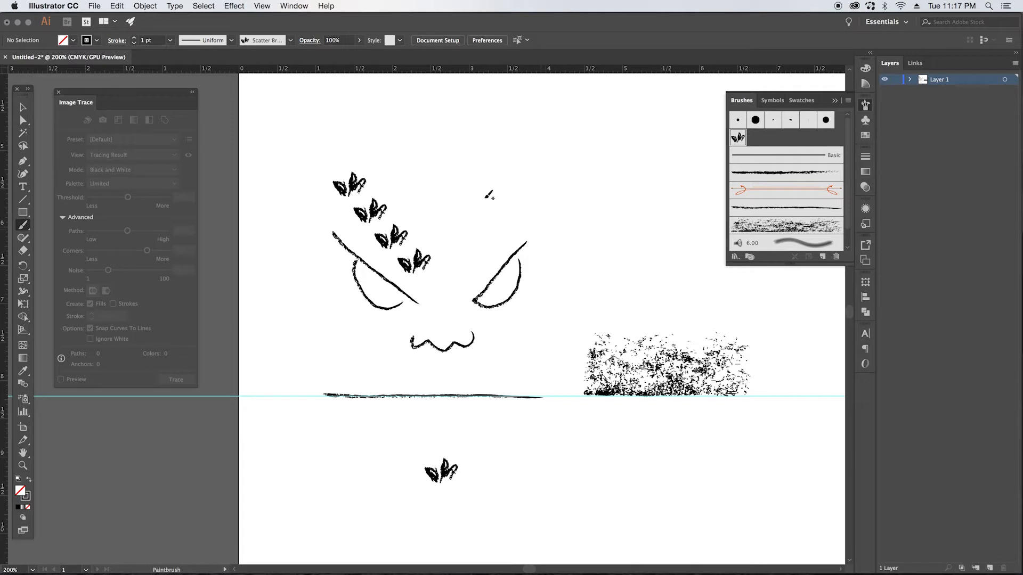
pyautogui.moveTo(483, 232)
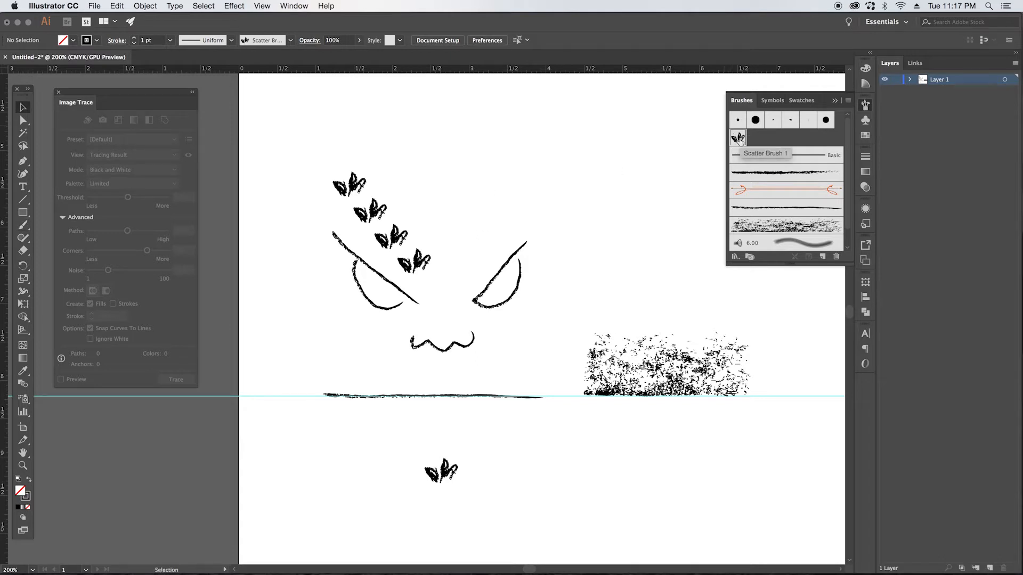
# Step: Reopen the leaf brush options and set Size to Random between 80% and 100%
pyautogui.doubleClick(736, 137)
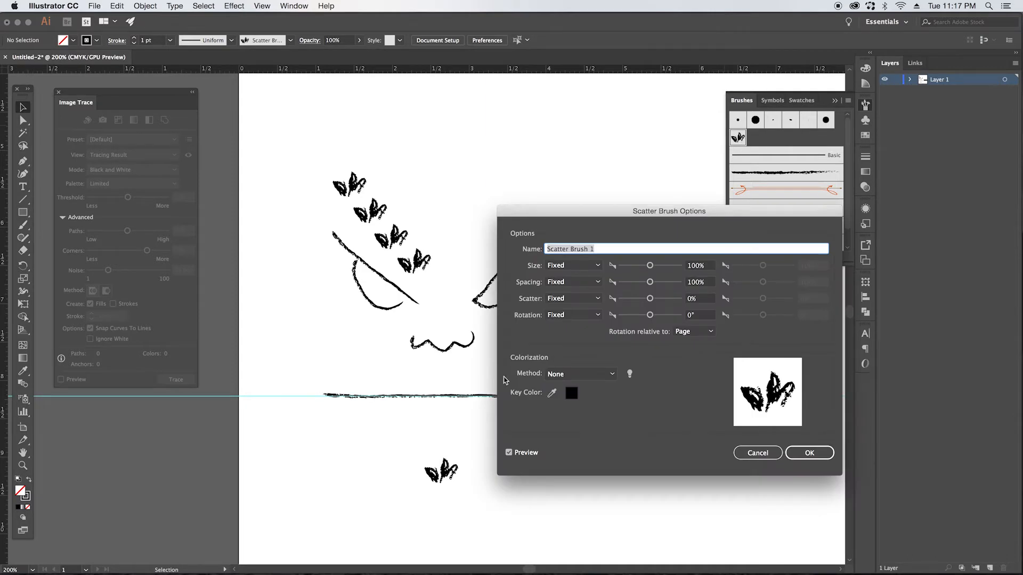
pyautogui.moveTo(528, 445)
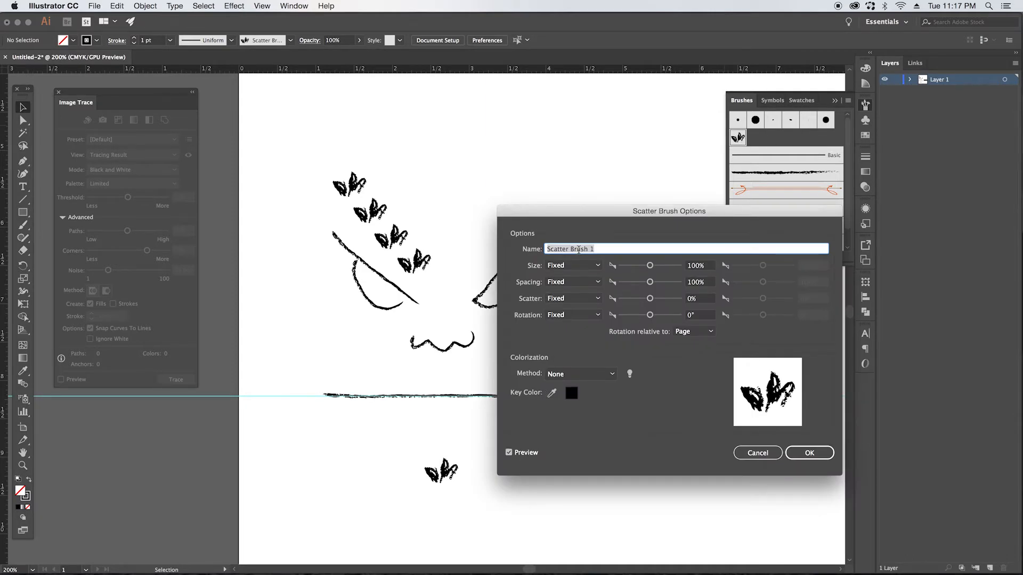
pyautogui.moveTo(576, 270)
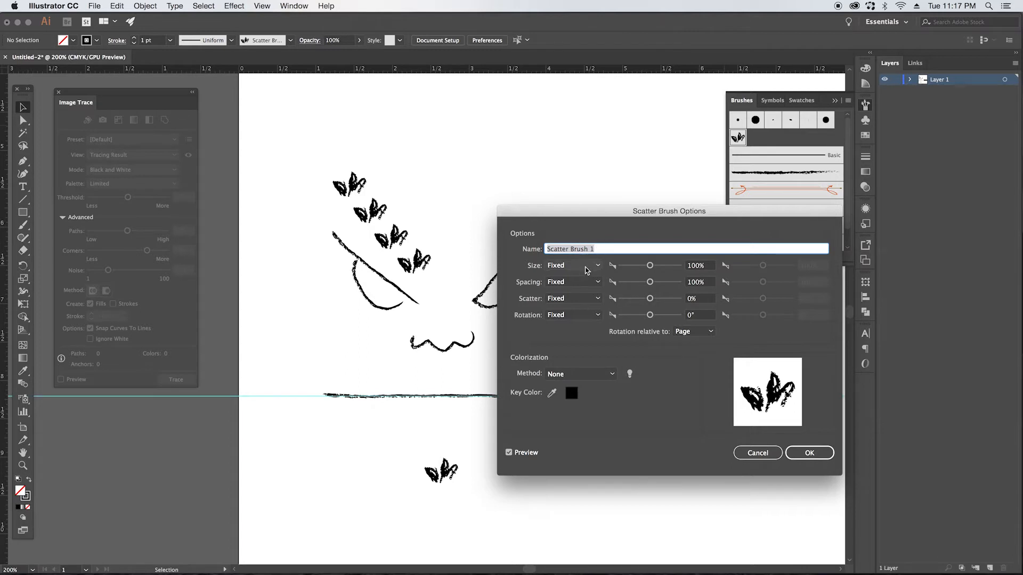
pyautogui.moveTo(653, 294)
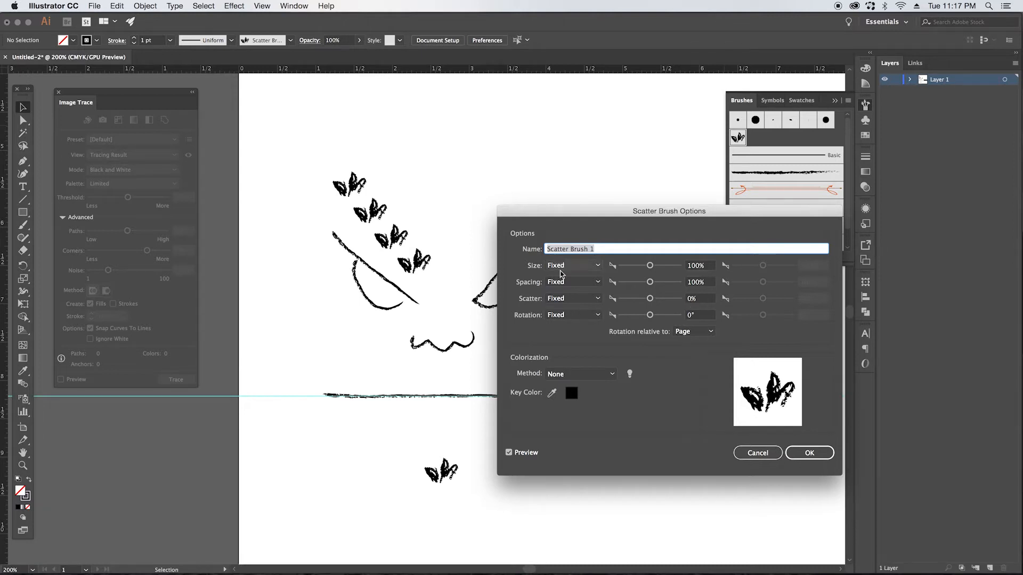
pyautogui.moveTo(579, 270)
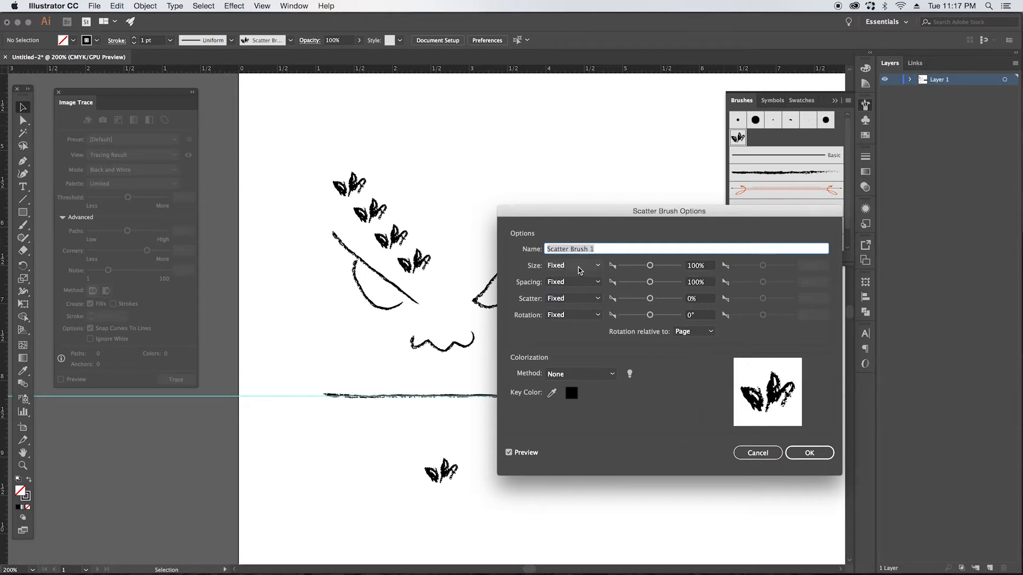
pyautogui.click(573, 264)
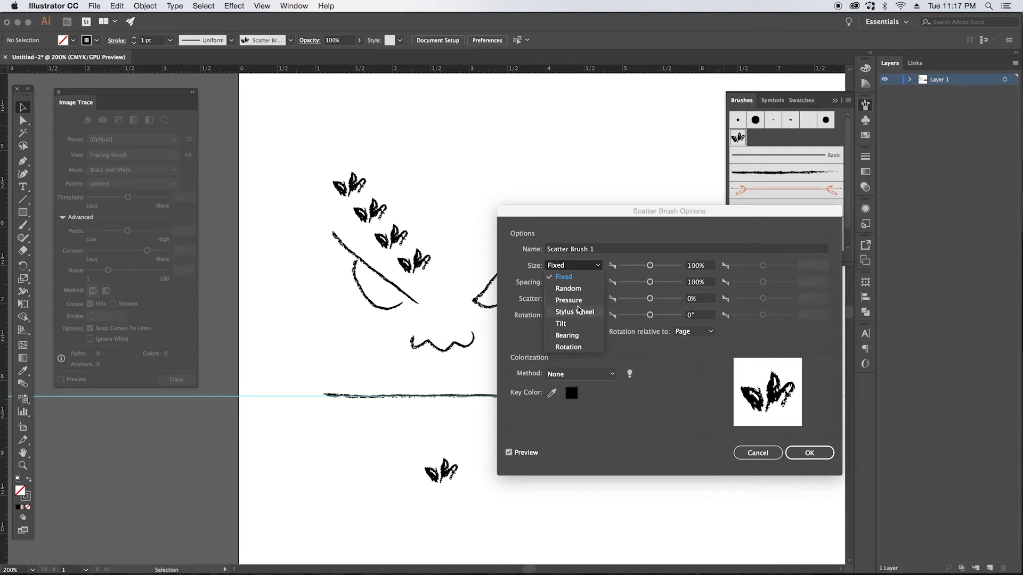
pyautogui.moveTo(576, 317)
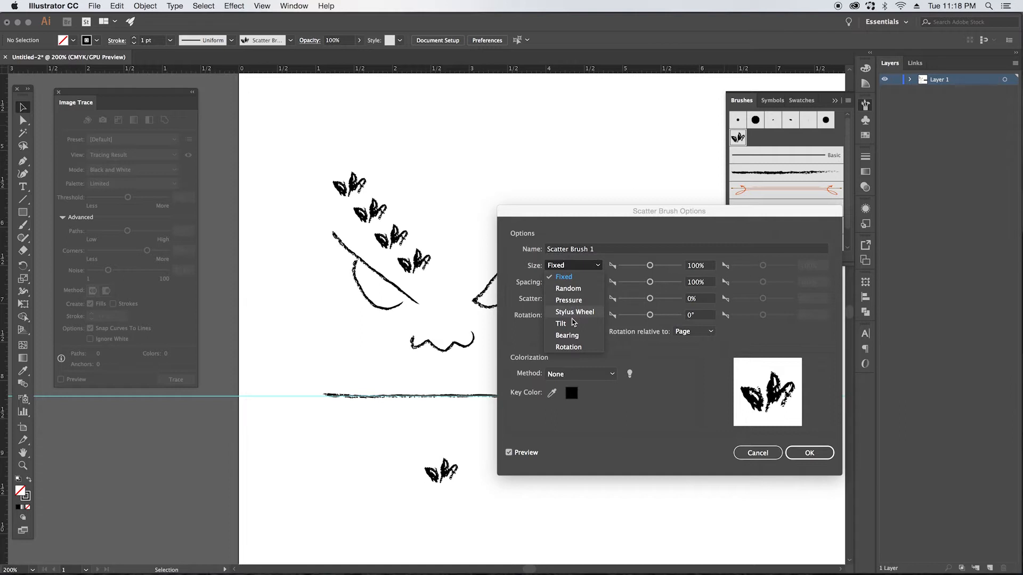
pyautogui.moveTo(560, 346)
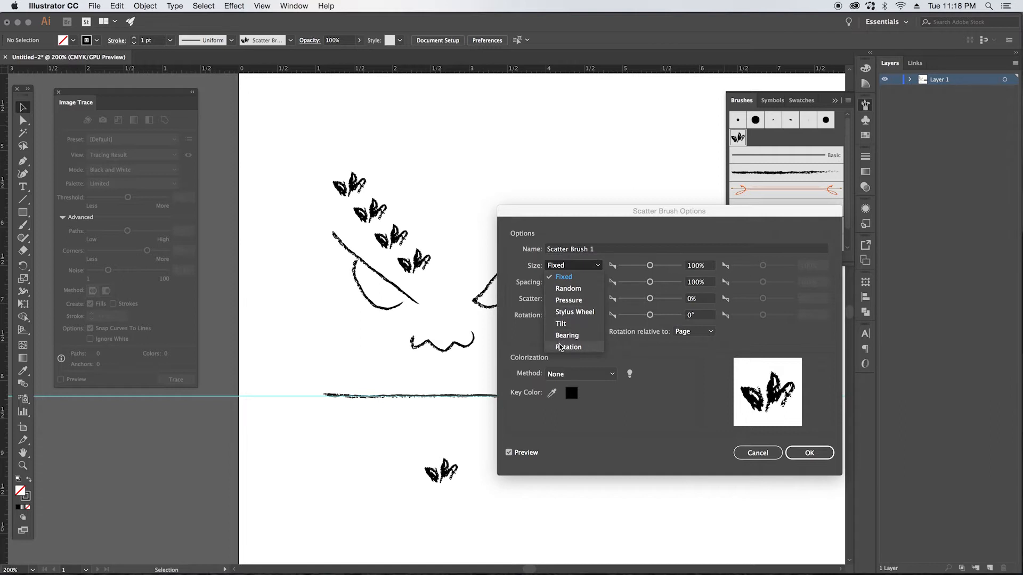
pyautogui.click(566, 289)
pyautogui.write('80')
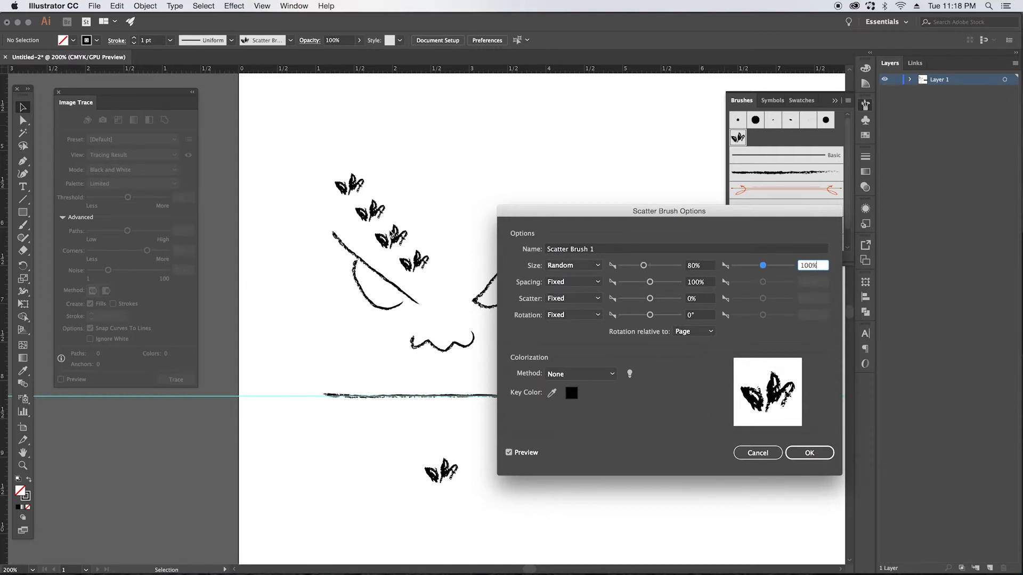
pyautogui.moveTo(512, 282)
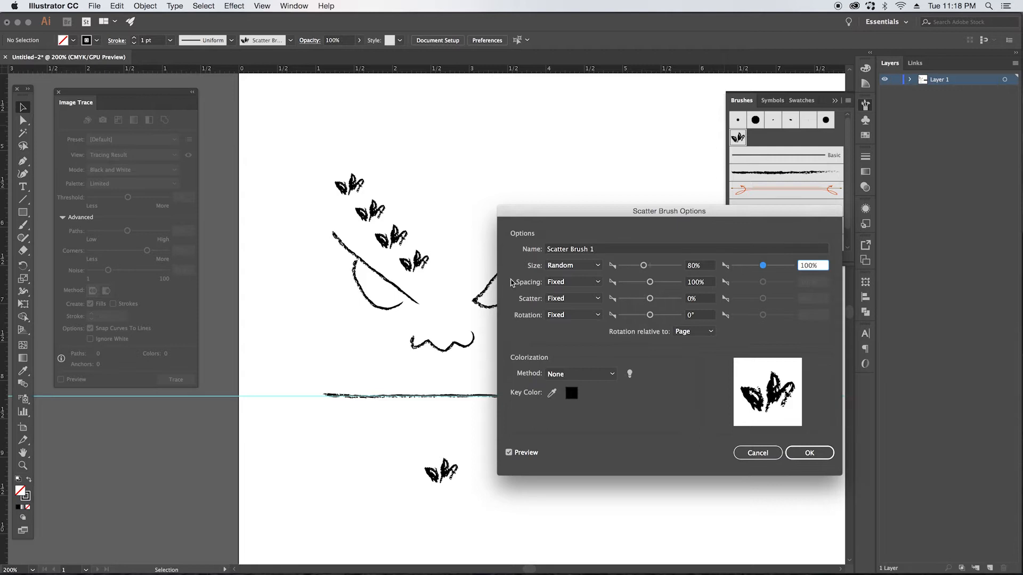
pyautogui.moveTo(590, 287)
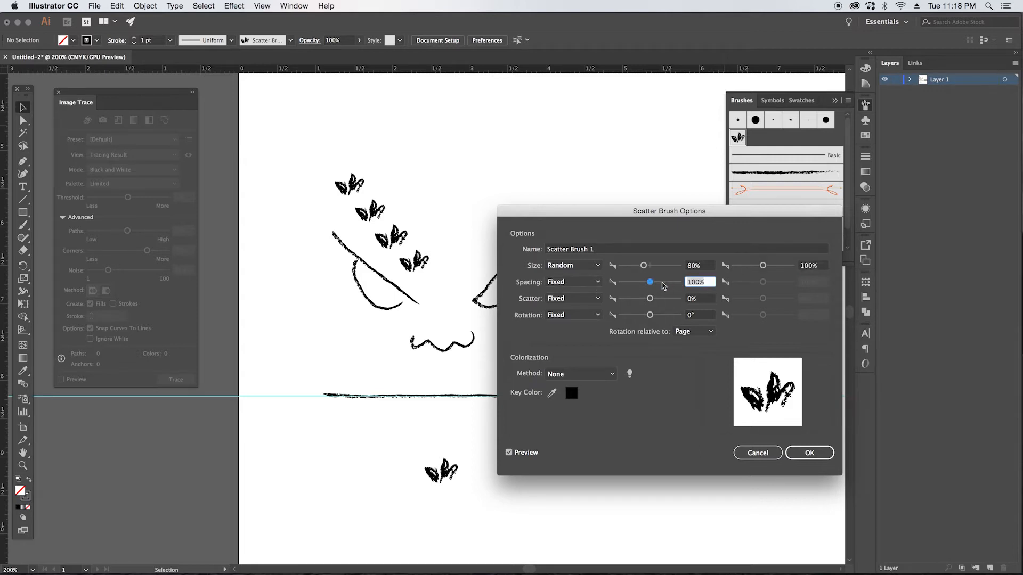
pyautogui.moveTo(674, 288)
pyautogui.write('60')
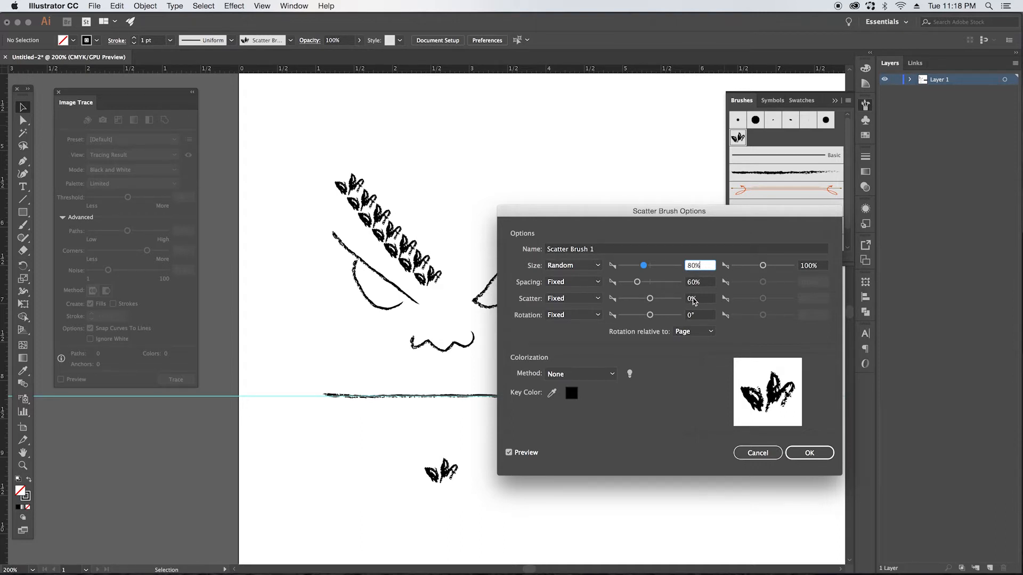
# Step: Set the leaf brush Scatter to Random and begin entering the 10% value
pyautogui.click(573, 298)
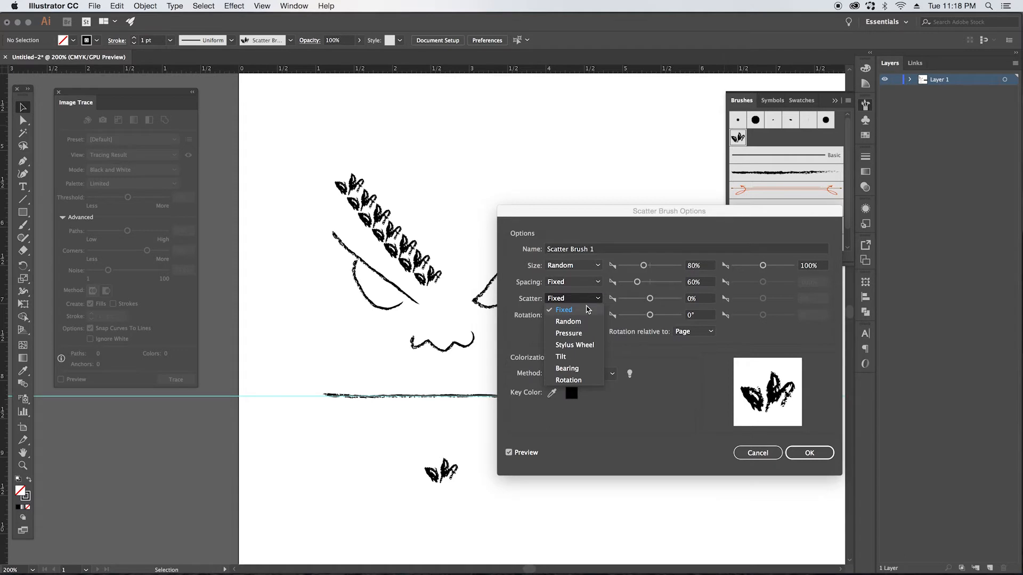
pyautogui.click(567, 320)
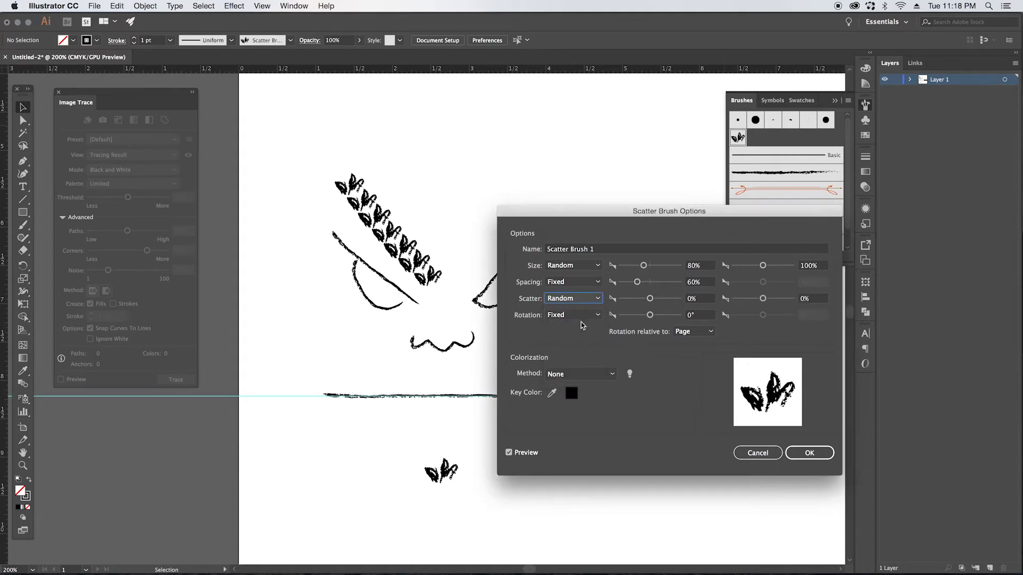
pyautogui.moveTo(702, 304)
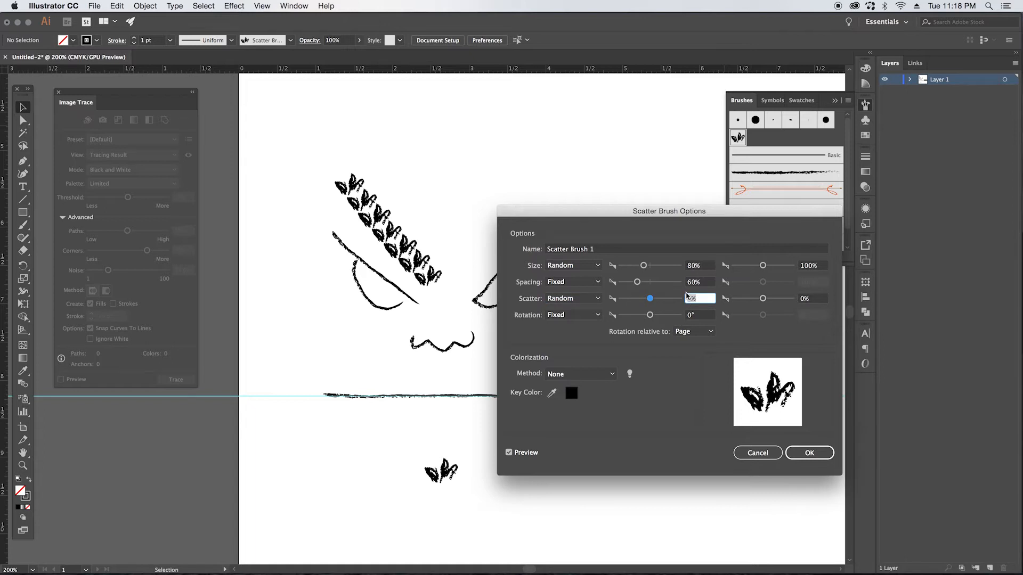
pyautogui.write('0')
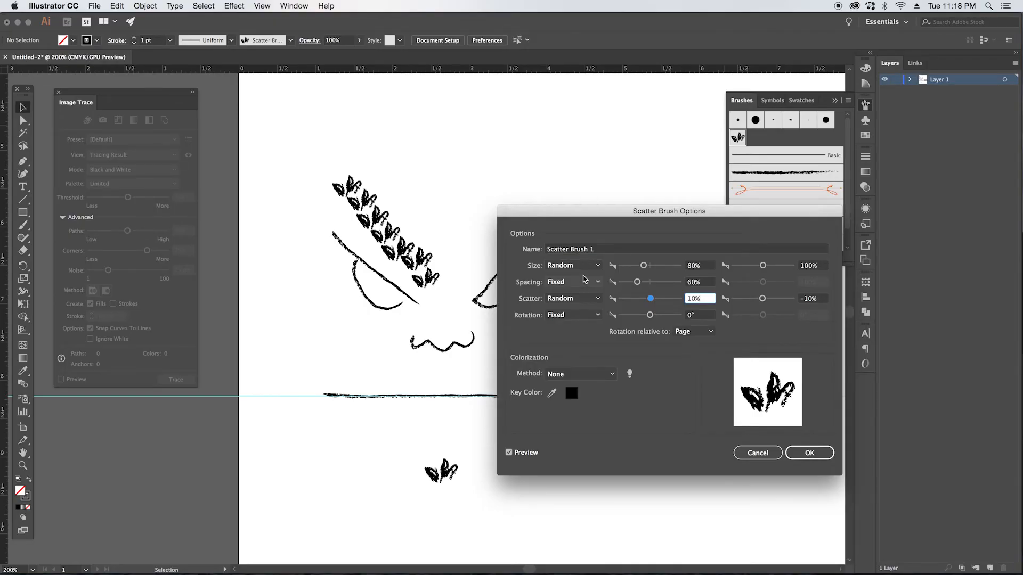
pyautogui.moveTo(452, 203)
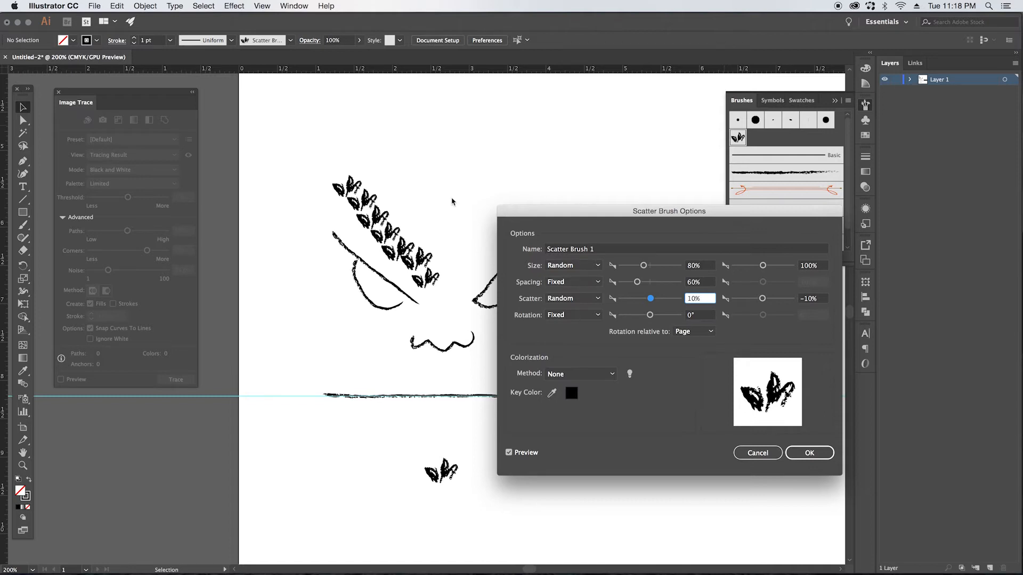
pyautogui.moveTo(555, 337)
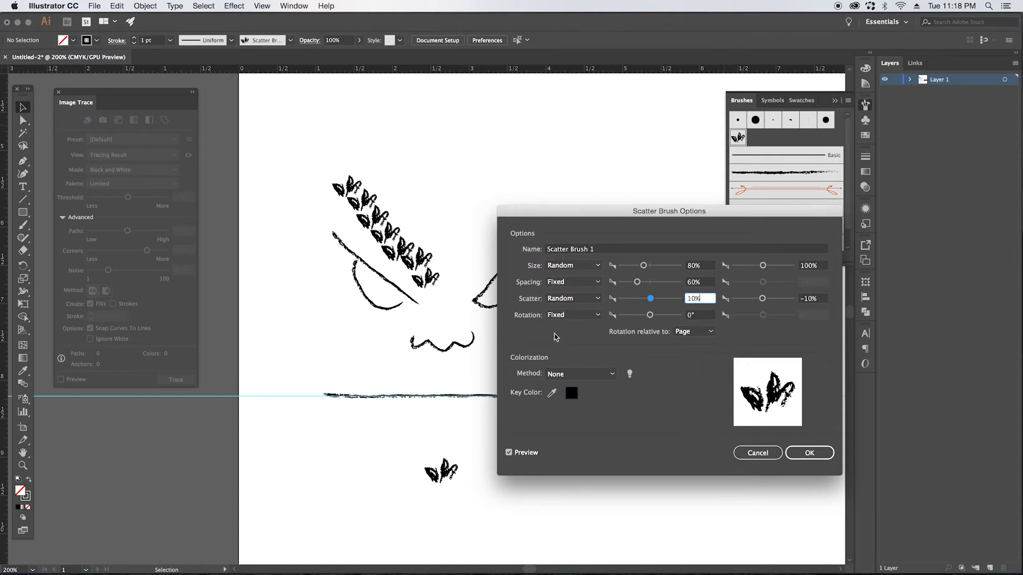
pyautogui.moveTo(704, 328)
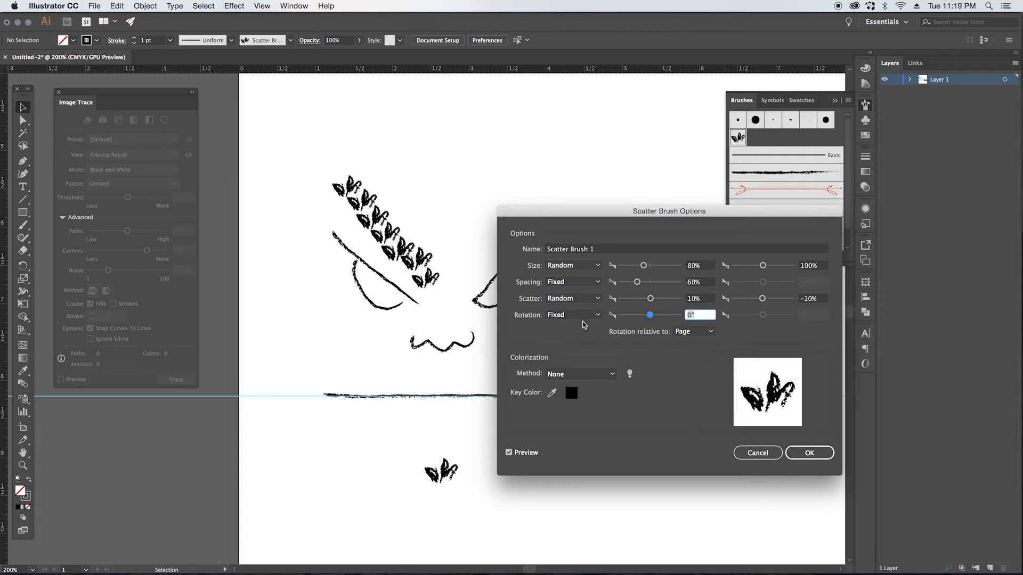
# Step: Randomize leaf rotation between 45° and -45° and set colorization to Tints
pyautogui.click(573, 315)
pyautogui.write('45')
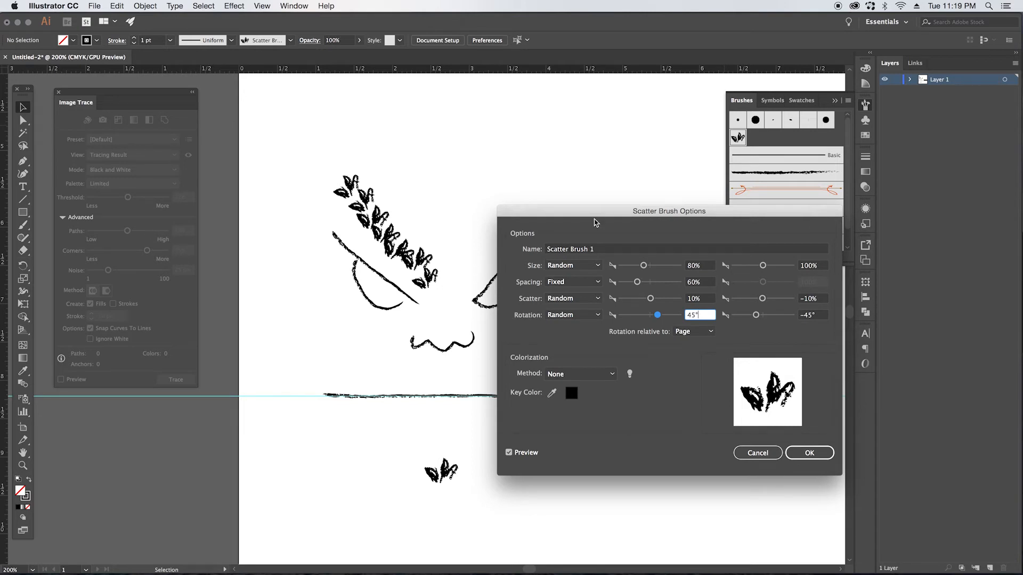
pyautogui.click(578, 374)
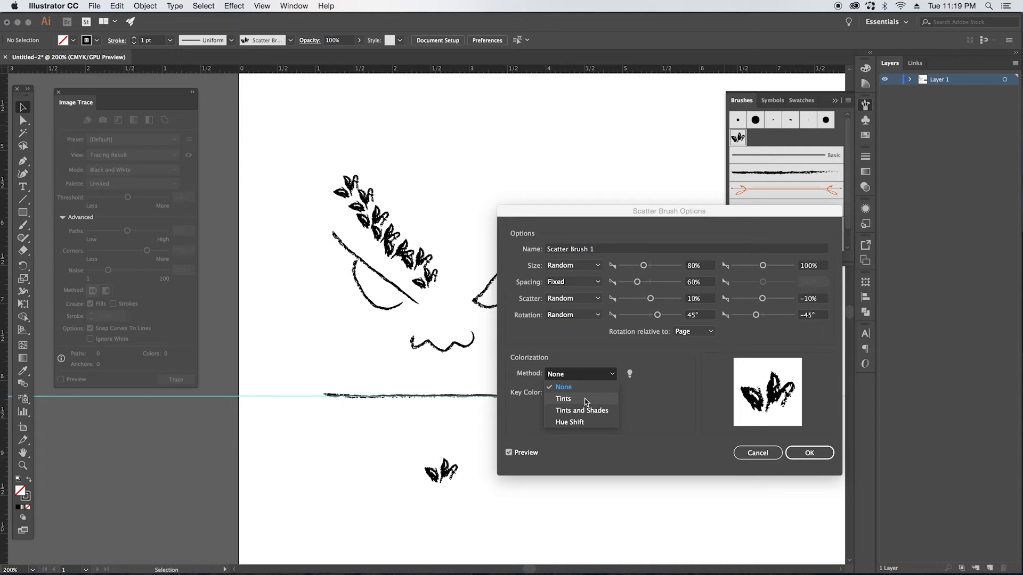
pyautogui.click(562, 399)
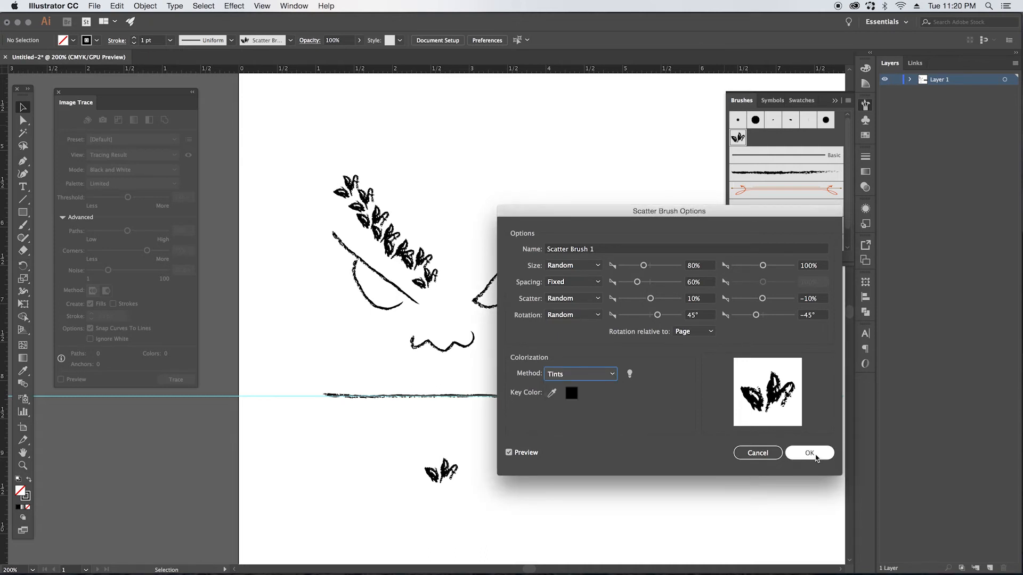
# Step: Confirm the Scatter Brush Options with the new leaf settings
pyautogui.click(809, 453)
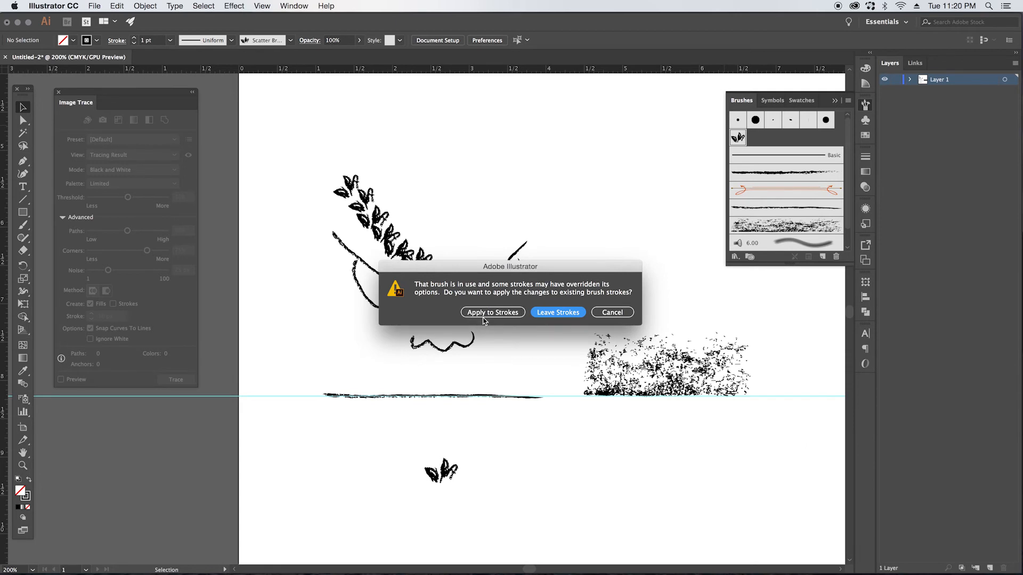
pyautogui.moveTo(388, 277)
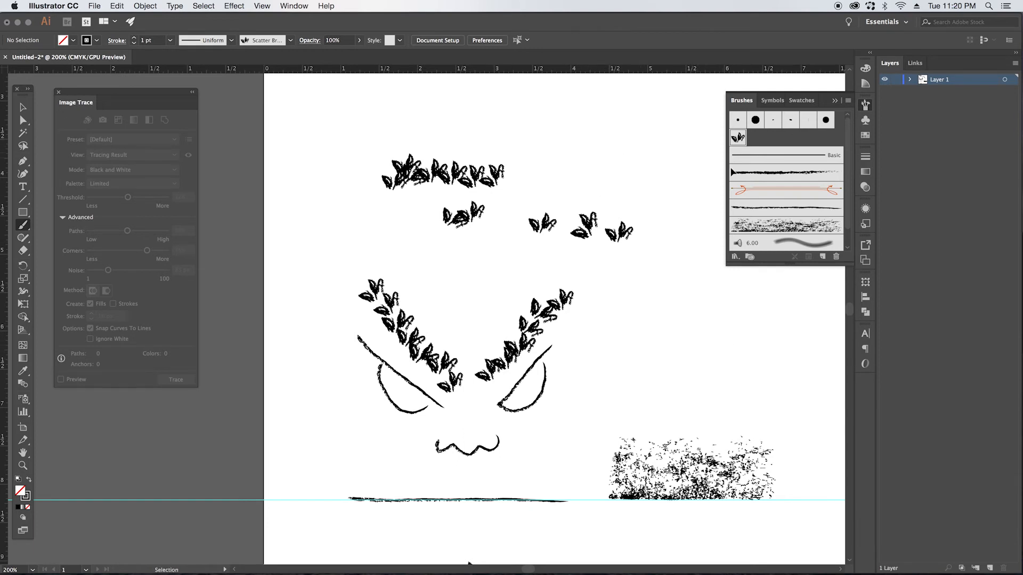
pyautogui.moveTo(742, 172)
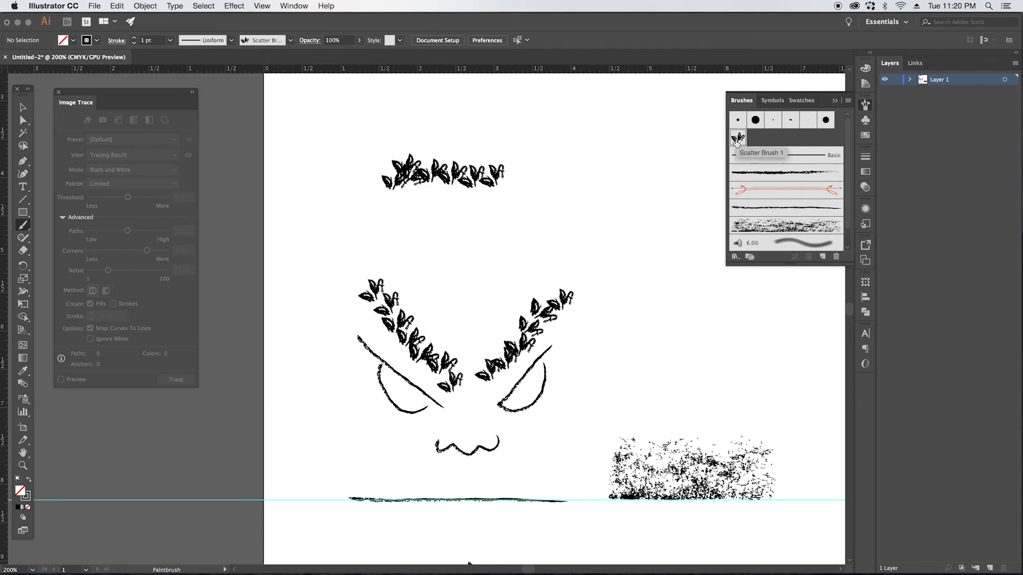
# Step: Reopen Scatter Brush 1 options and set rotation relative to the path
pyautogui.doubleClick(737, 137)
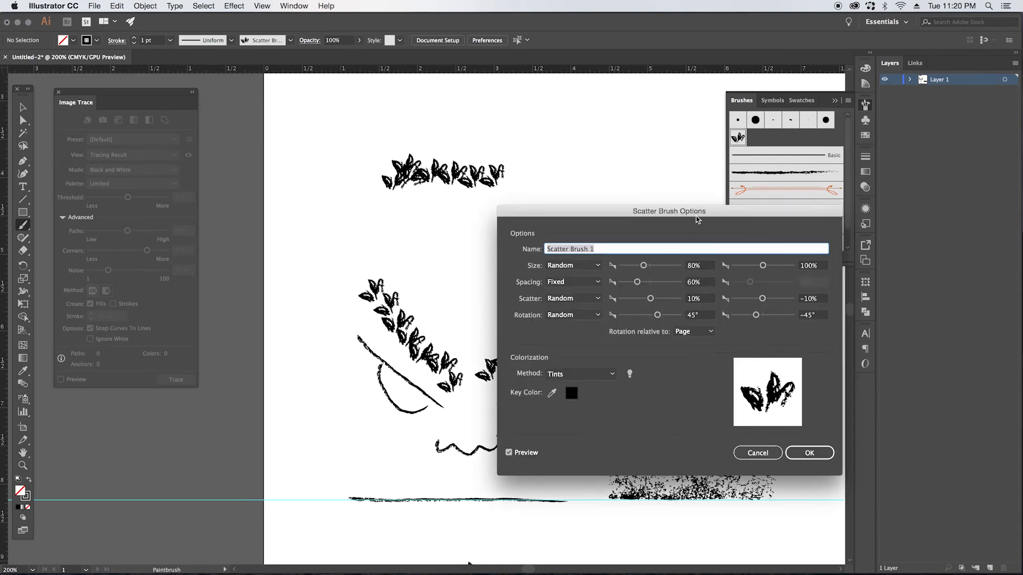
pyautogui.moveTo(692, 307)
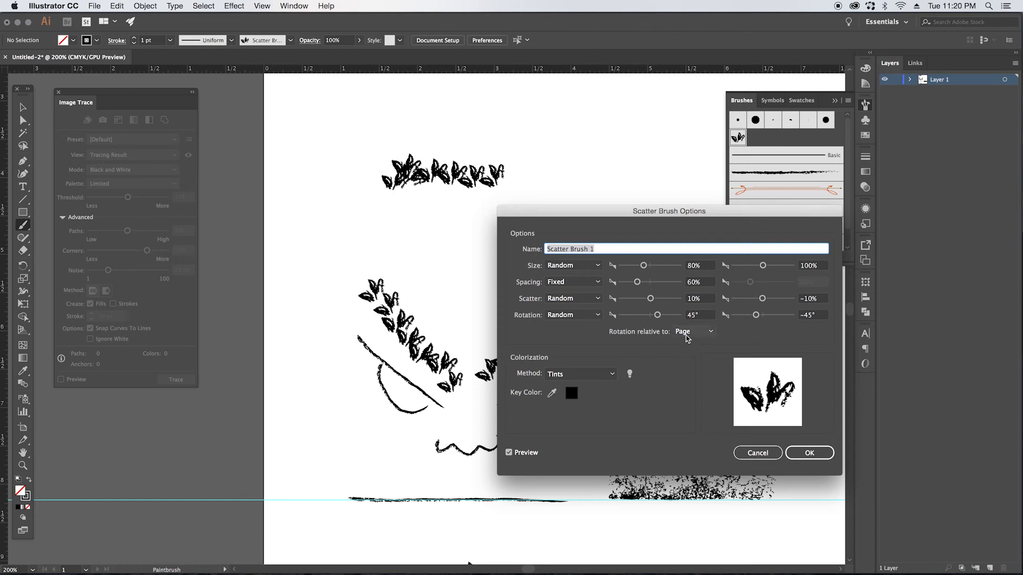
pyautogui.click(694, 331)
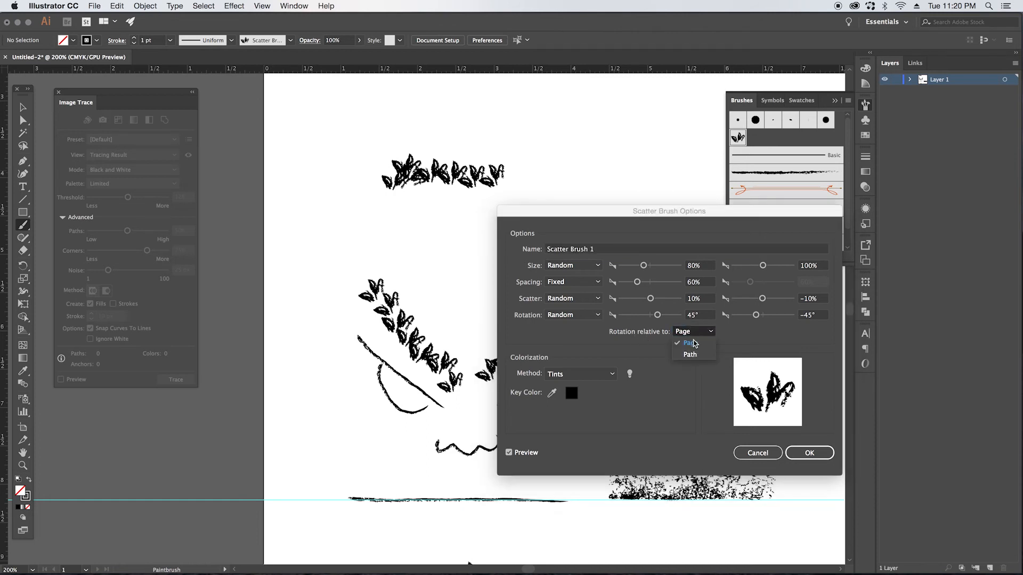
pyautogui.moveTo(689, 354)
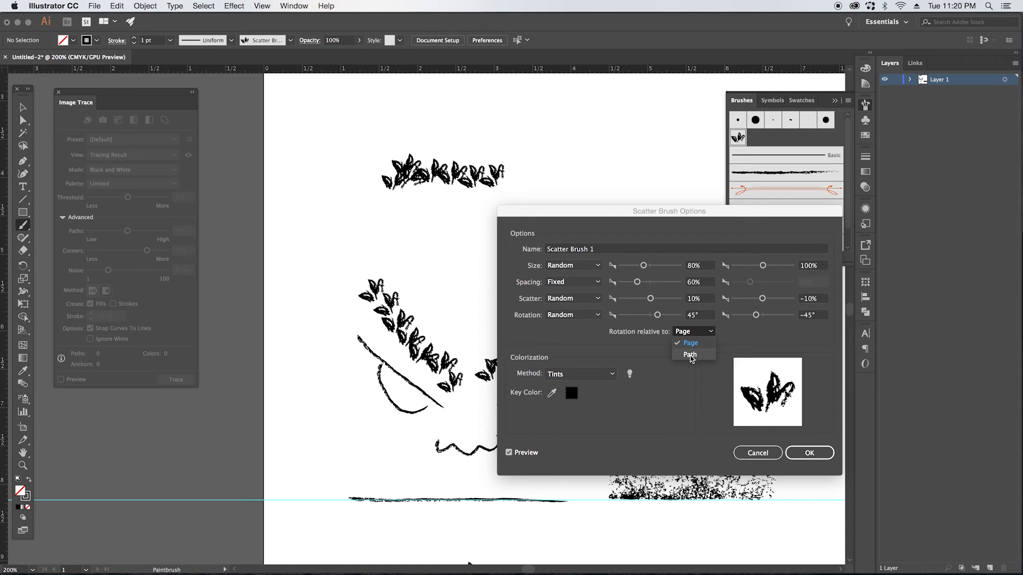
pyautogui.click(689, 354)
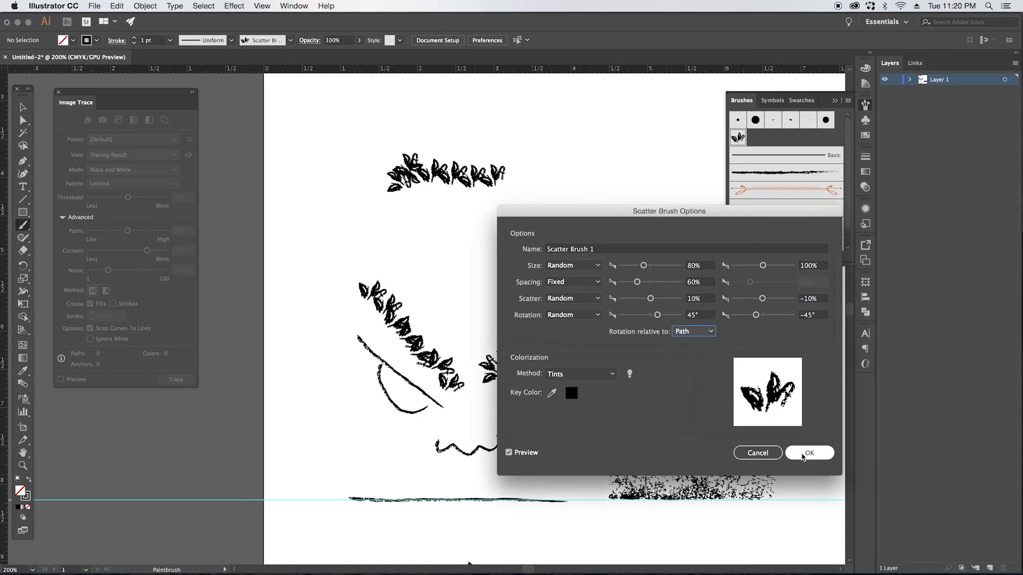
# Step: Confirm the path-relative rotation for the leaf strokes and deselect everything
pyautogui.click(809, 452)
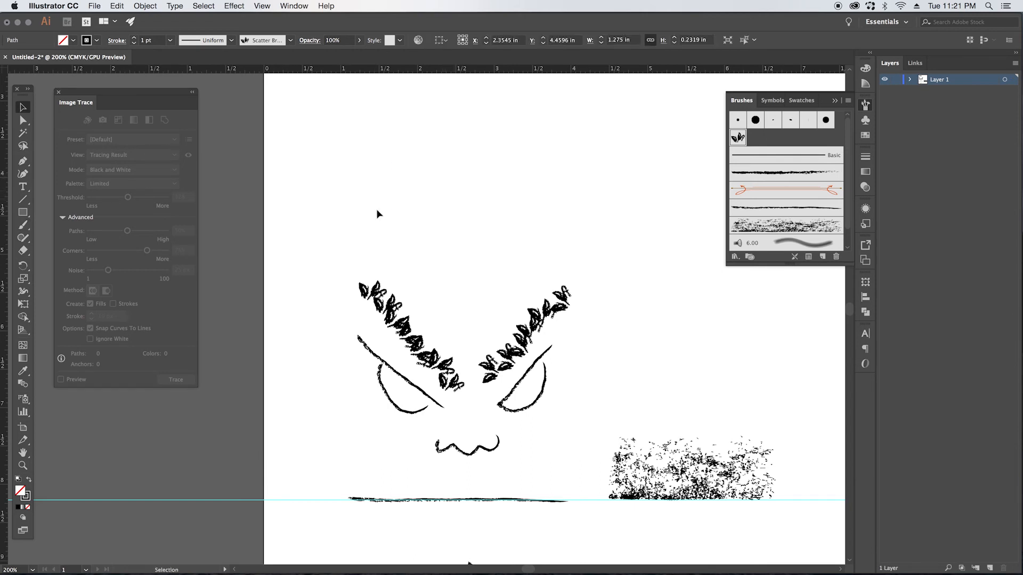
pyautogui.click(390, 193)
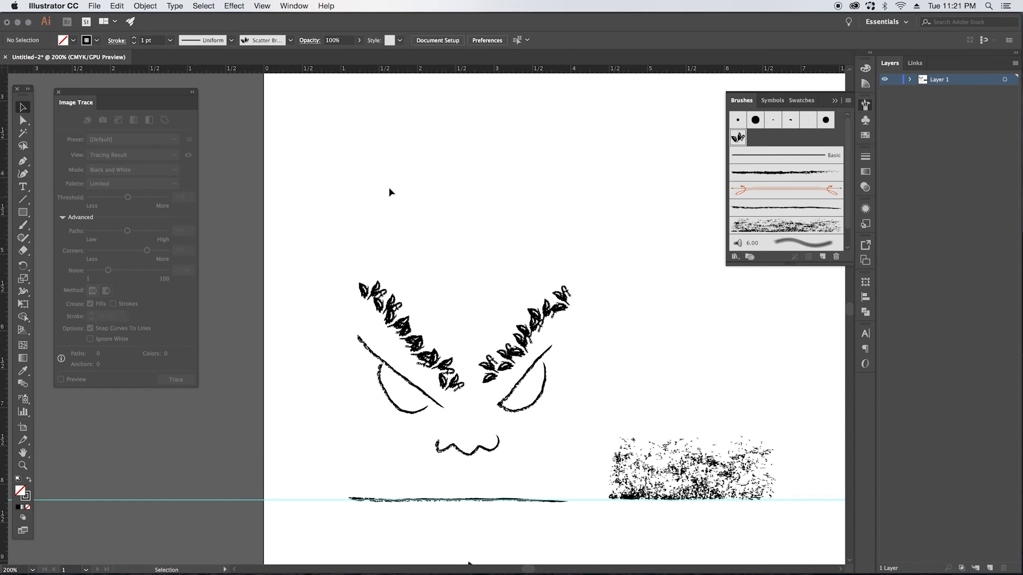